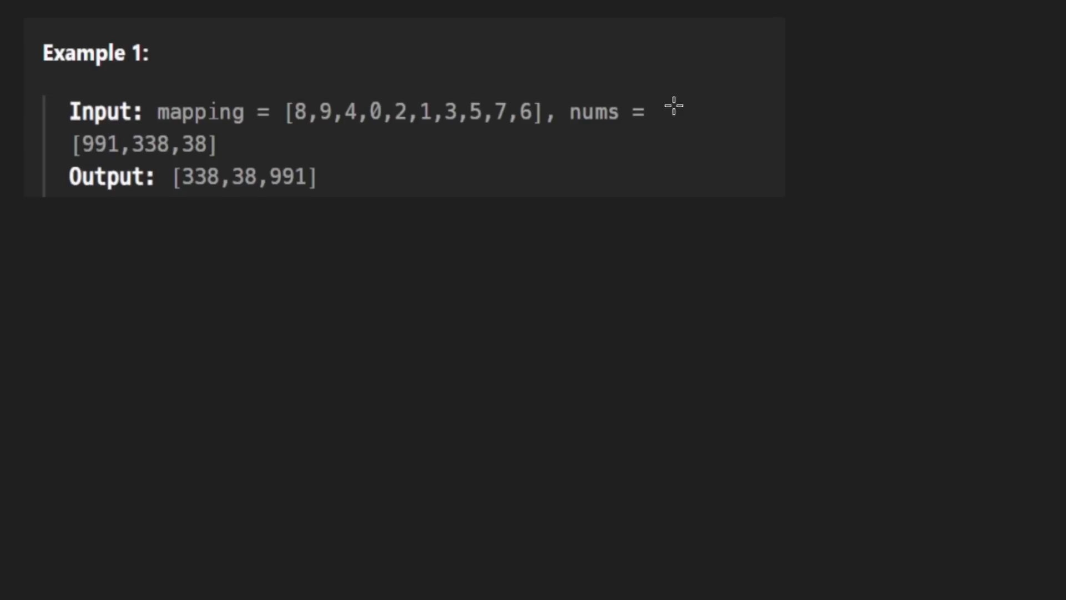
mouse_move(533, 70)
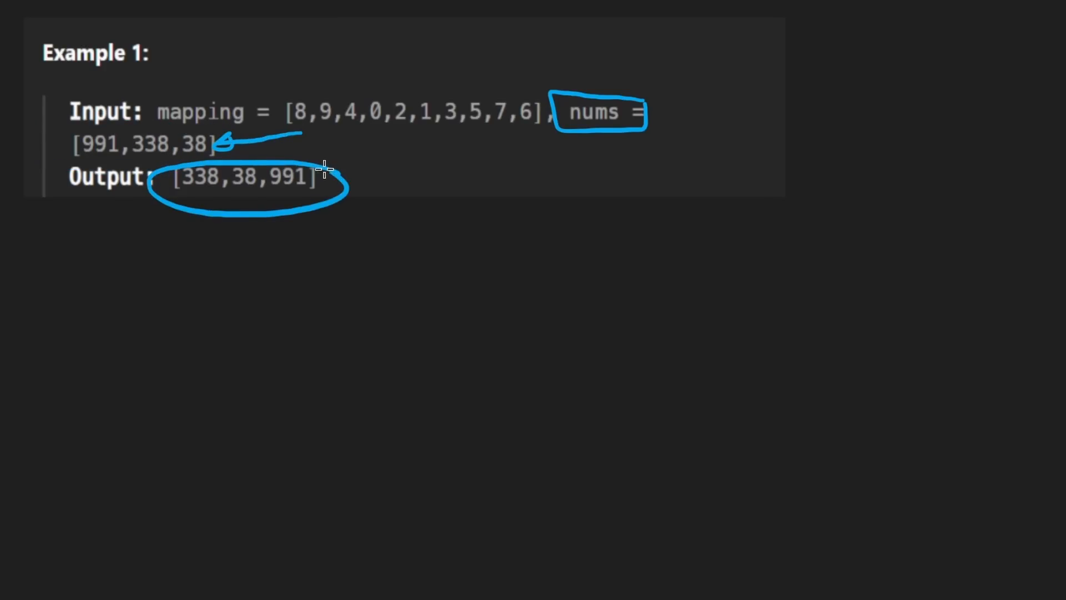
mouse_move(246, 291)
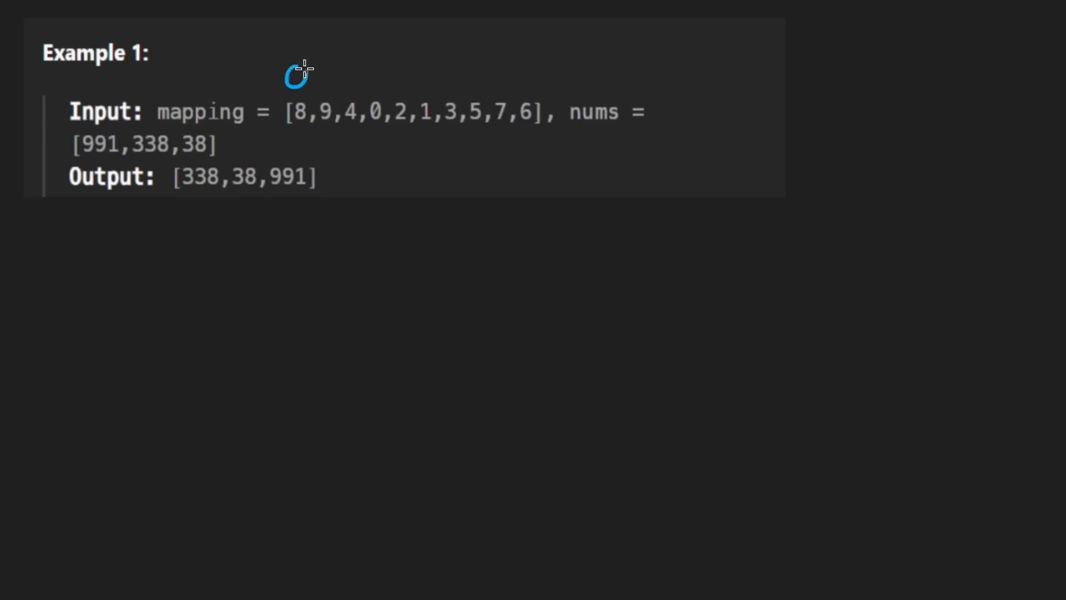
mouse_move(346, 30)
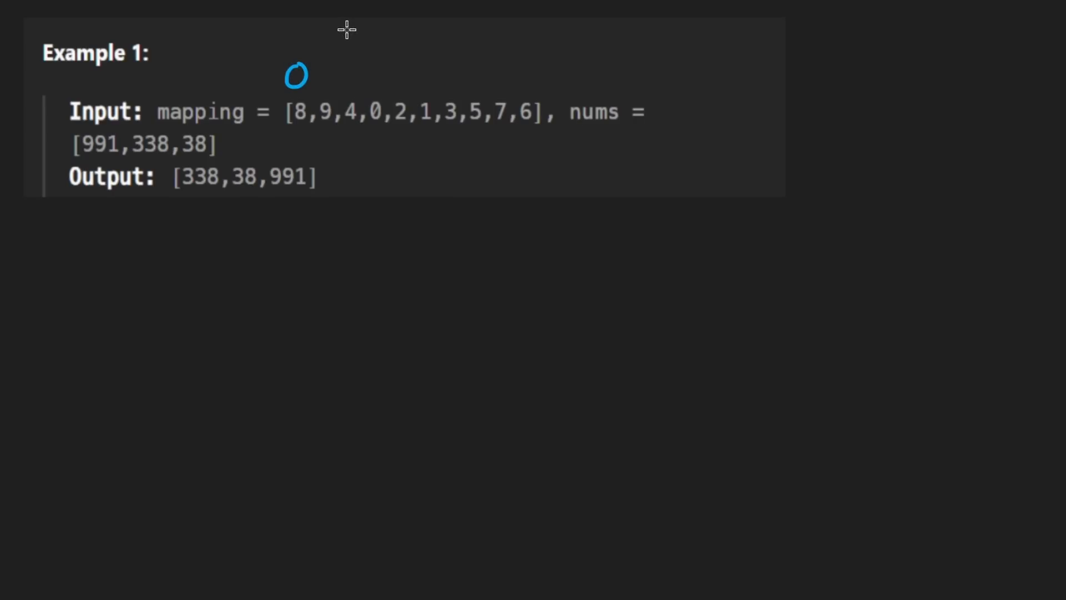
Write indices 0–4 and 9 above the example's mapping list with the pen
left_click_drag(350, 27, 320, 67)
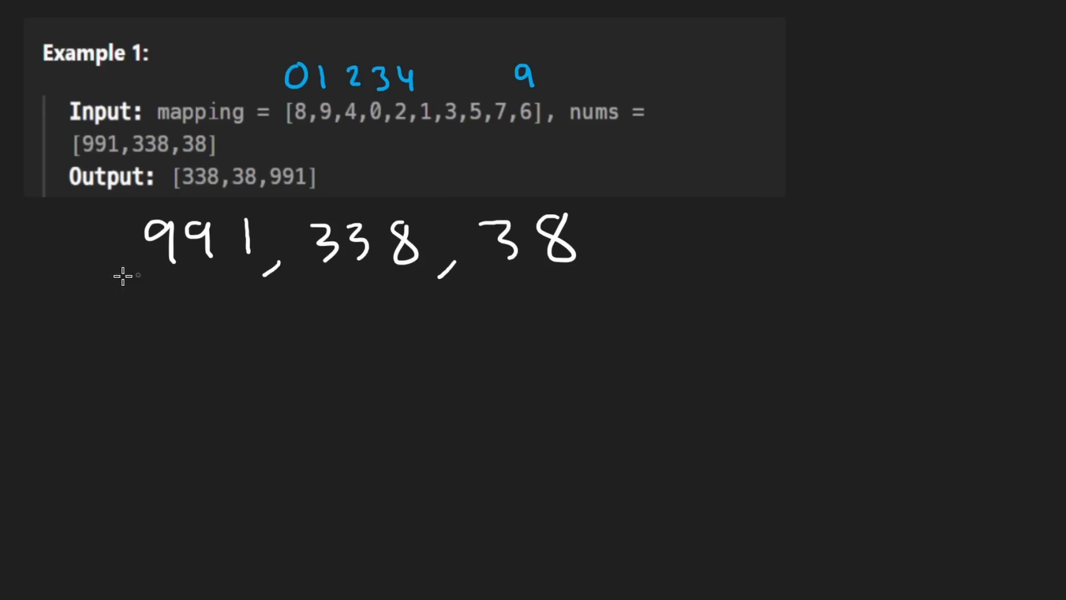
mouse_move(153, 279)
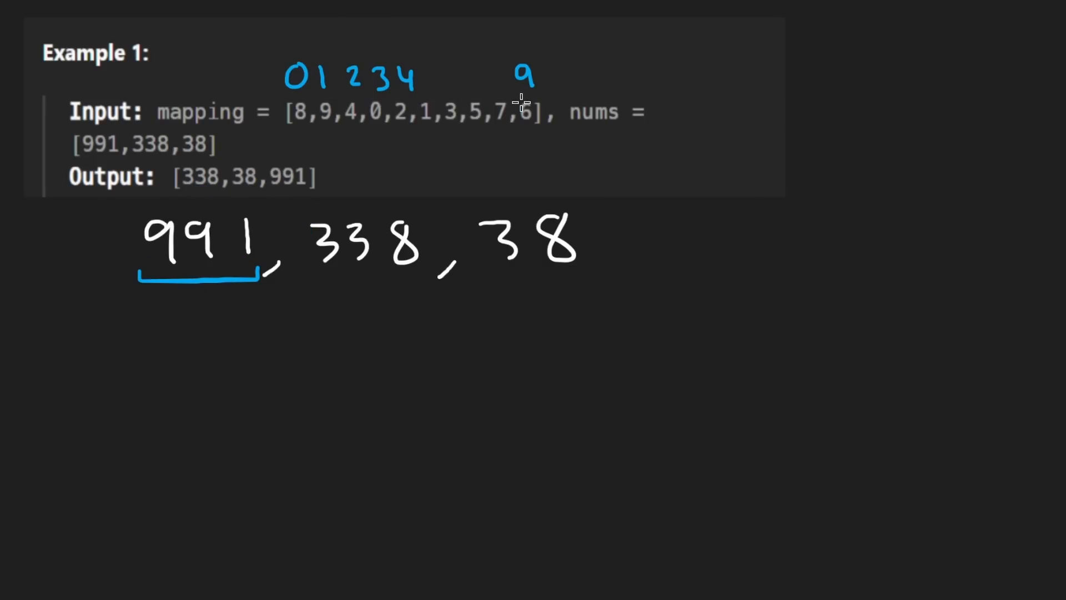
mouse_move(157, 315)
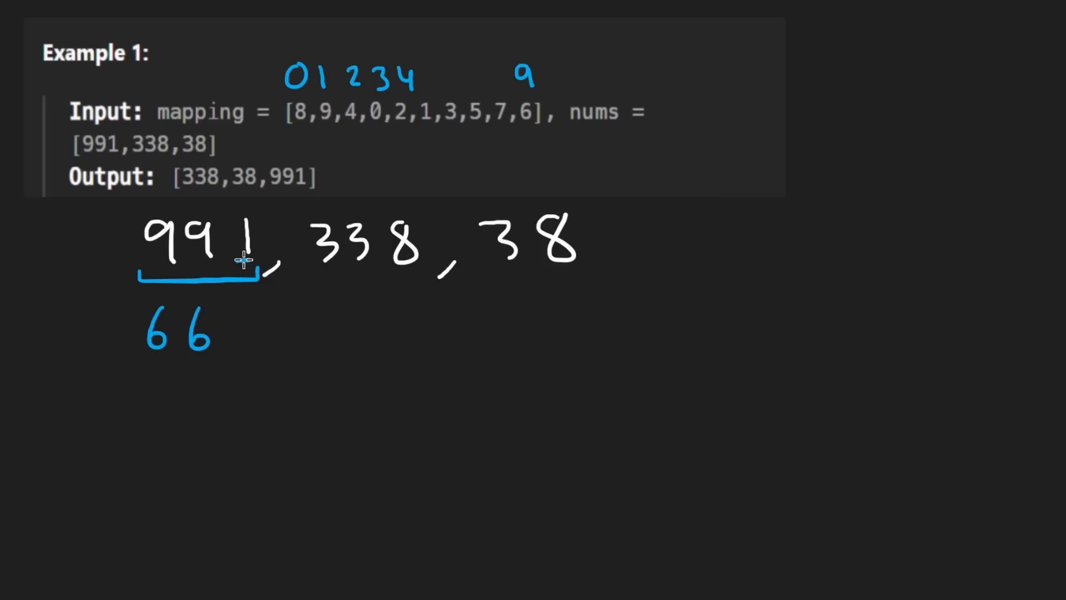
mouse_move(246, 310)
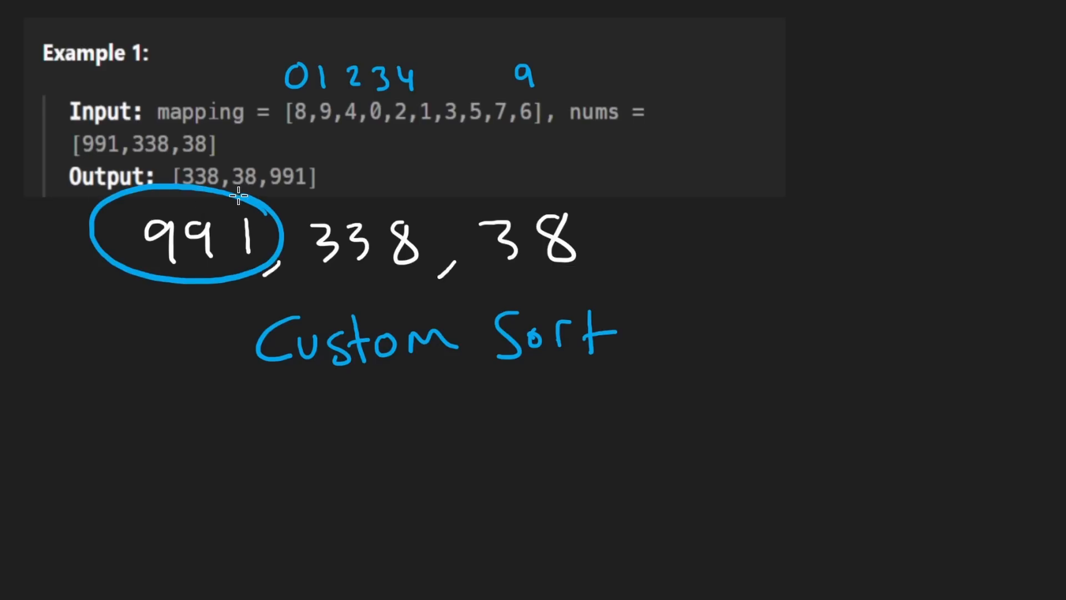
mouse_move(204, 292)
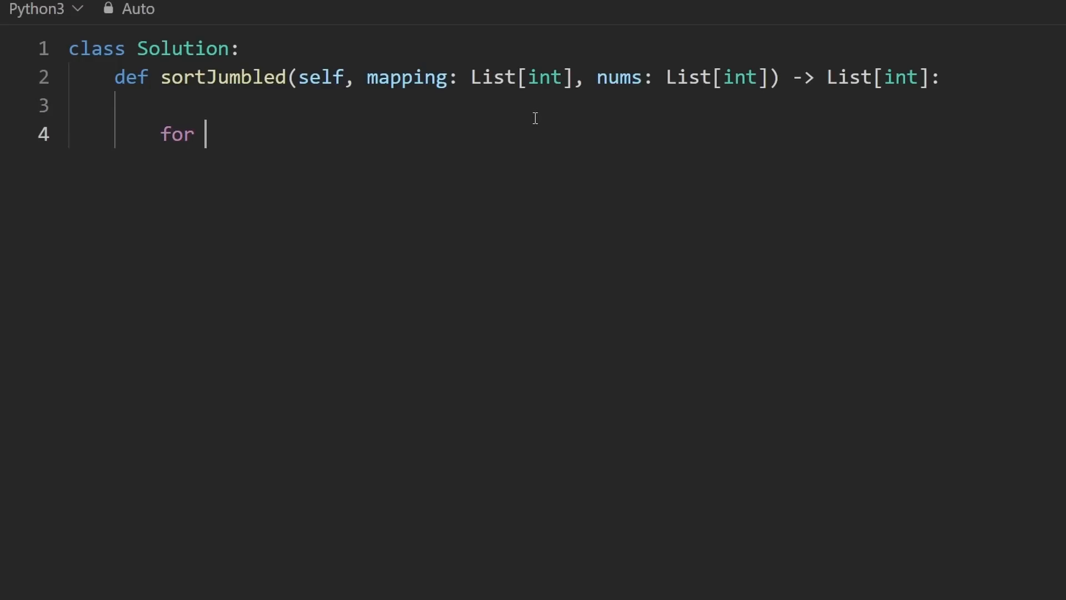
Write the loop for i, n in enumerate(nums): and convert n with n = str(n)
type("i, n")
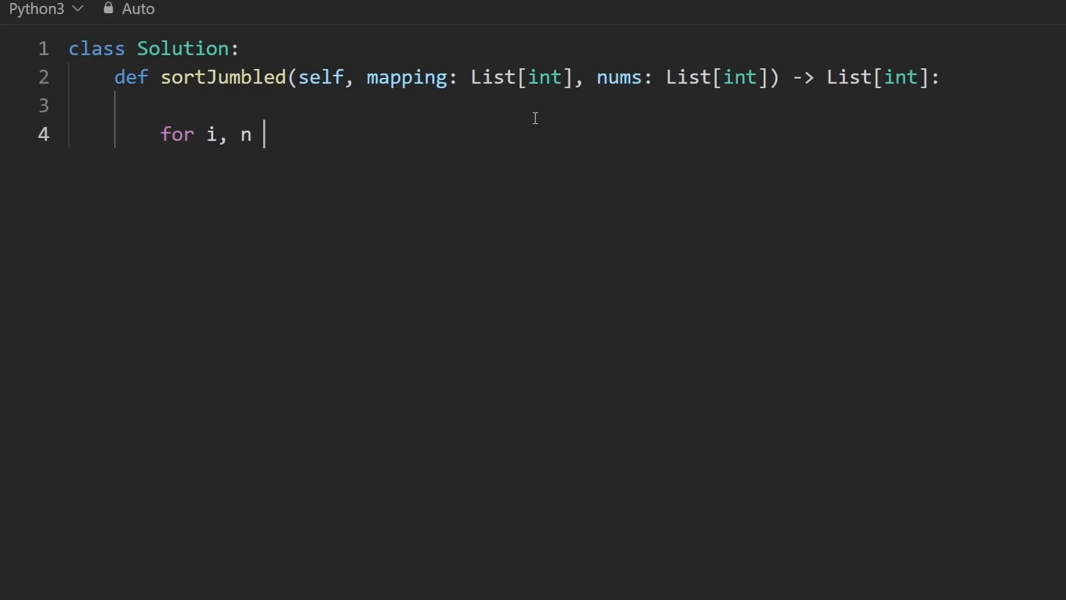
type("enumerate()")
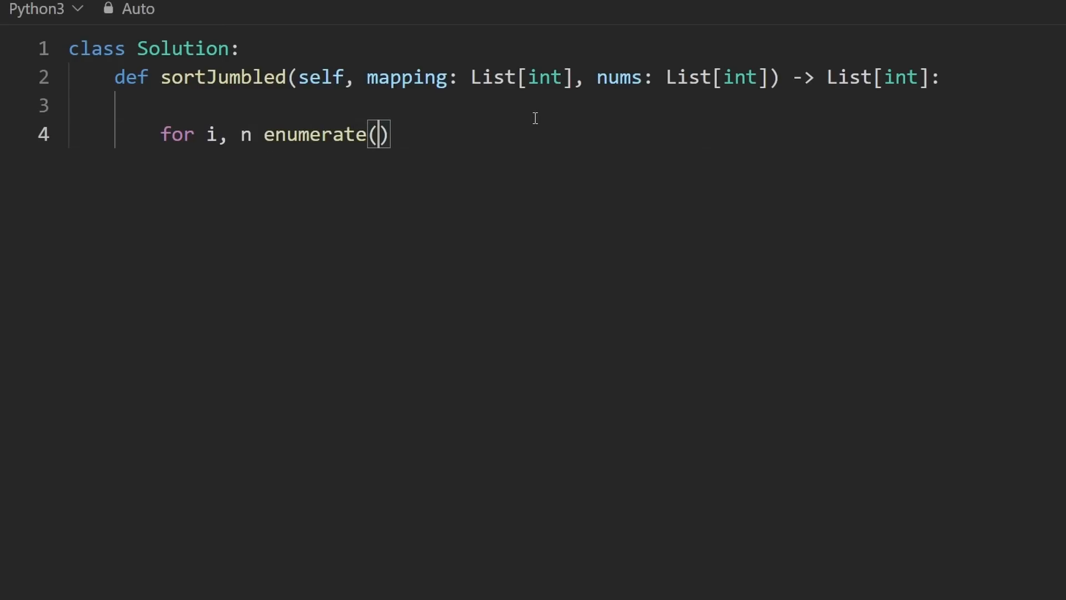
type("nums):")
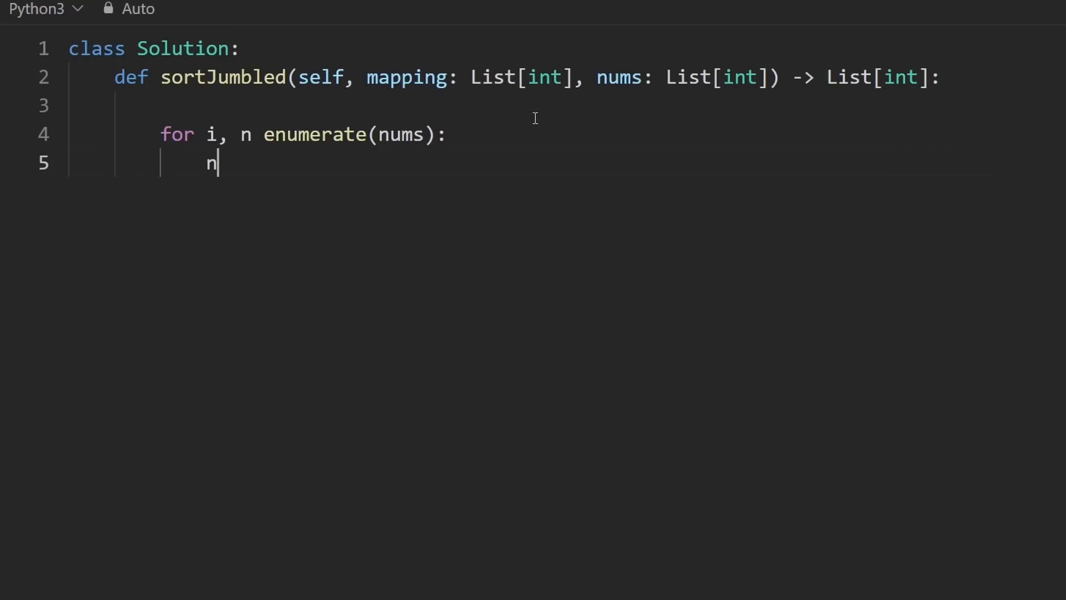
type("= str(n)")
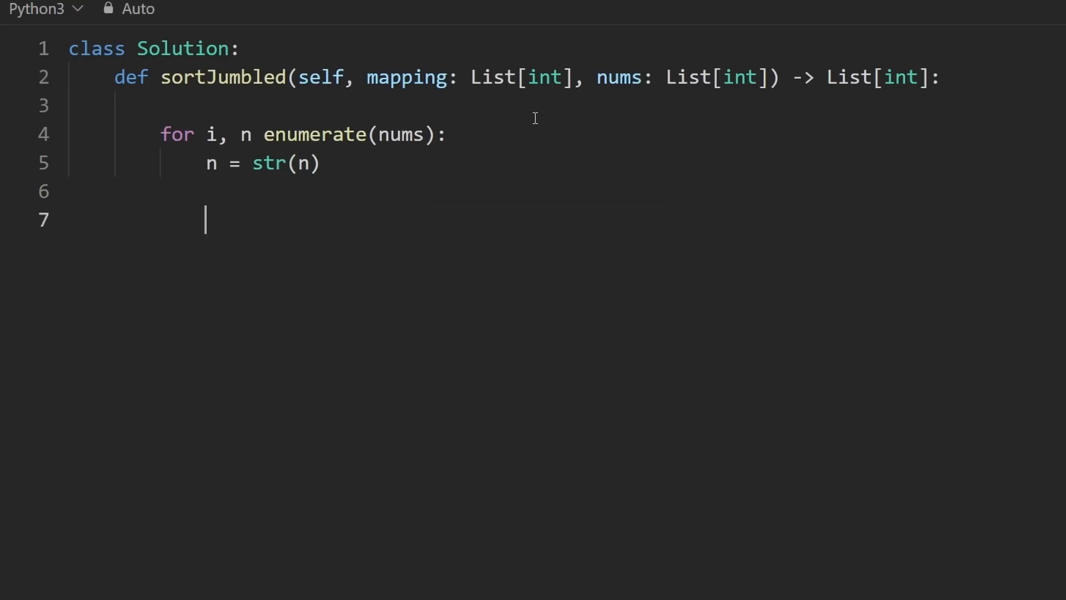
Add an inner for c in n: loop that looks up mapping[int(c)]
type("for c in n")
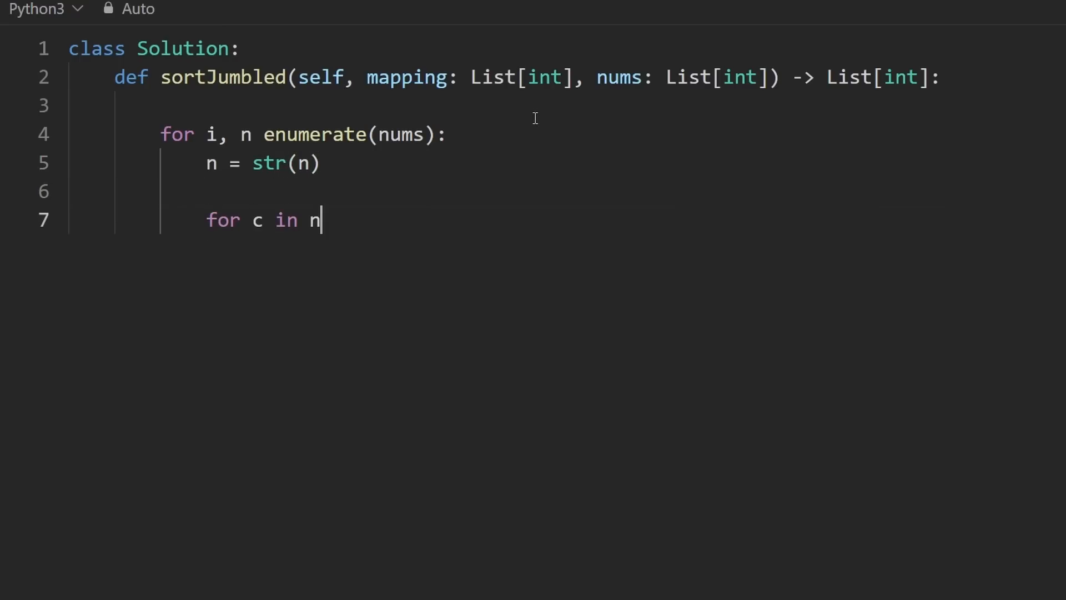
type(":")
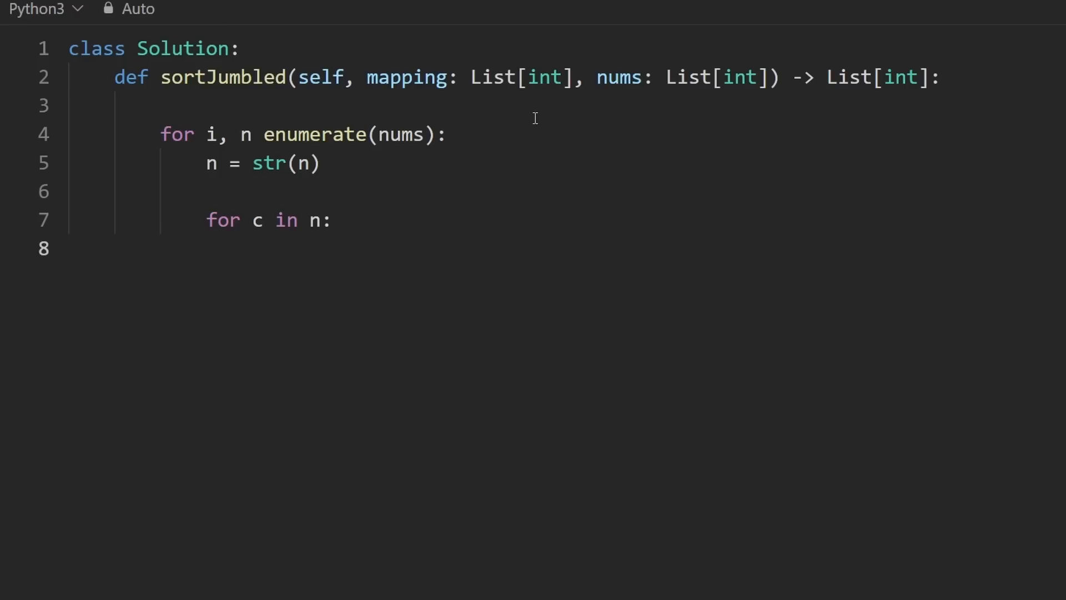
type("int()")
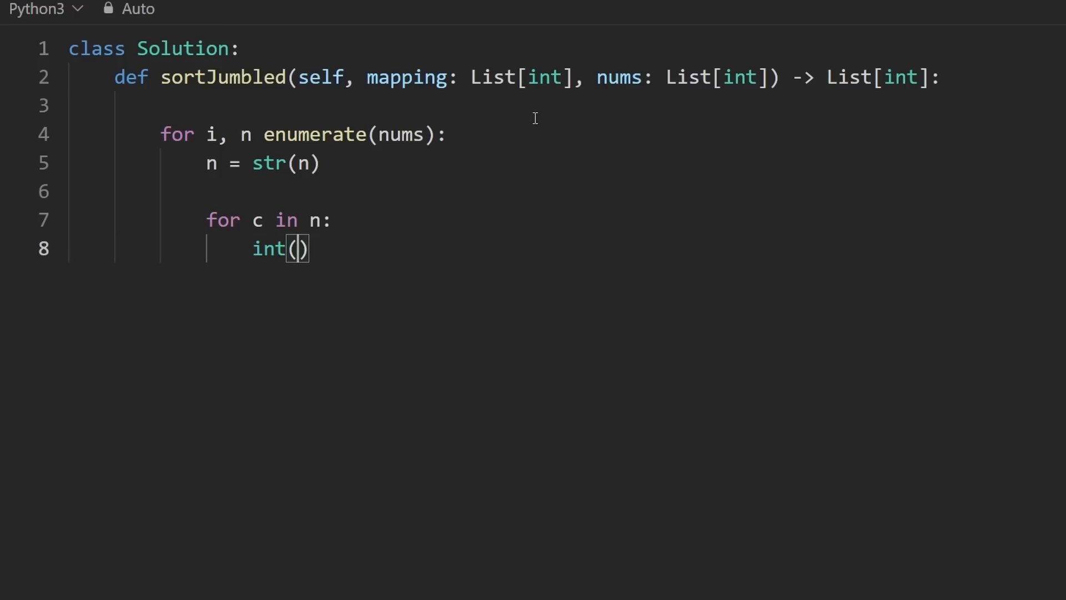
type("c")
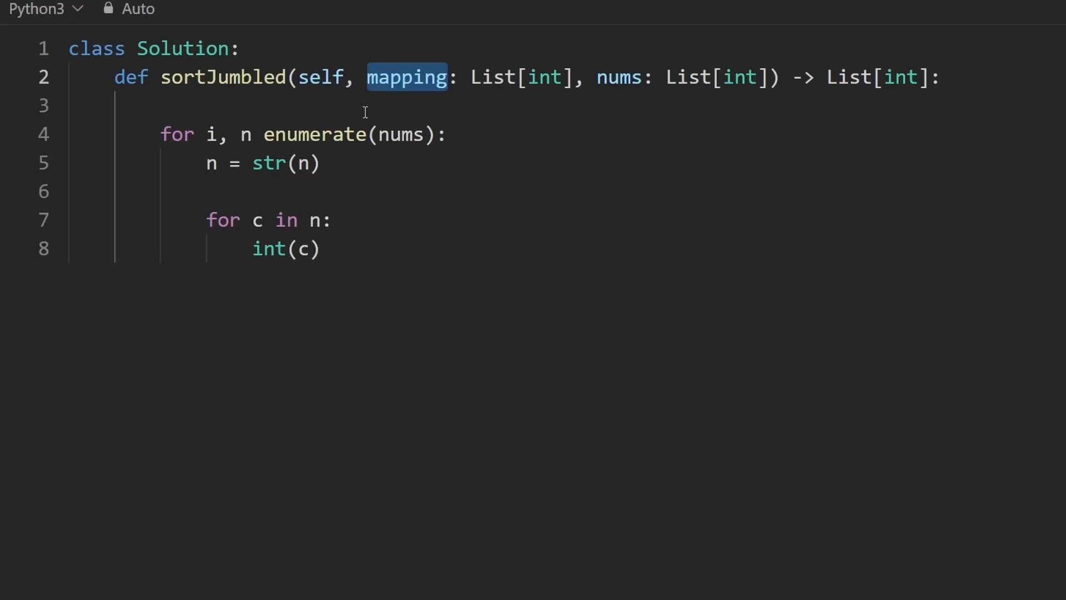
type("mapping[")
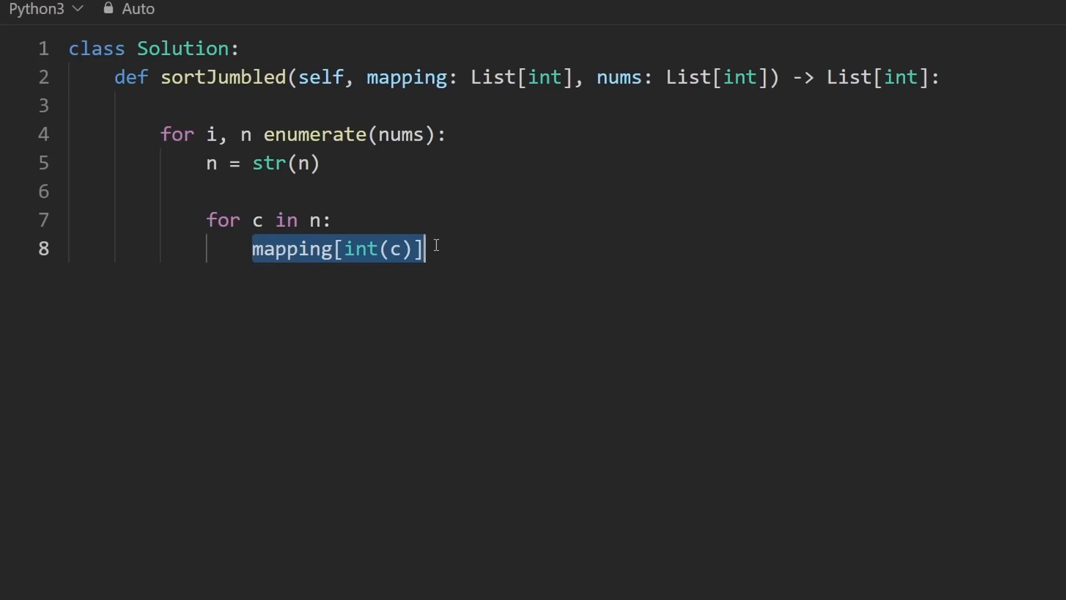
left_click(320, 191)
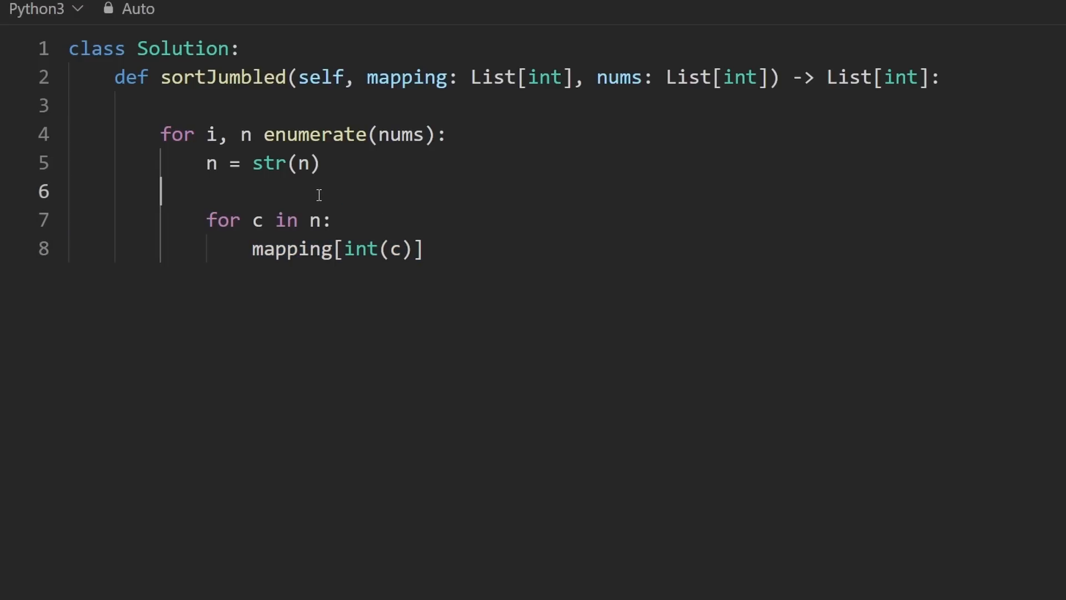
Initialise mapped_n on line 6 and prefix the lookup line with mapped_n +=
type("mapped_")
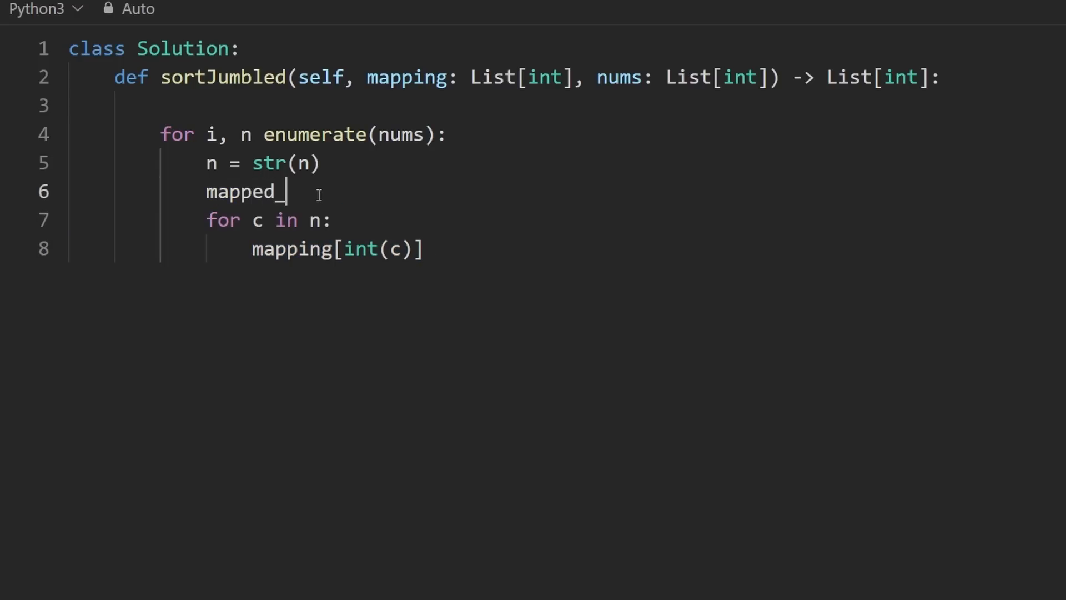
type("n = []")
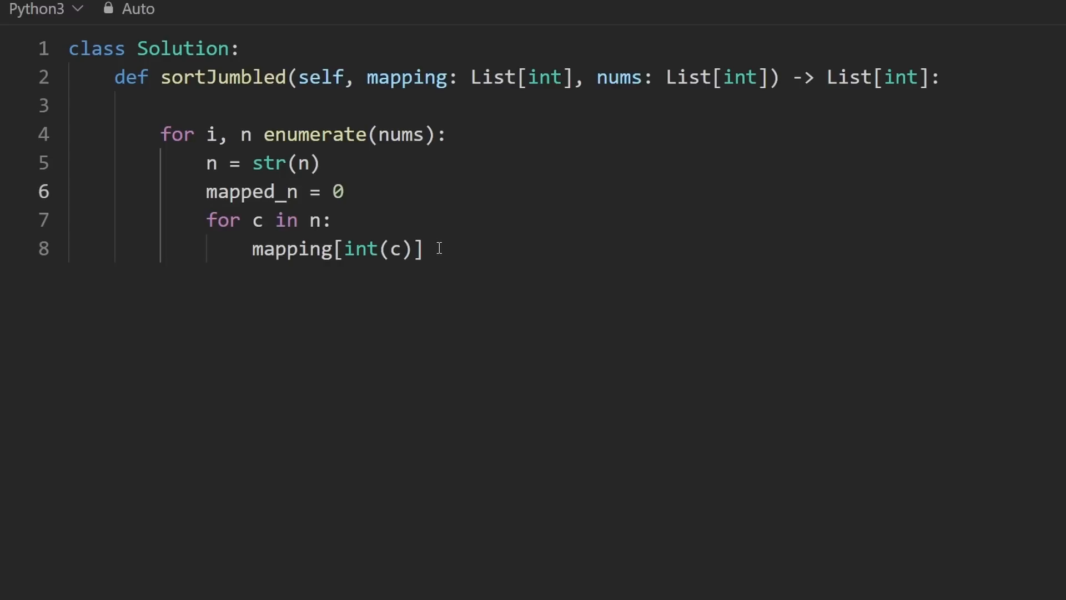
double_click(251, 191)
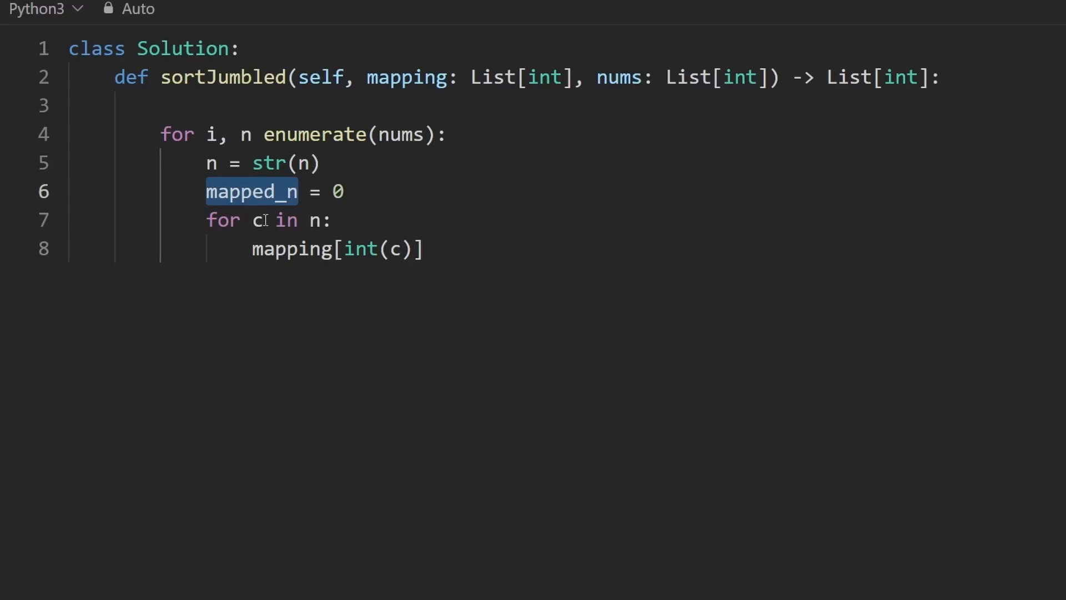
type("mapped_n +=")
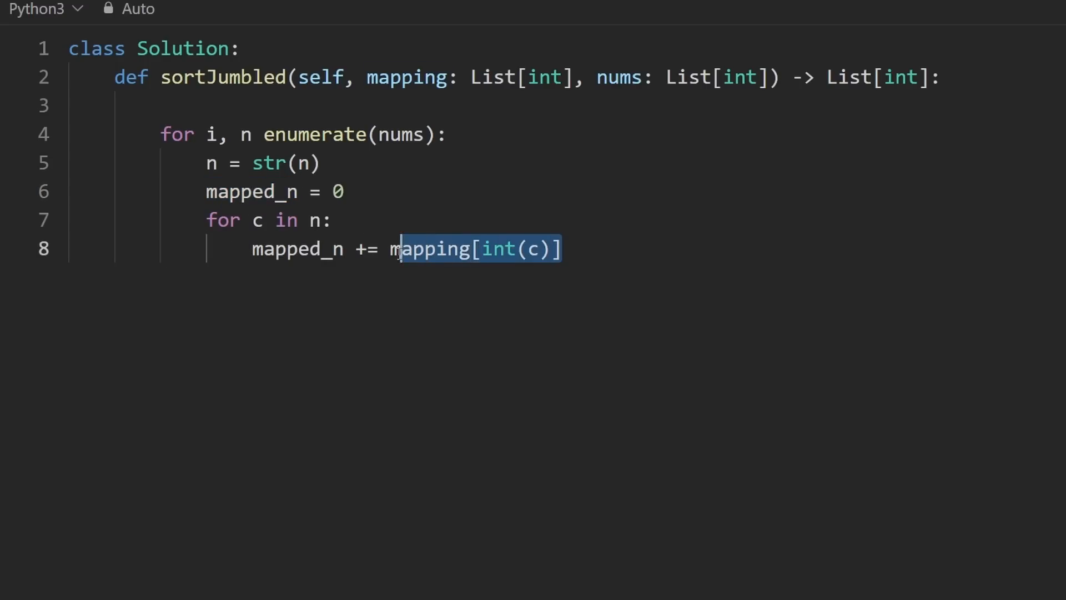
Add a worked-example comment to the lookup line, changing it from 6 to 60
type("#")
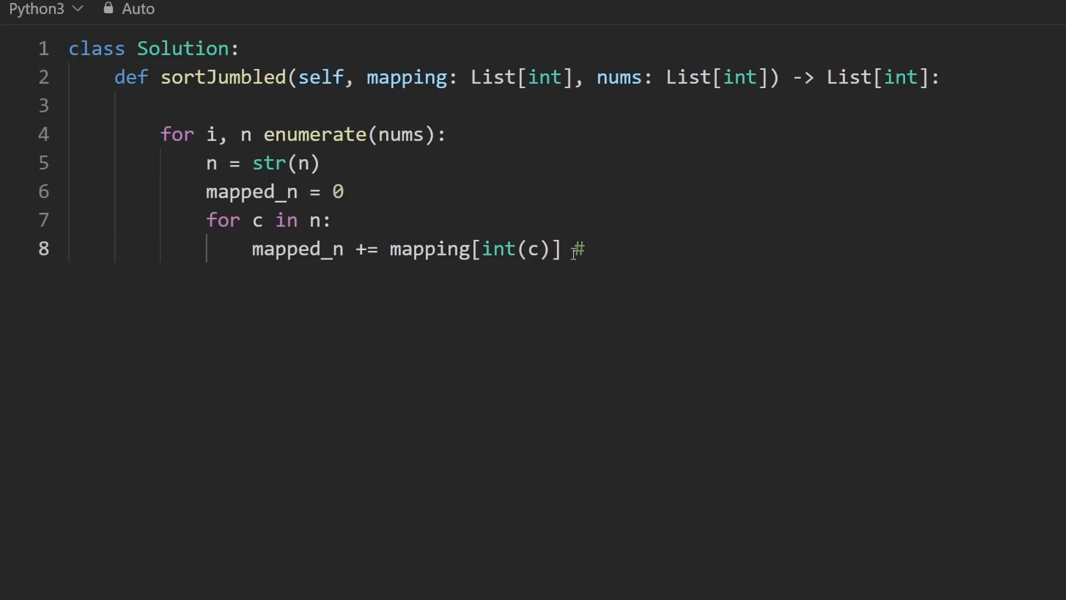
type("6")
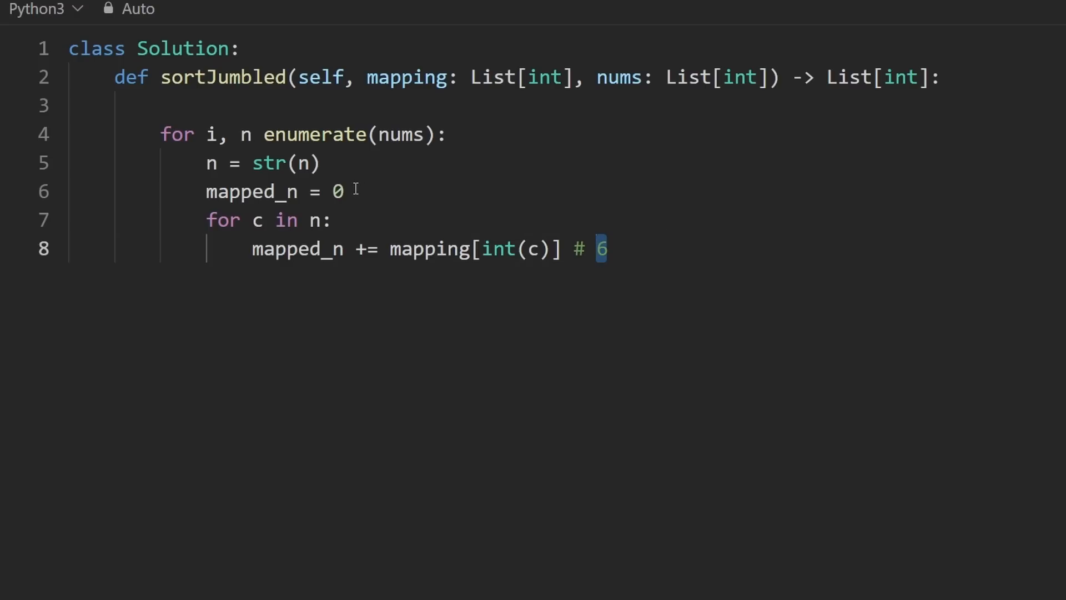
mouse_move(597, 250)
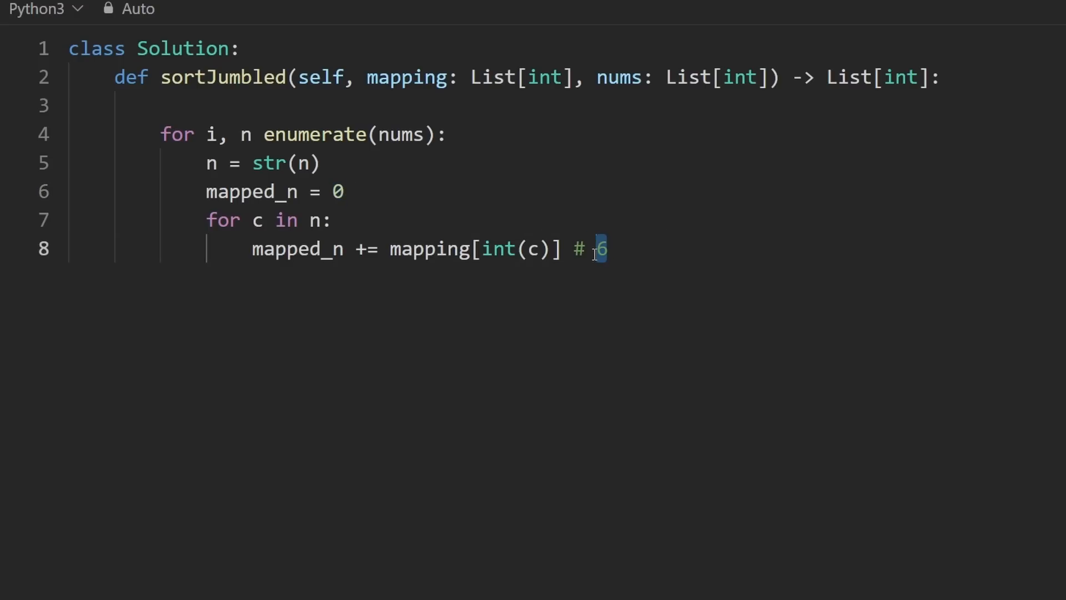
type(", 6")
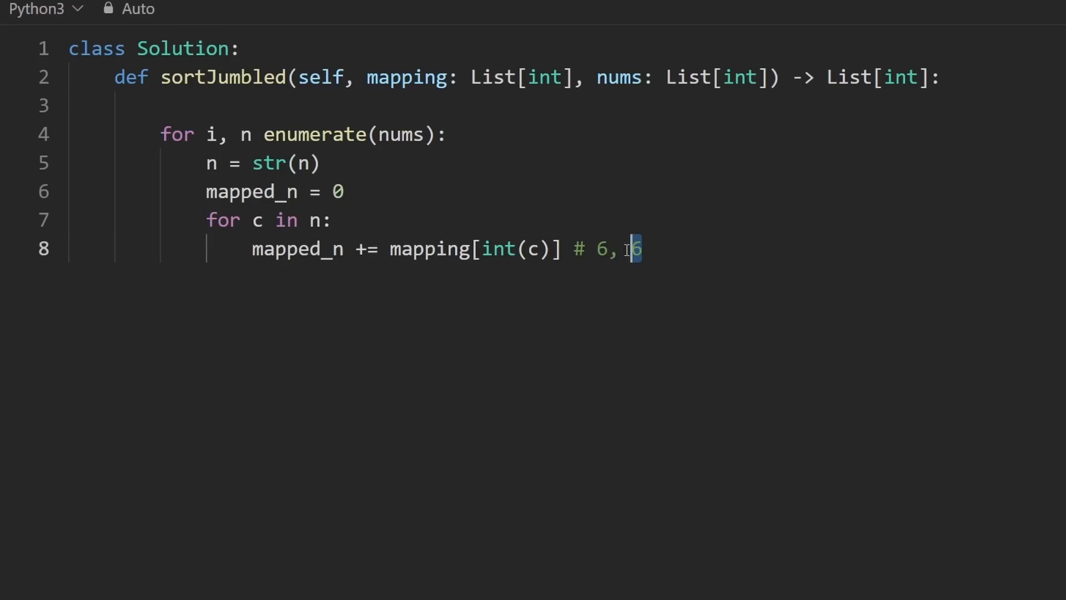
triple_click(261, 191)
type("1")
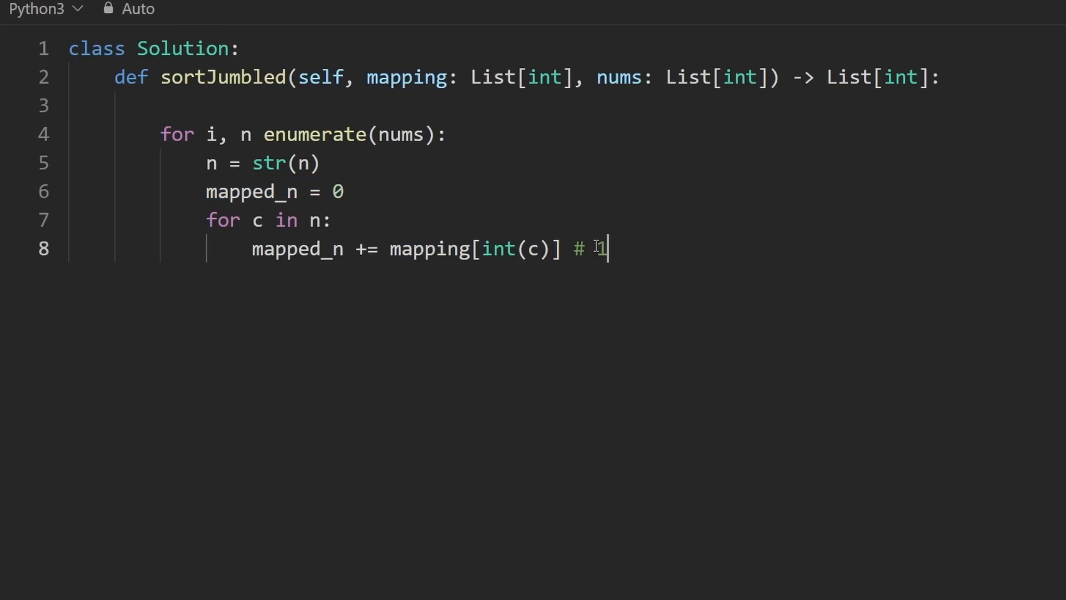
type("2")
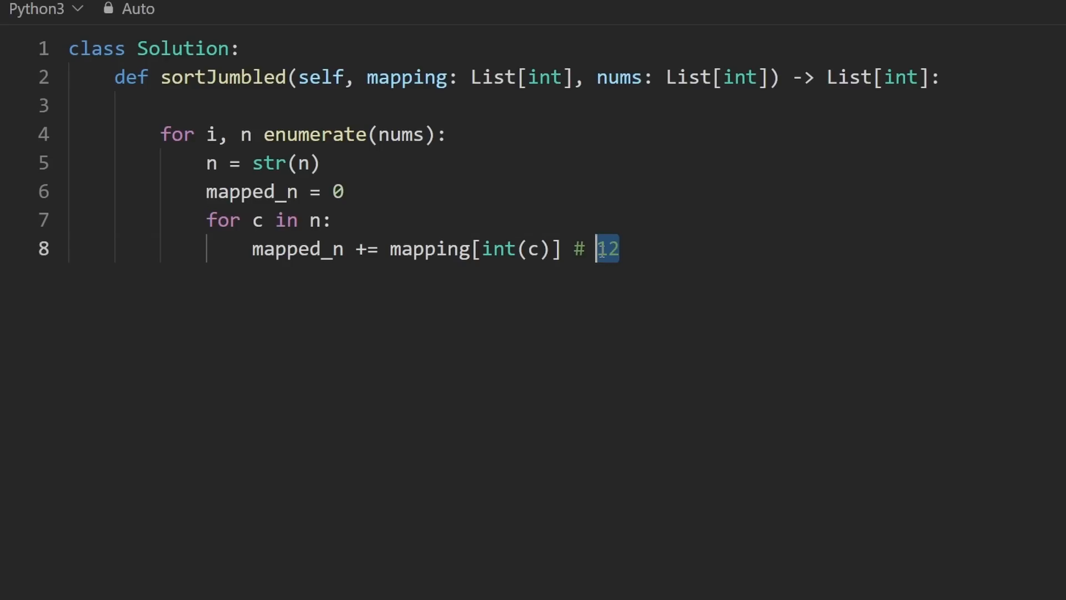
type("0")
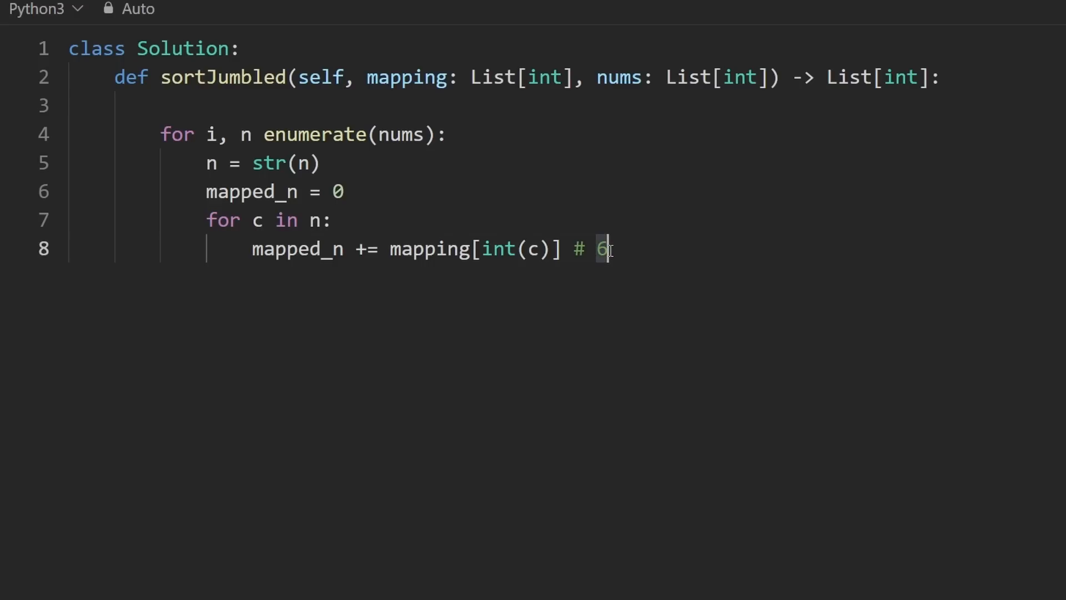
type("0")
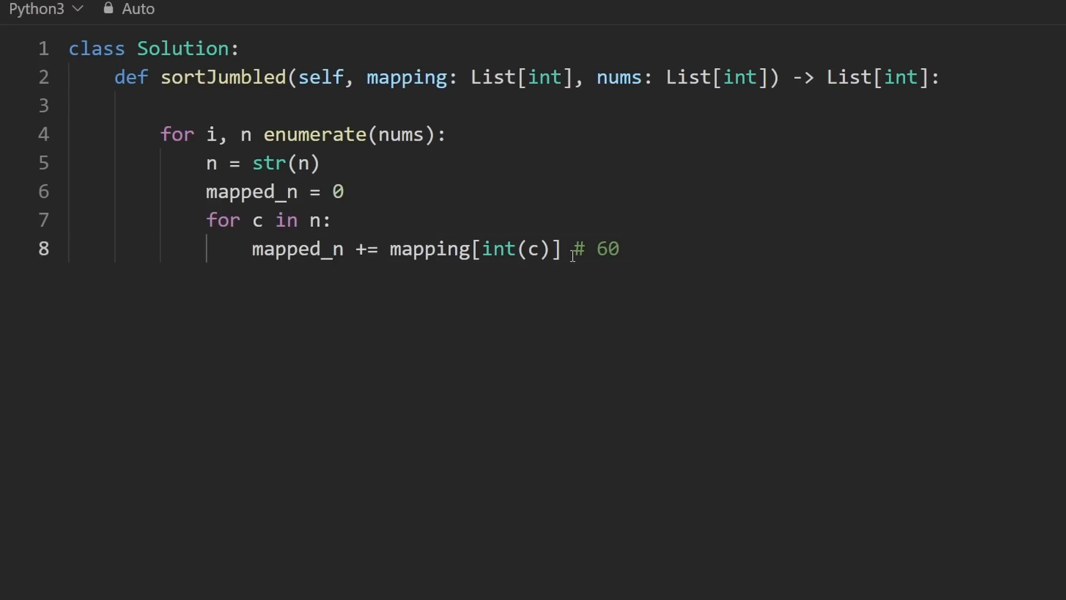
Insert mapped_n *= 10 on a new line above the mapped-digit addition
double_click(607, 248)
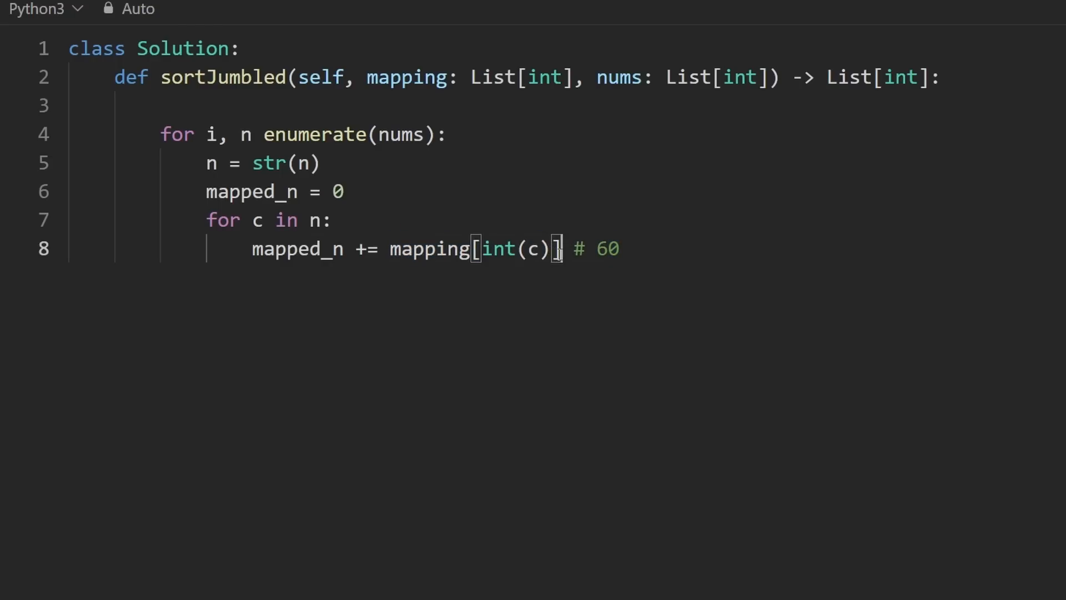
key("Return")
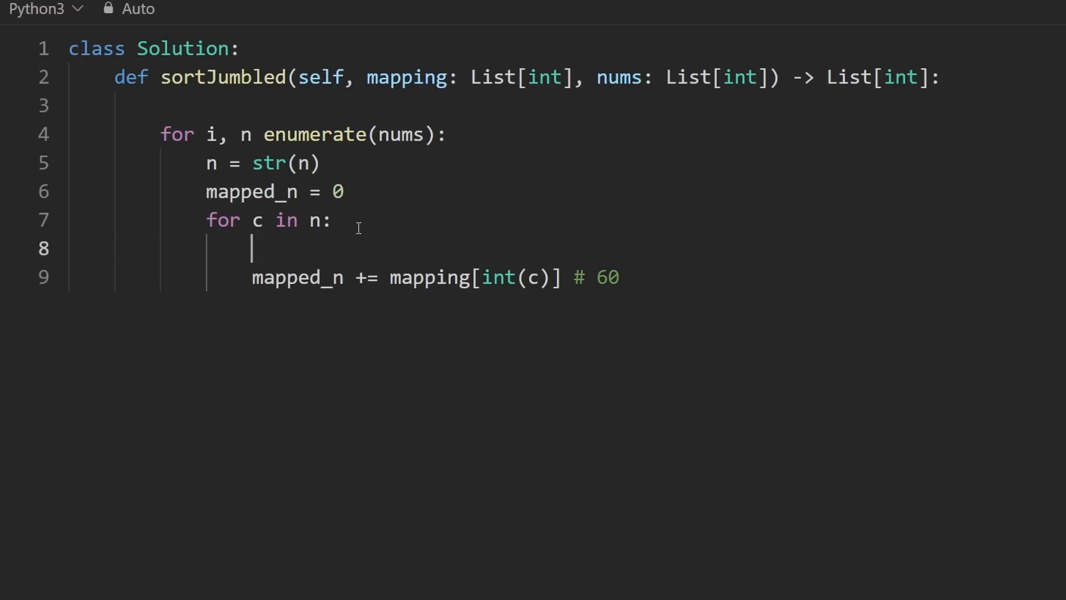
type("mapped_n")
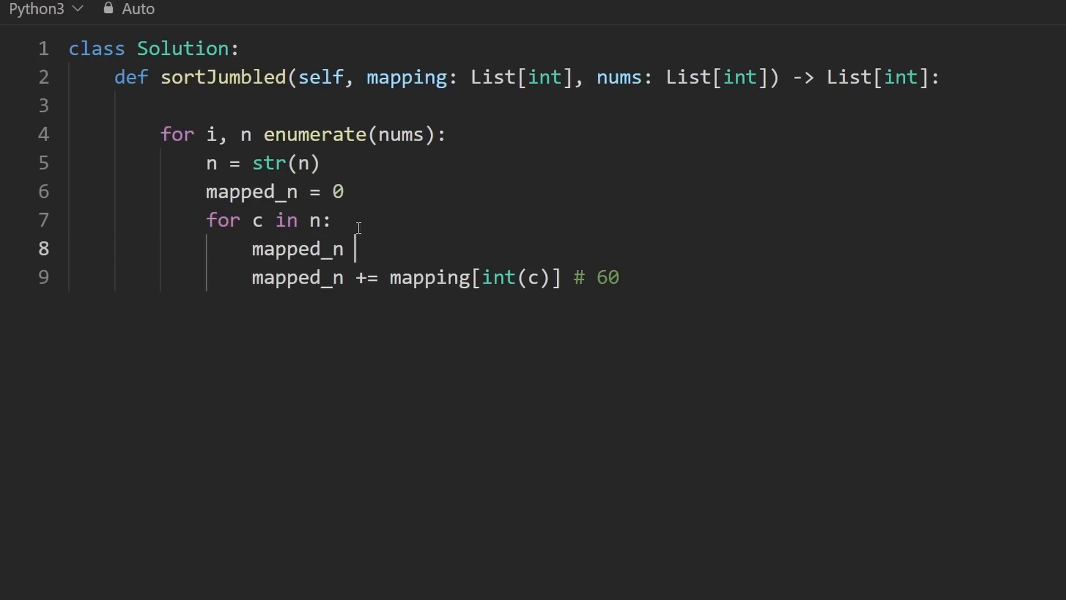
type("*= 10")
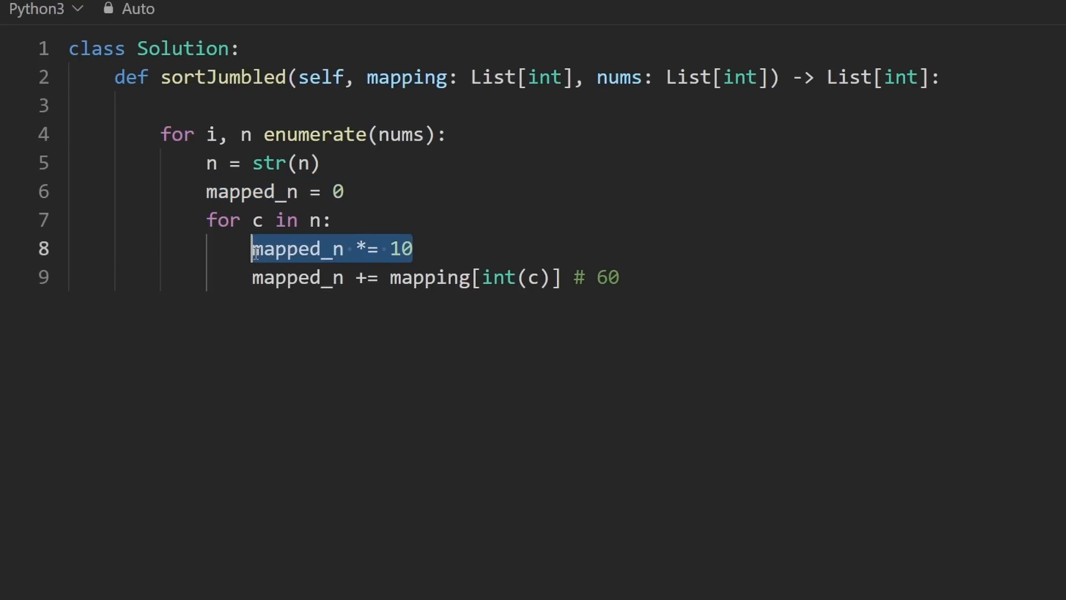
mouse_move(627, 278)
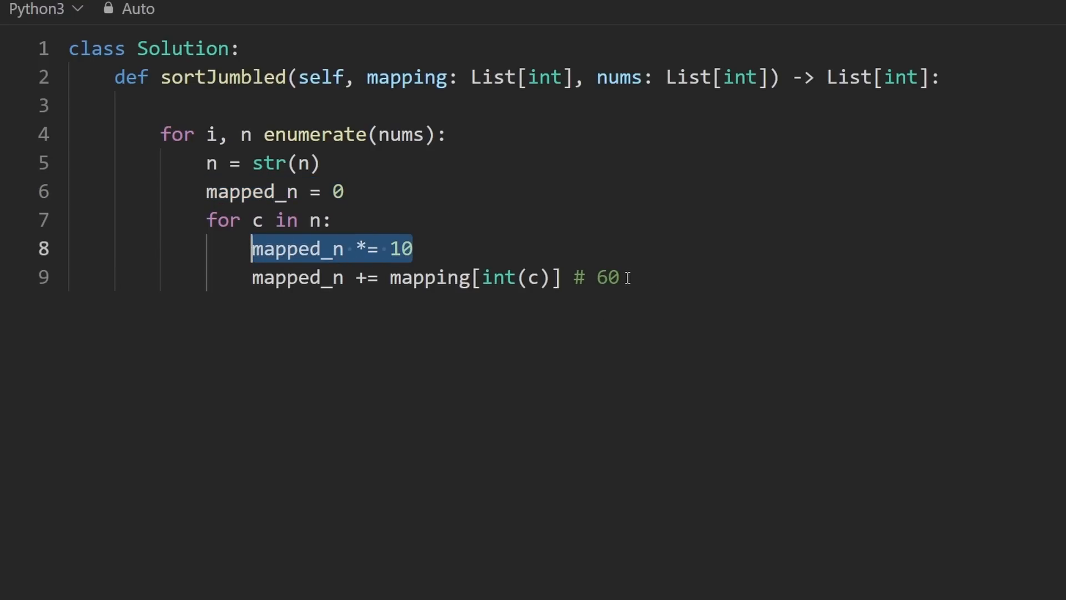
Step the example comment through 66, 660 and 669, then delete it
left_click(610, 277)
type("6")
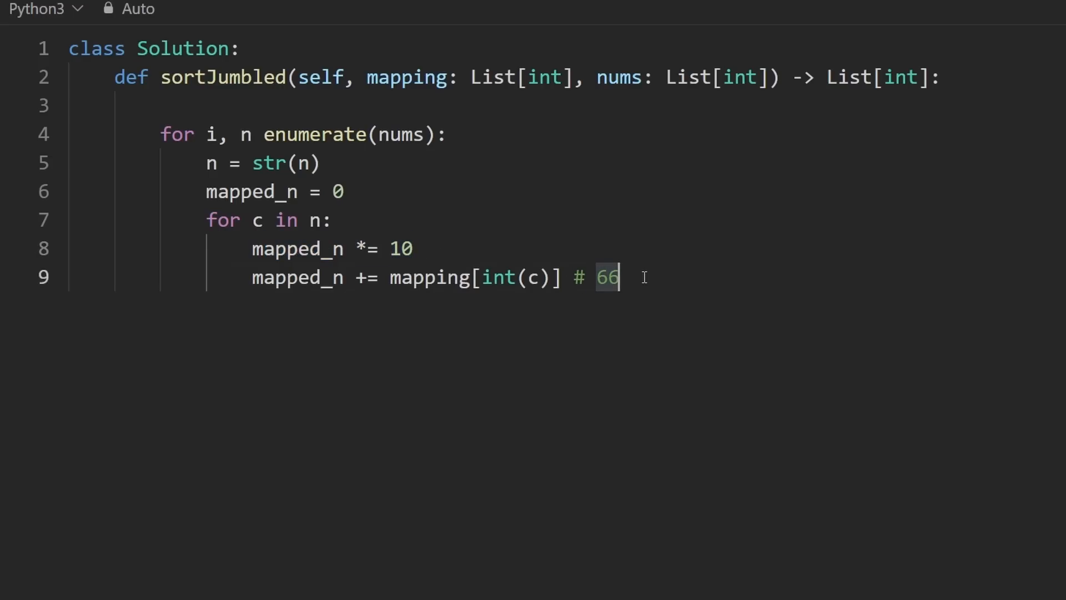
type("0")
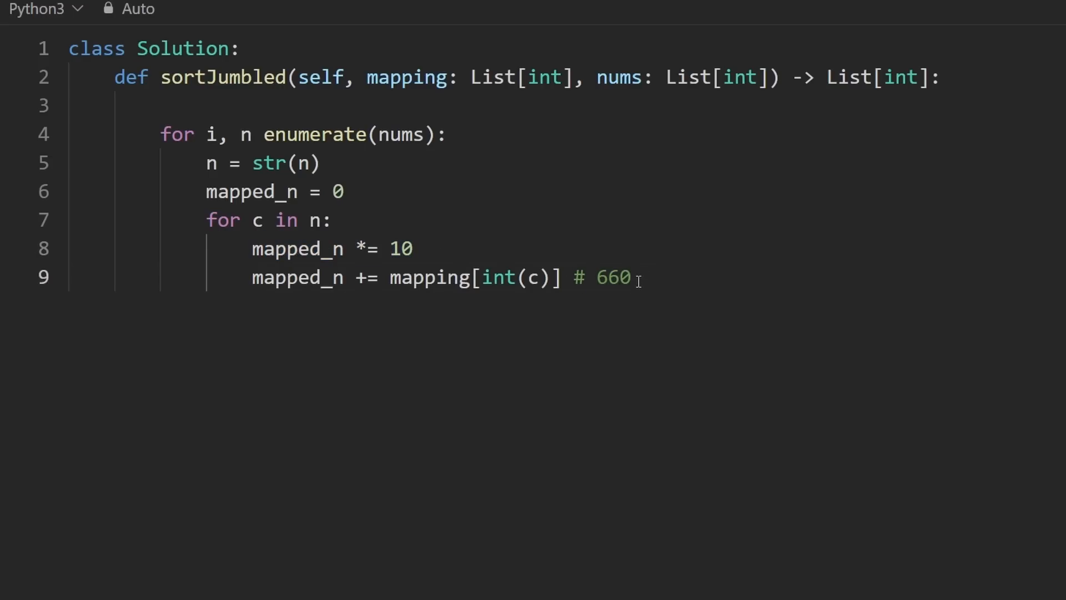
type("9")
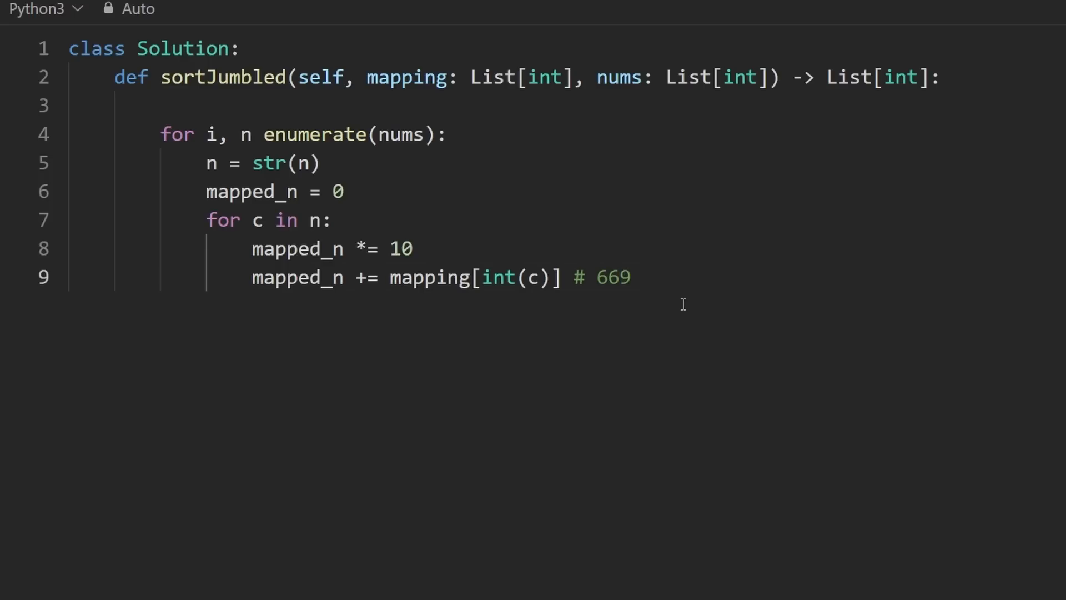
key("BackSpace")
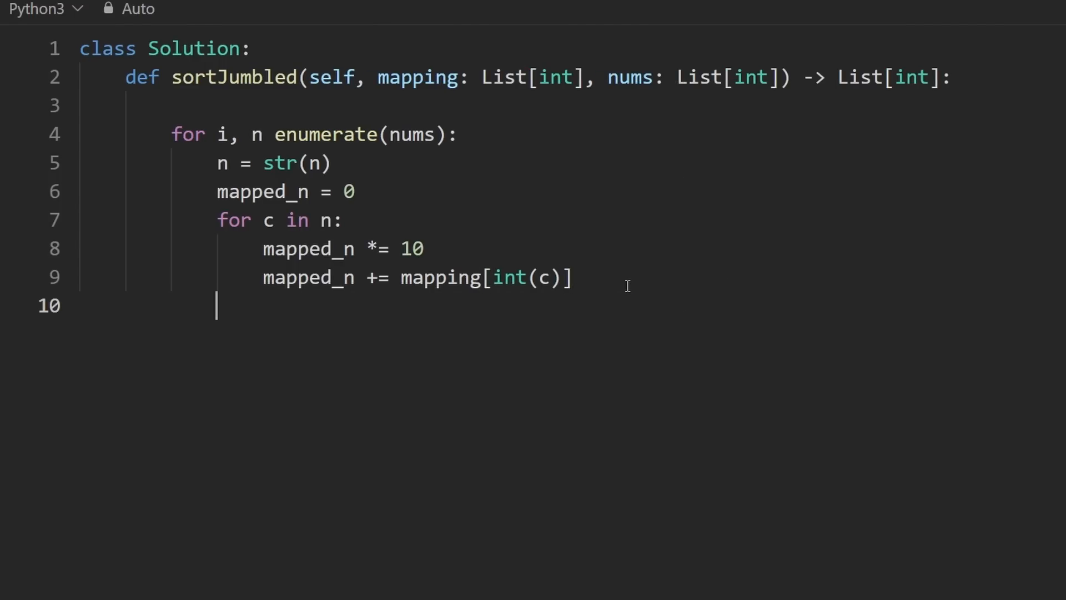
mouse_move(246, 308)
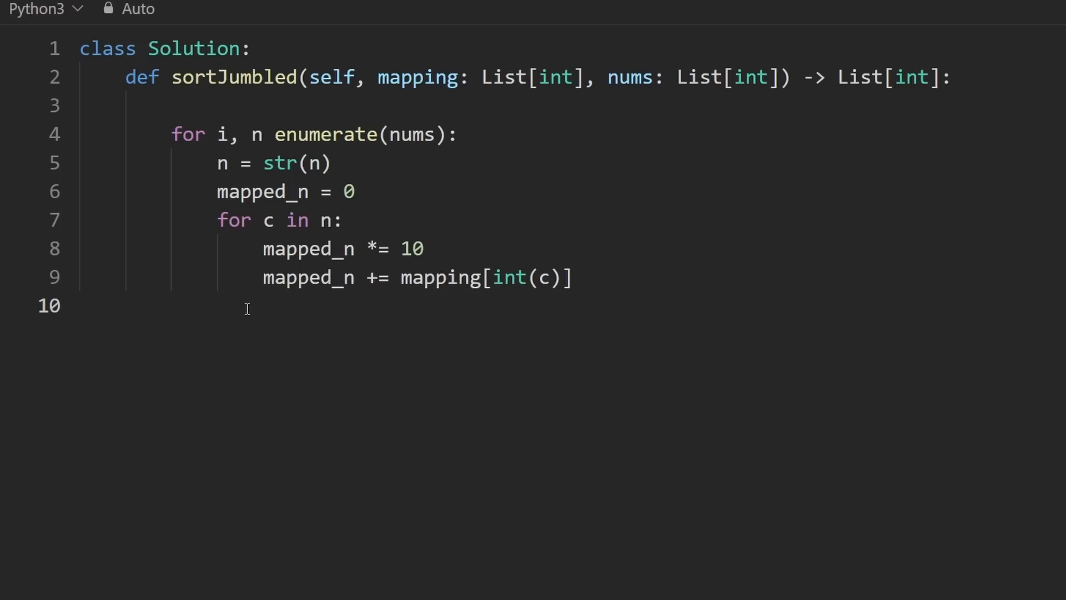
Add pairs = [] on the line above the loop
left_click(218, 306)
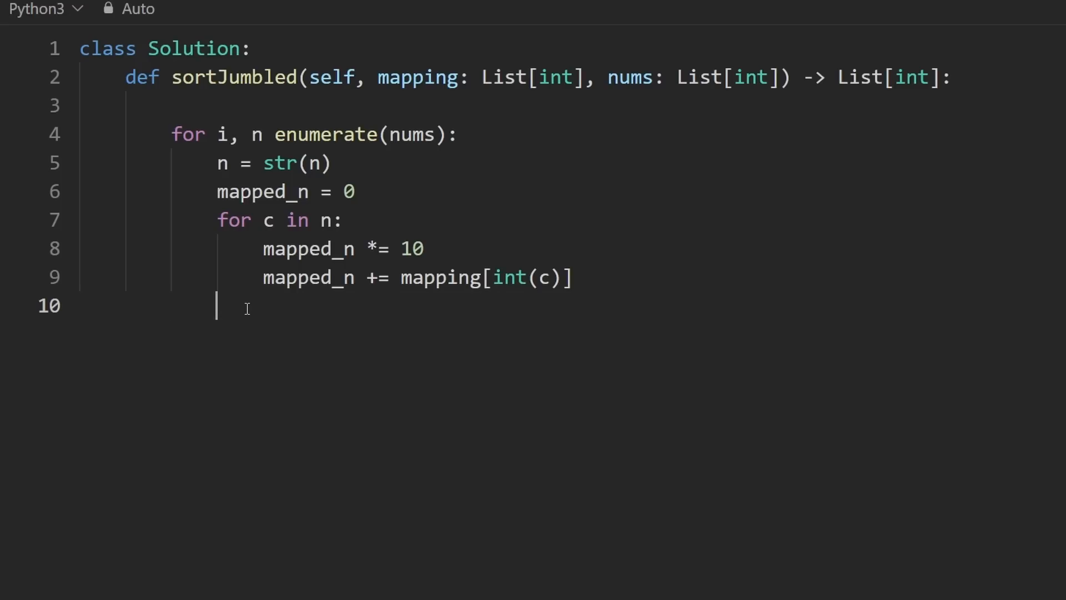
double_click(308, 249)
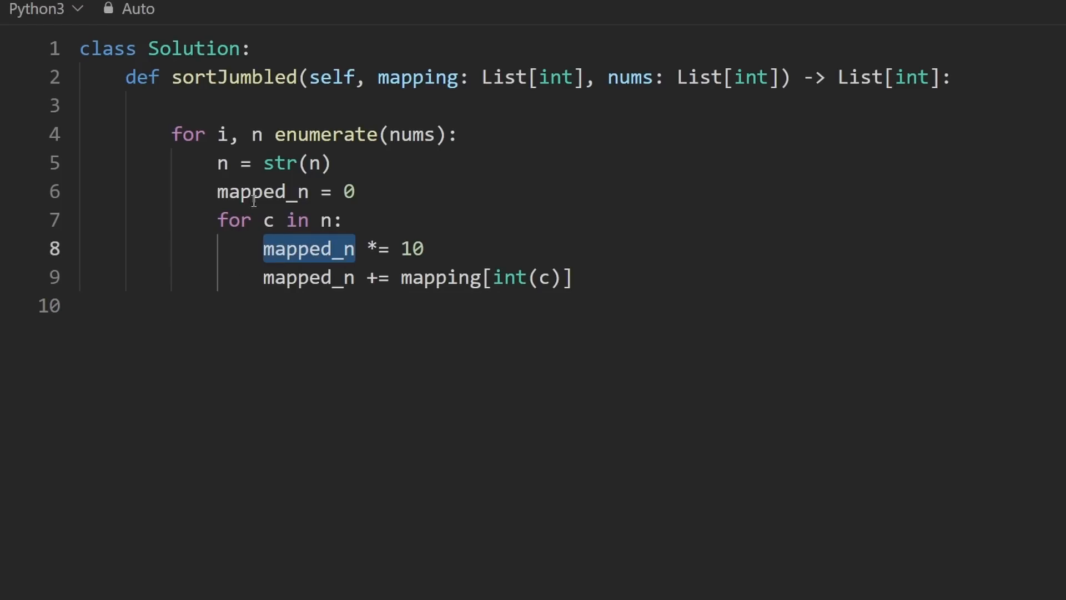
left_click(223, 133)
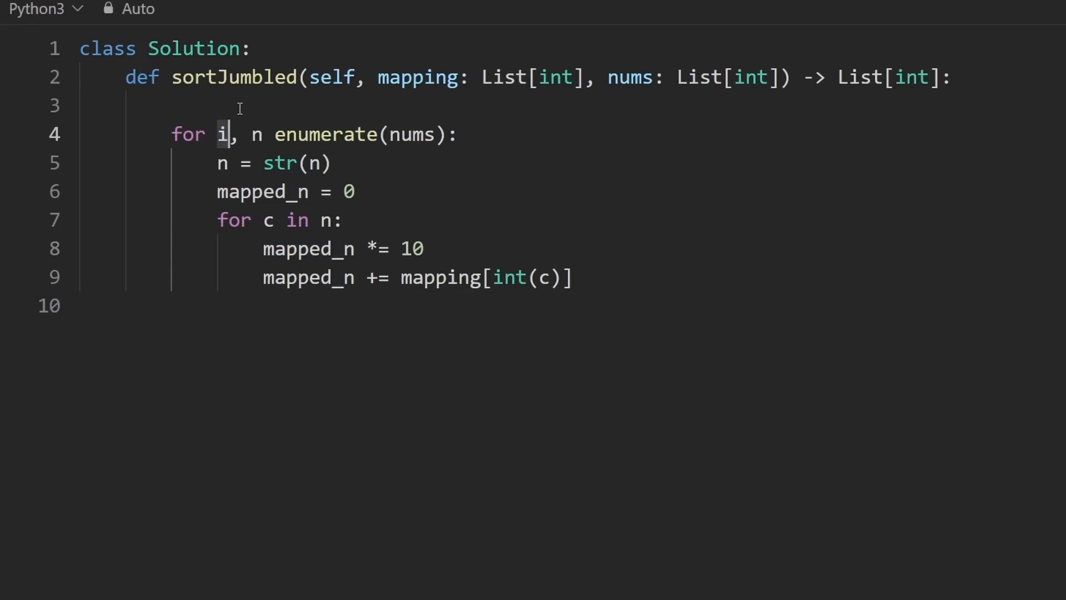
type("pairs = []")
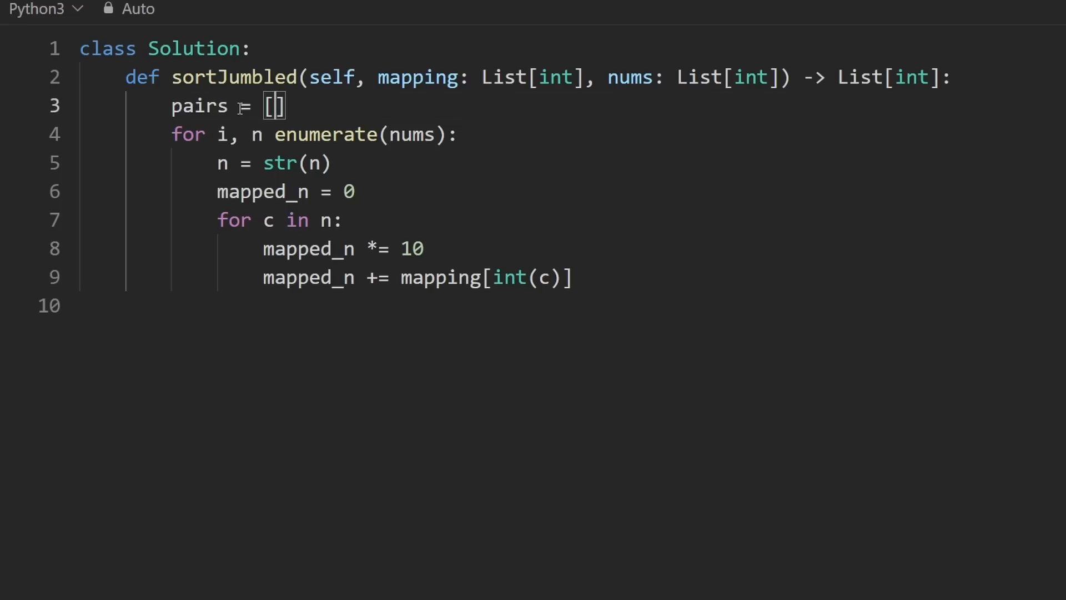
key("Enter")
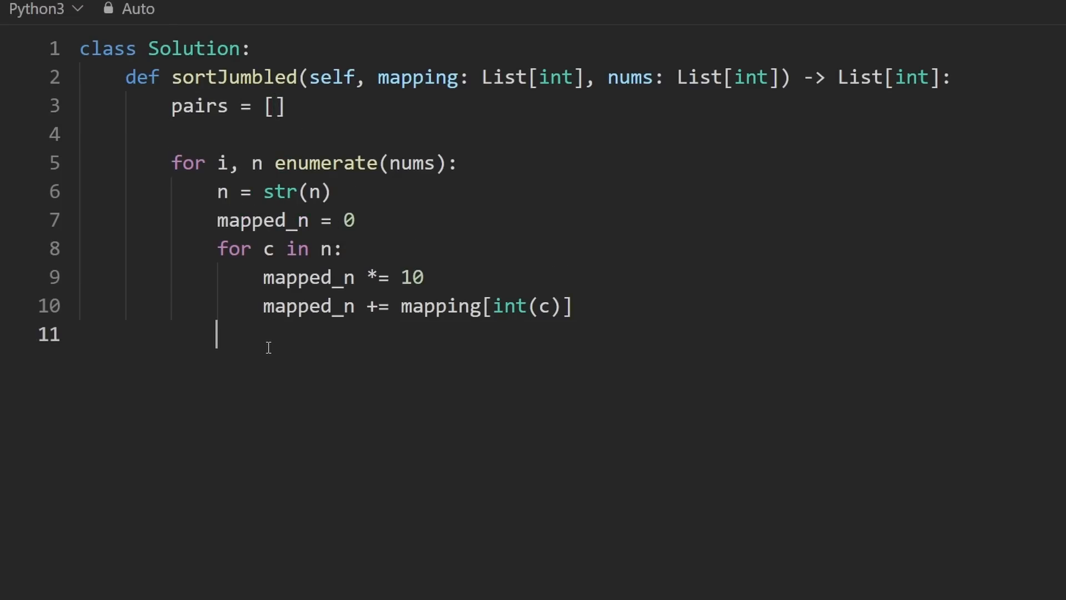
Append (mapped_n, i) to pairs after the inner digit loop
type("pairs")
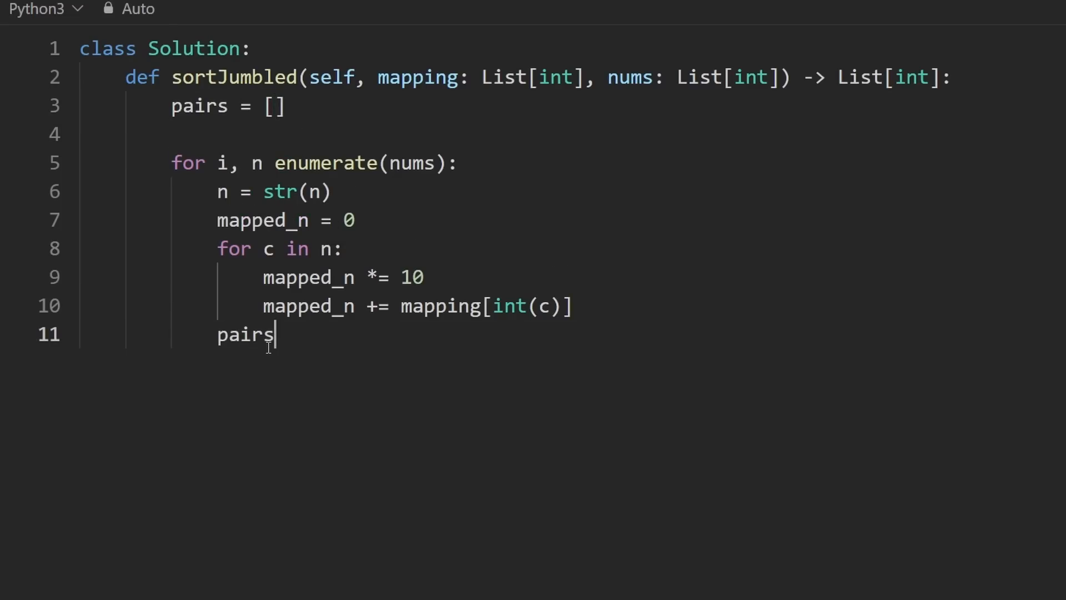
type(".append(()")
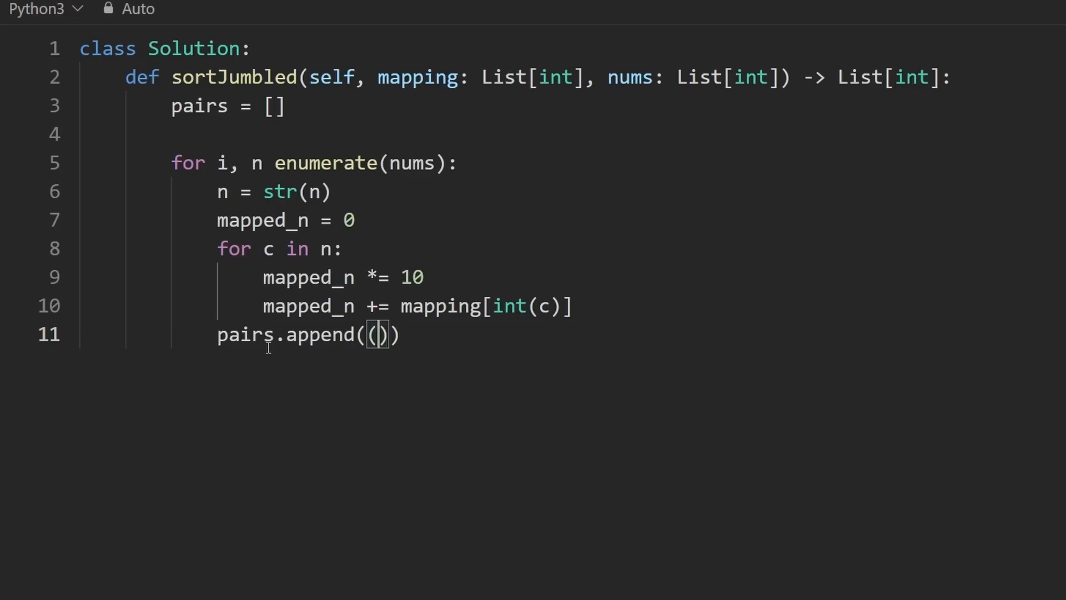
type("mapped_n, i")
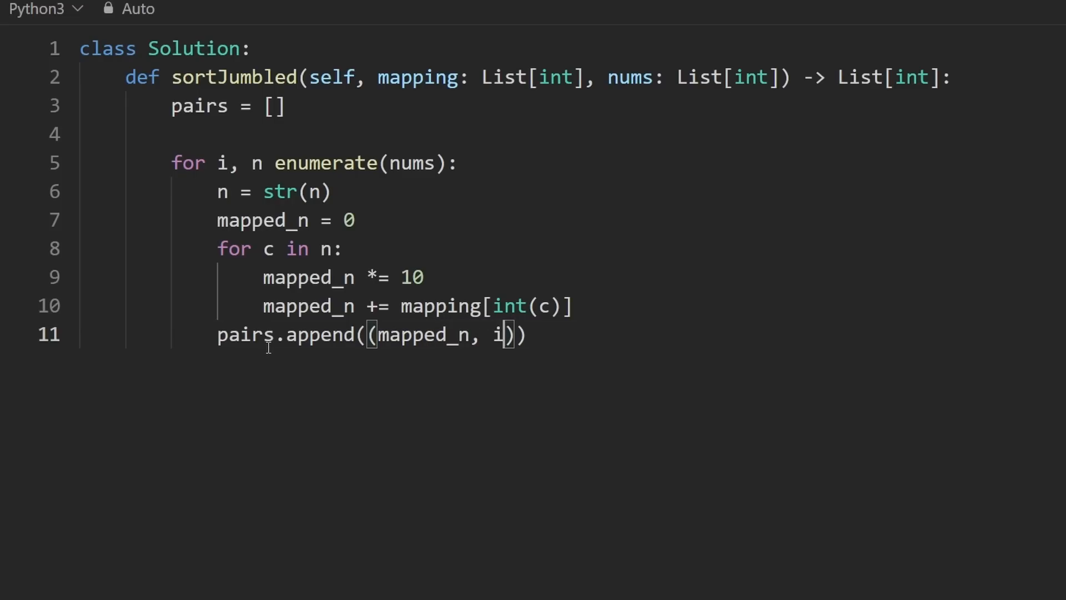
key("Enter")
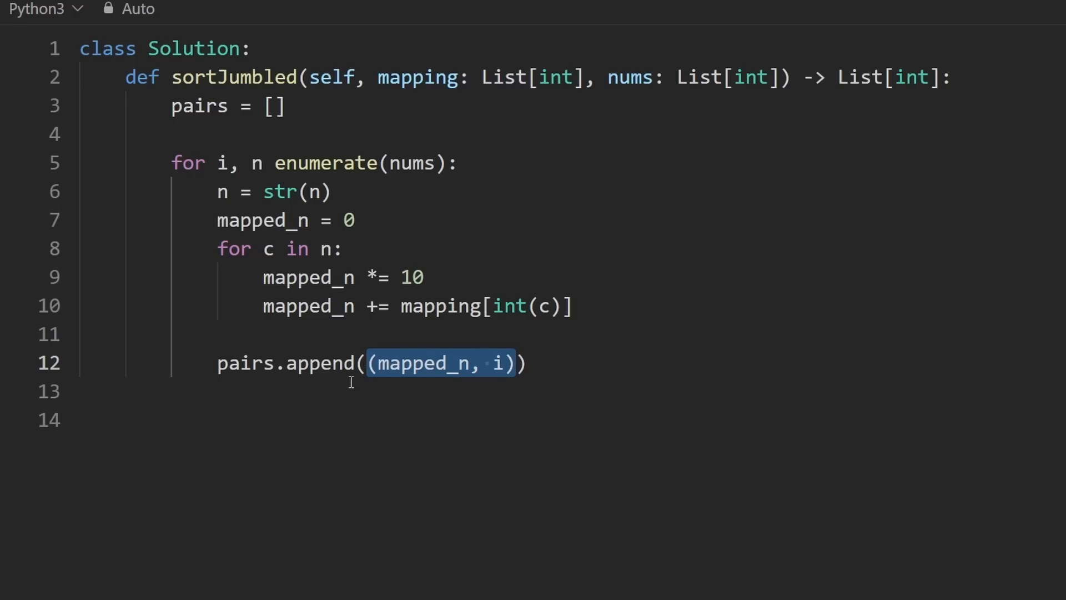
Add pairs.sort() after the loop, highlighting mapped_n and i in the pair
type("pair")
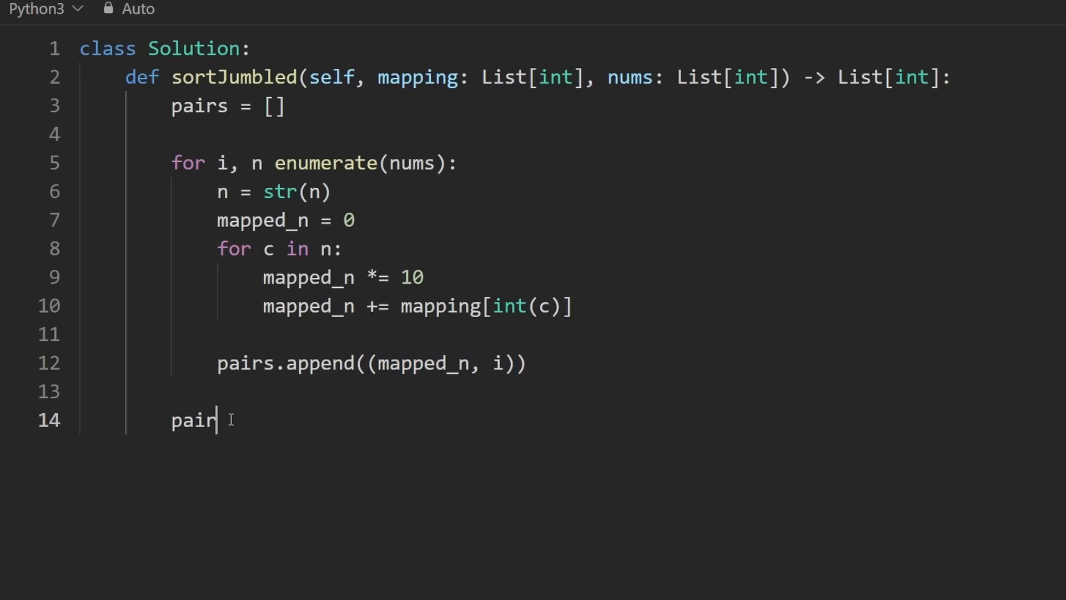
type("s.sort()")
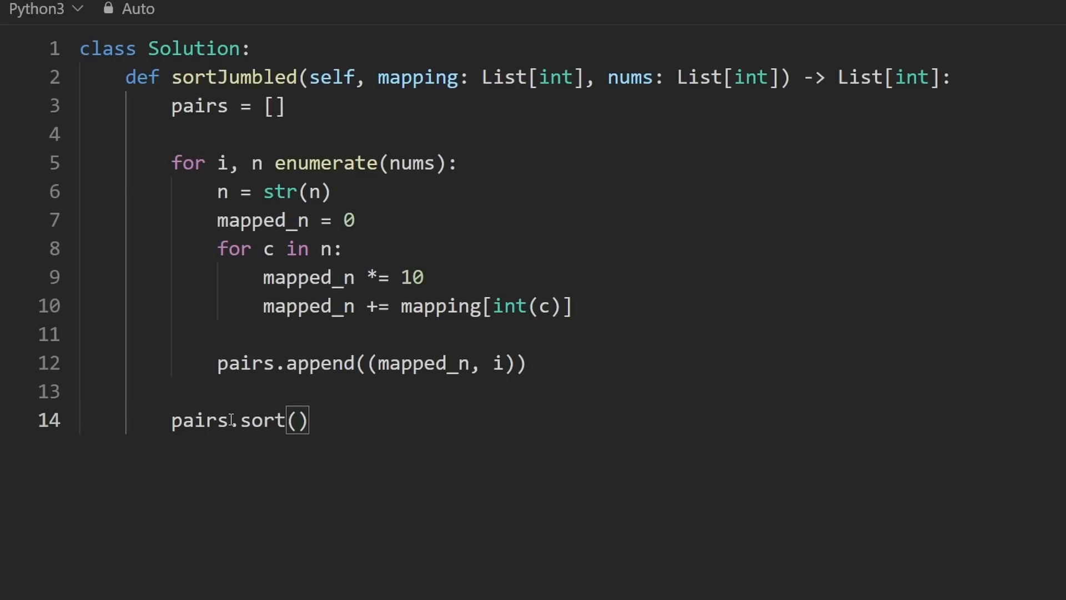
left_click(467, 363)
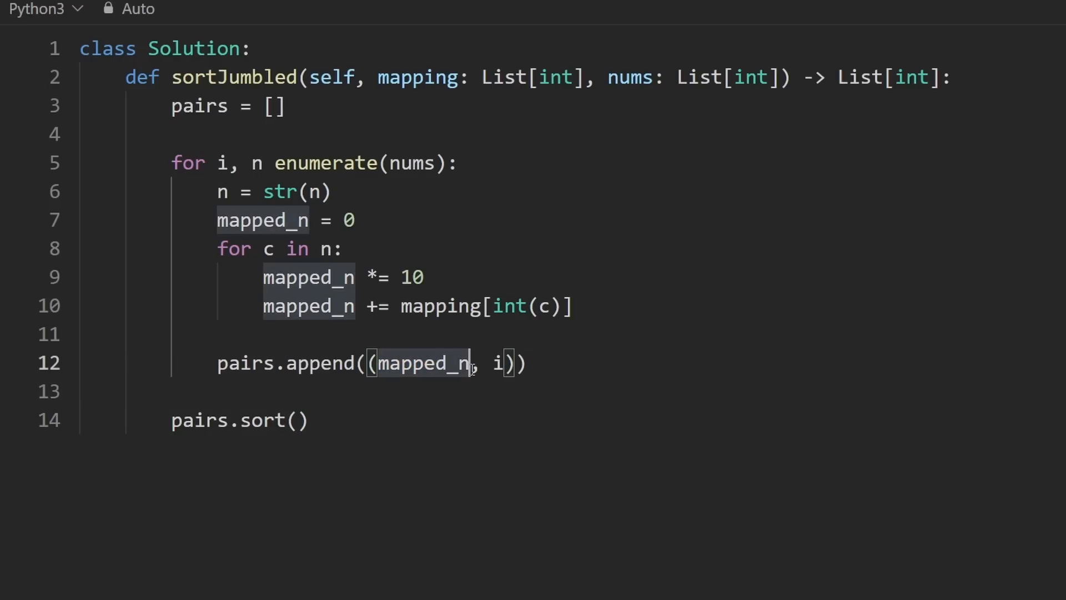
double_click(424, 363)
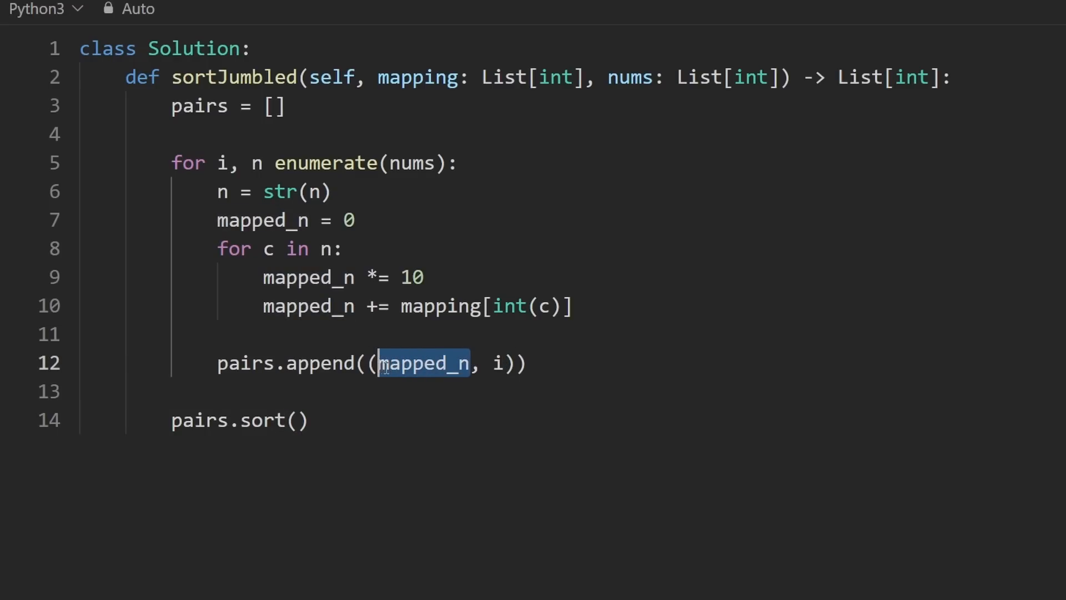
double_click(499, 363)
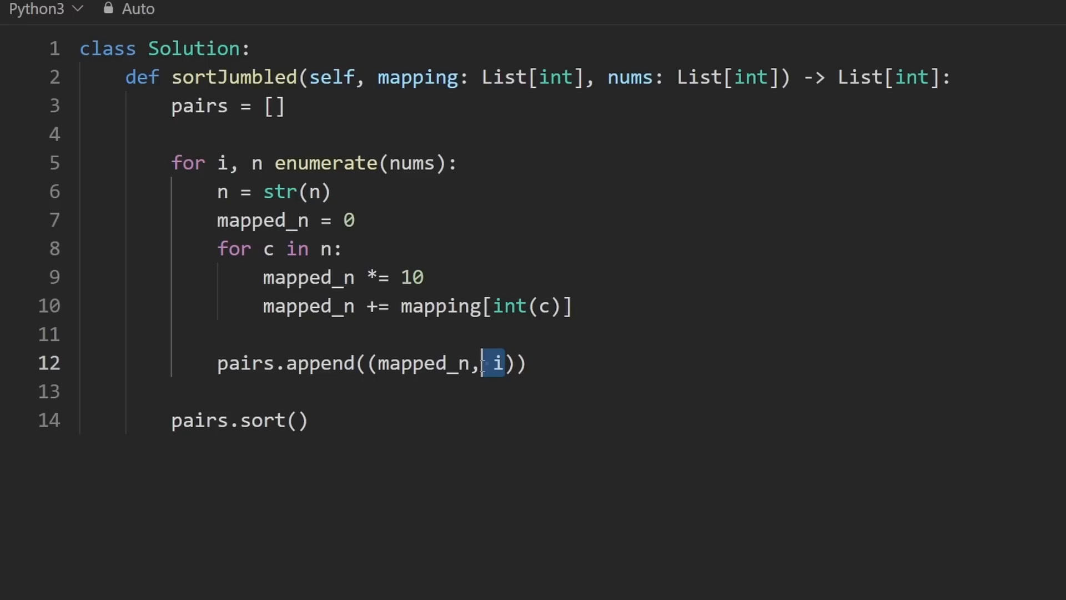
Highlight the mapping and nums parameters, then start a return line after the sort
left_click(296, 420)
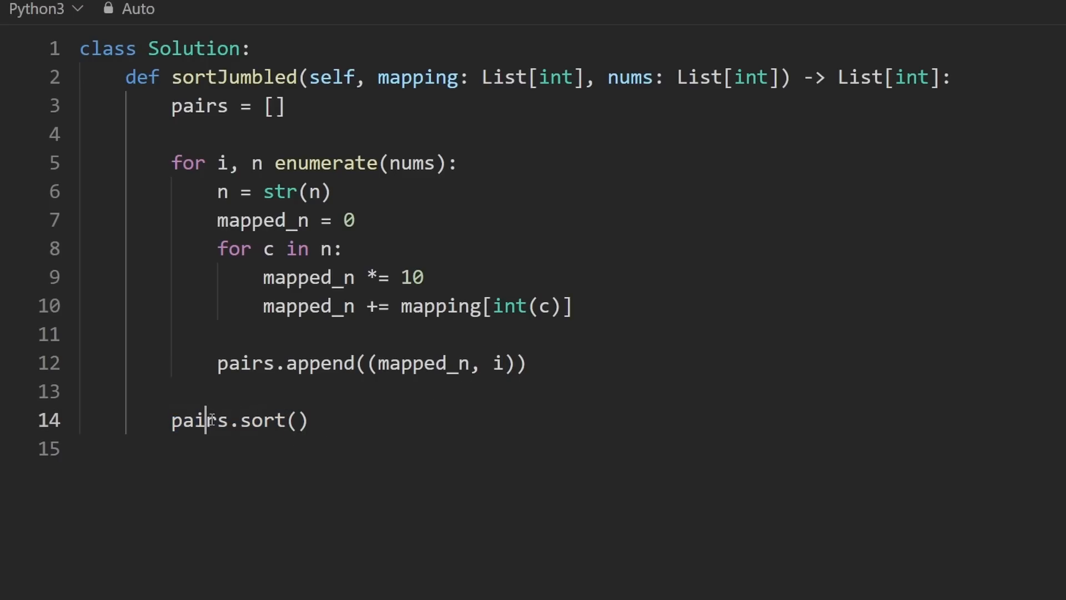
double_click(199, 420)
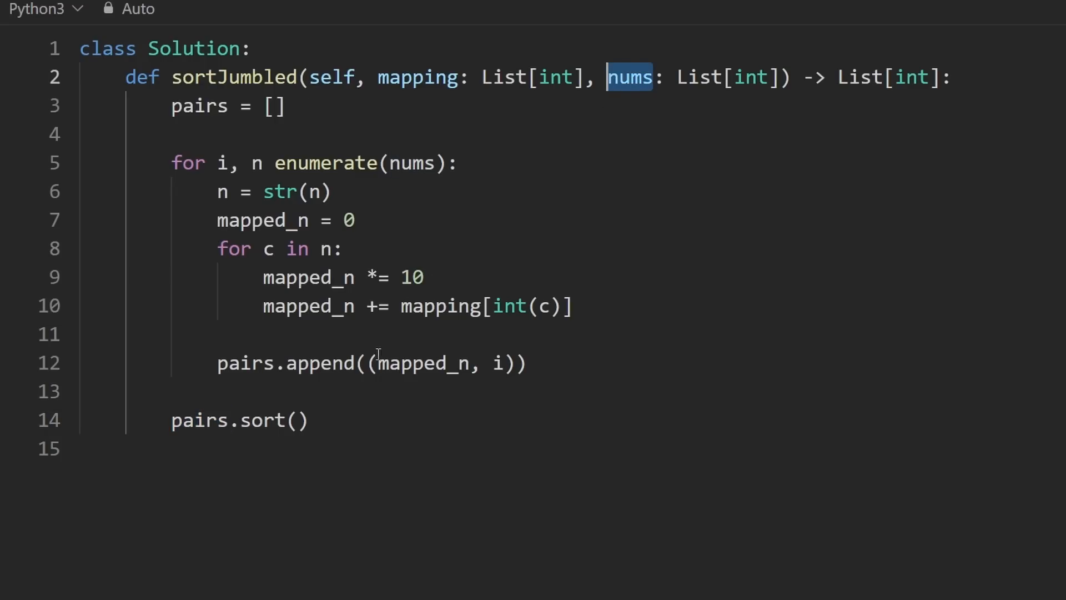
left_click(297, 420)
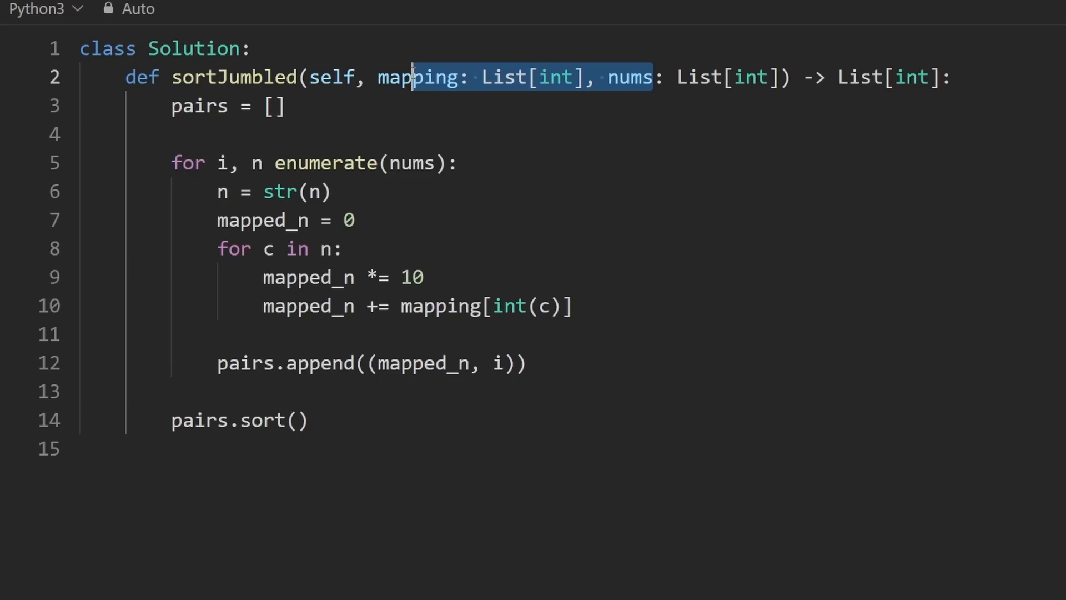
left_click(245, 446)
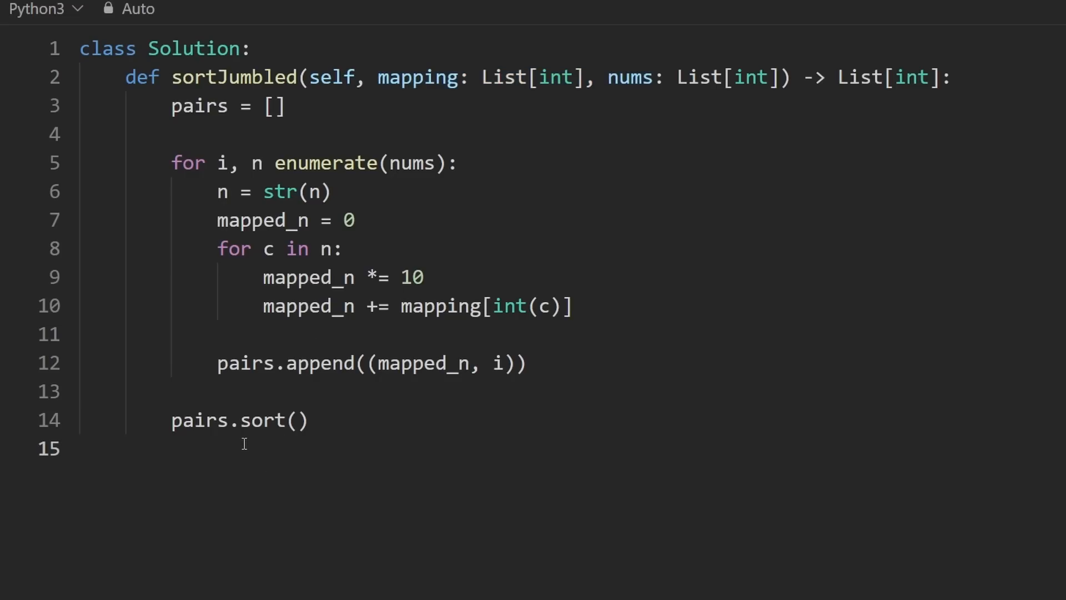
type("return")
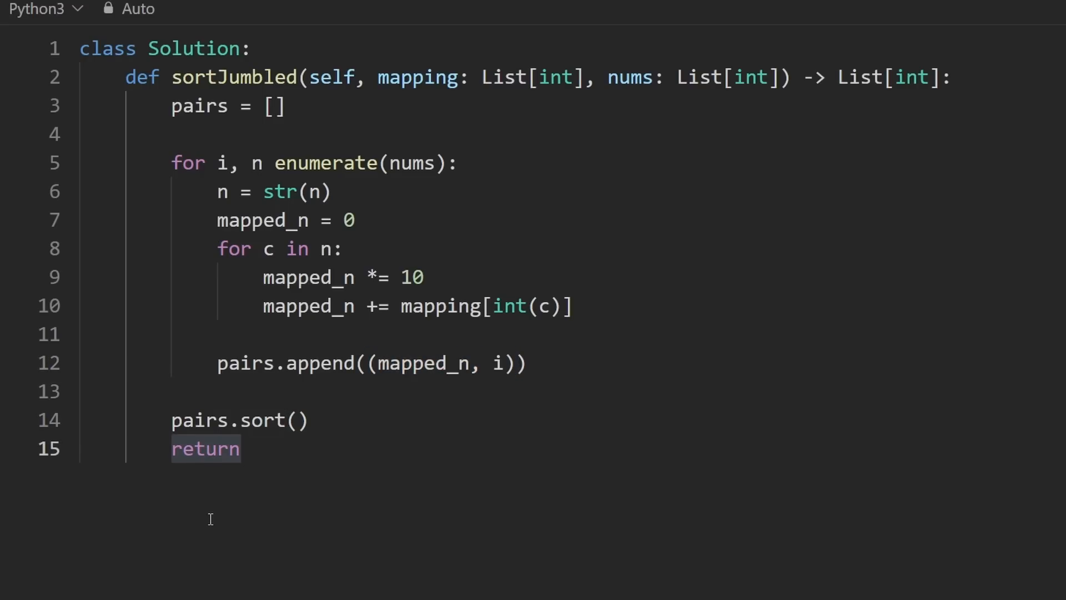
Complete the return as the comprehension [nums[p[1]] for p in pairs]
type("[]")
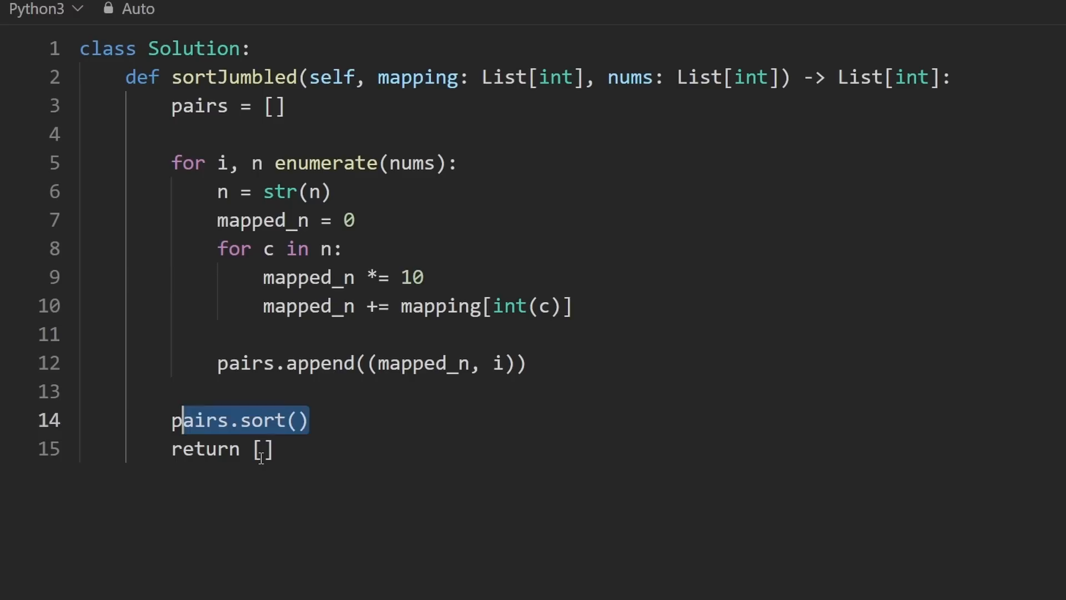
left_click(262, 449)
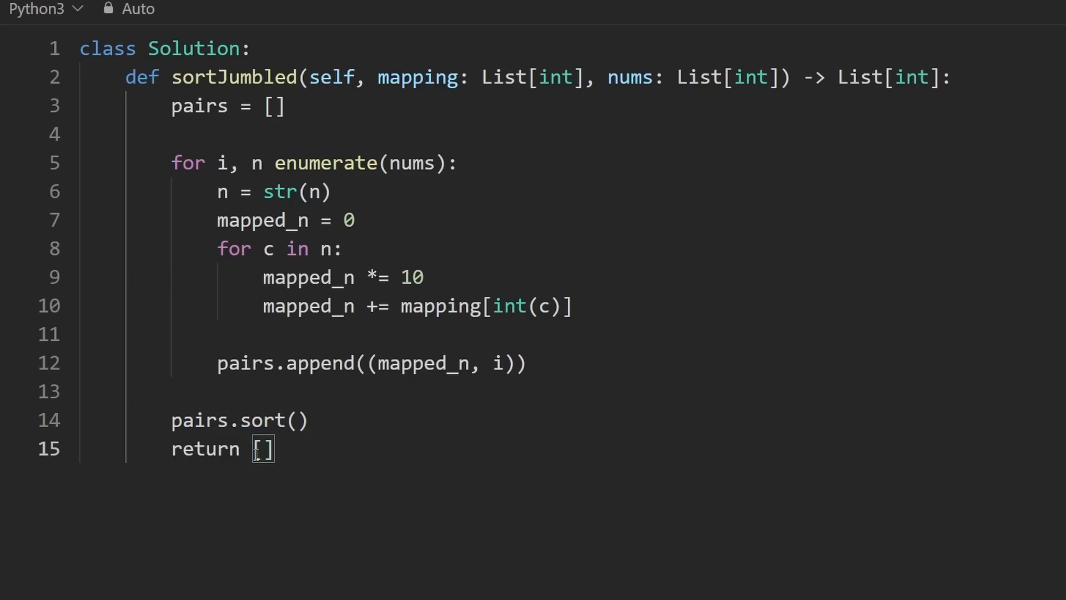
type("for")
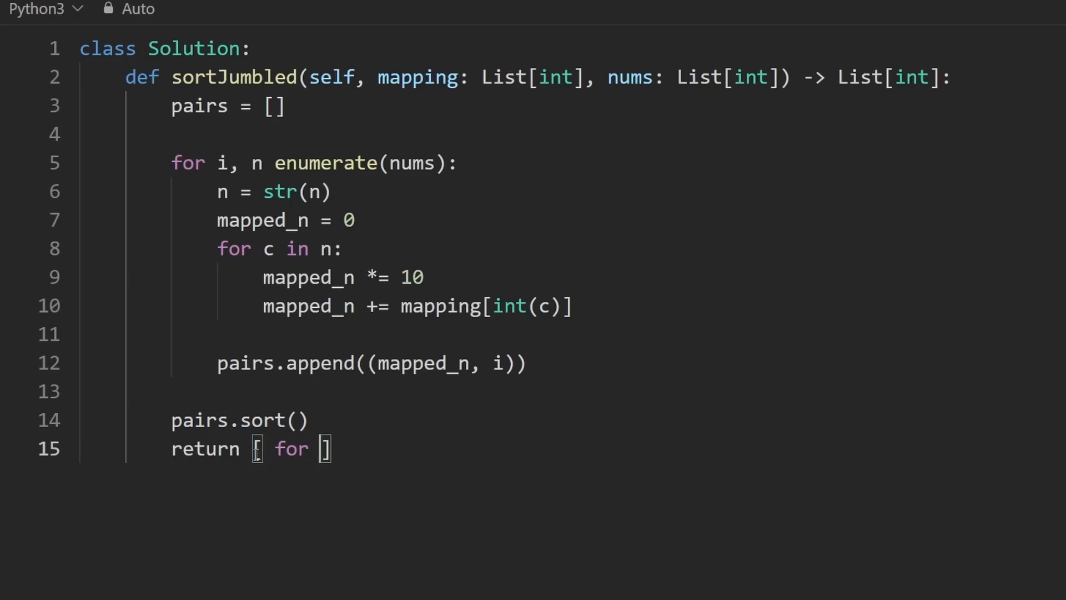
type("p in")
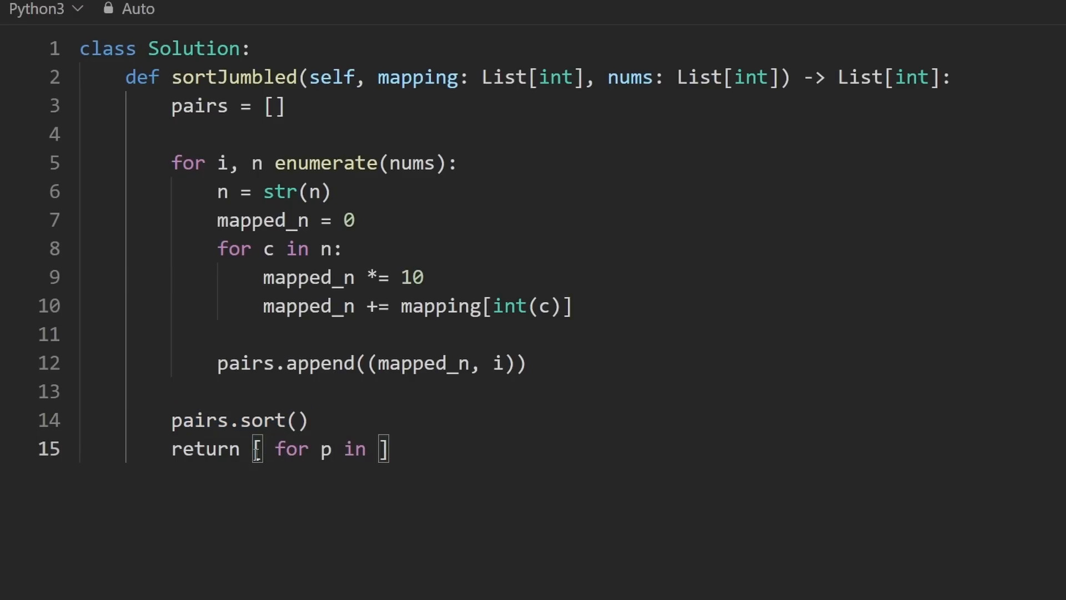
type("pairs")
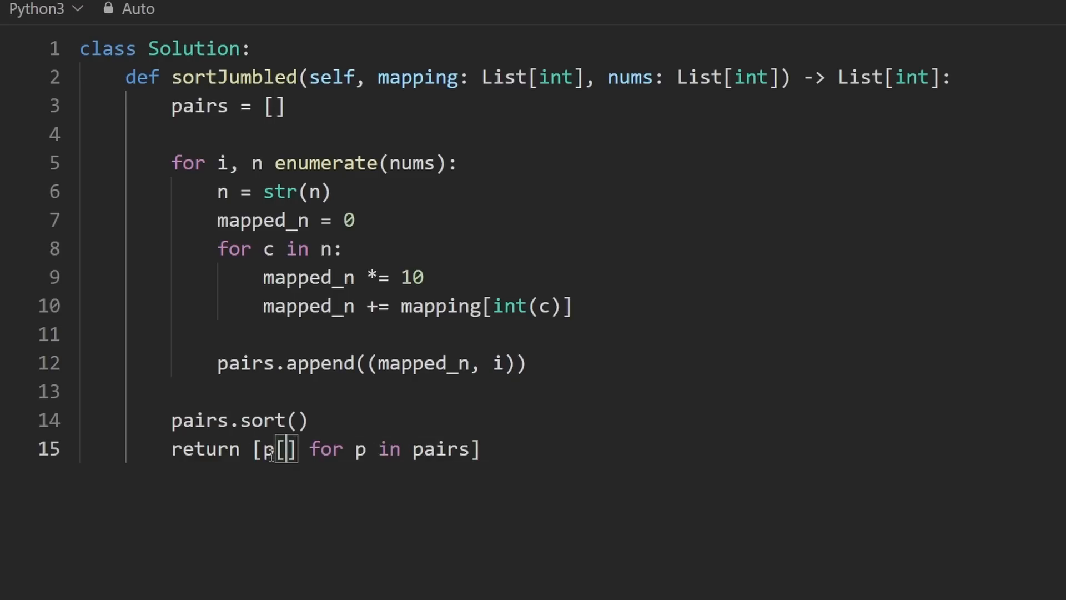
type("1")
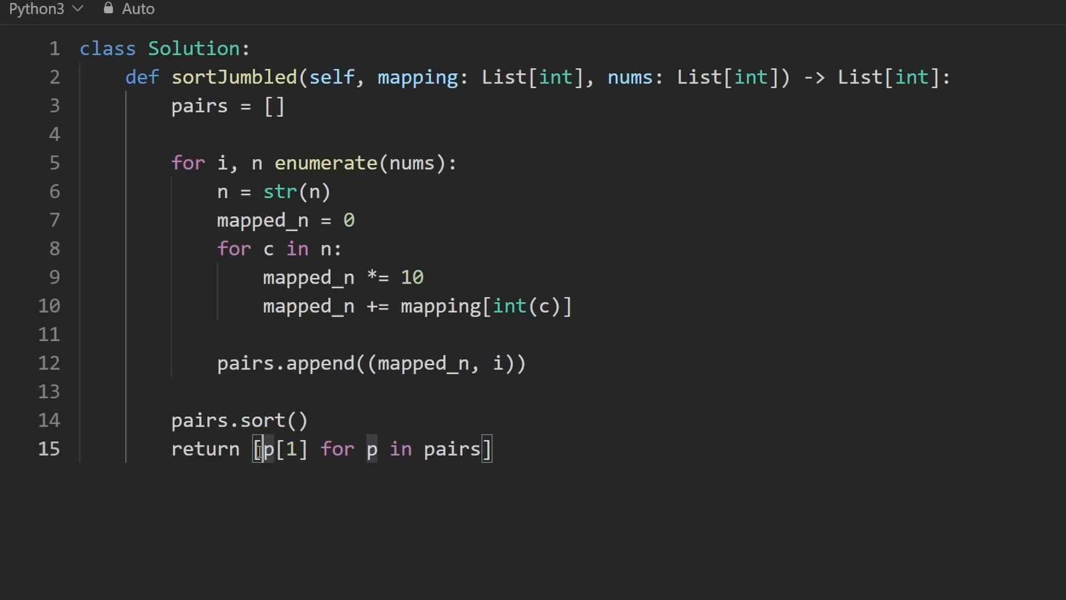
double_click(282, 449)
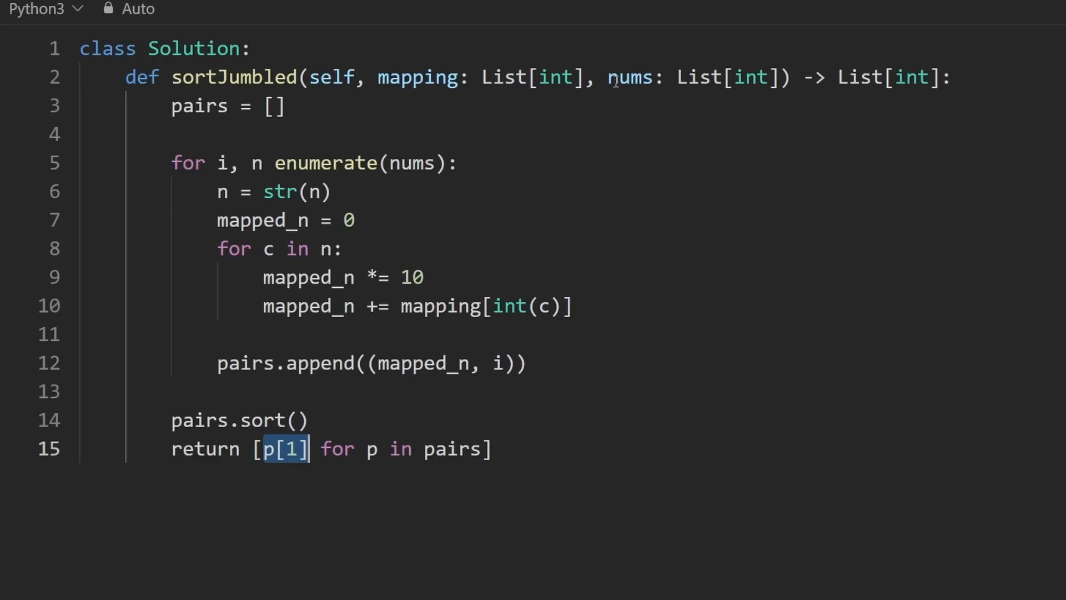
type("nu")
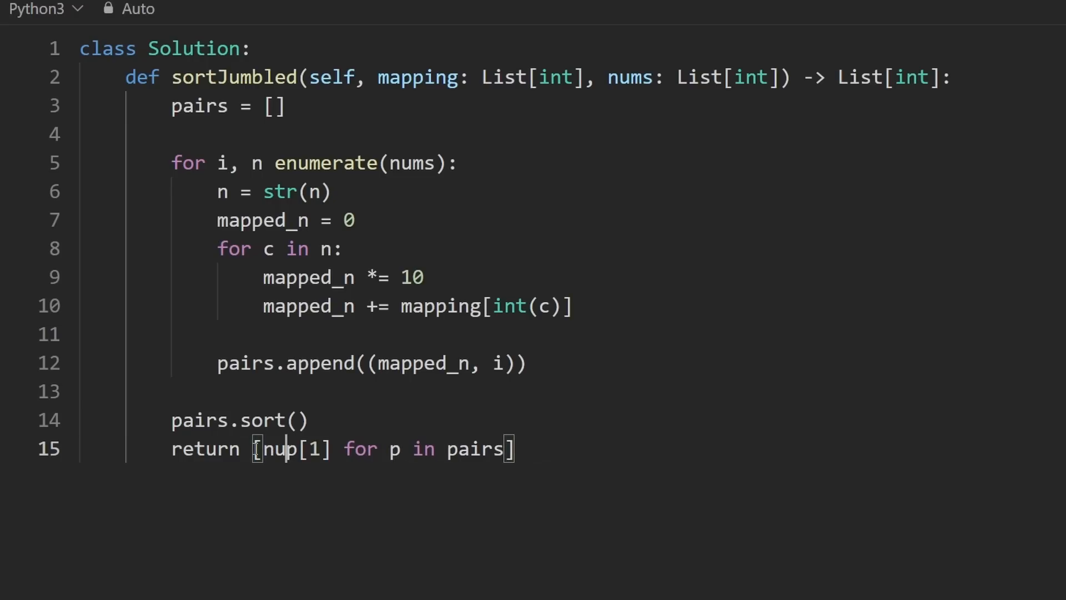
type("nums[p[1]]")
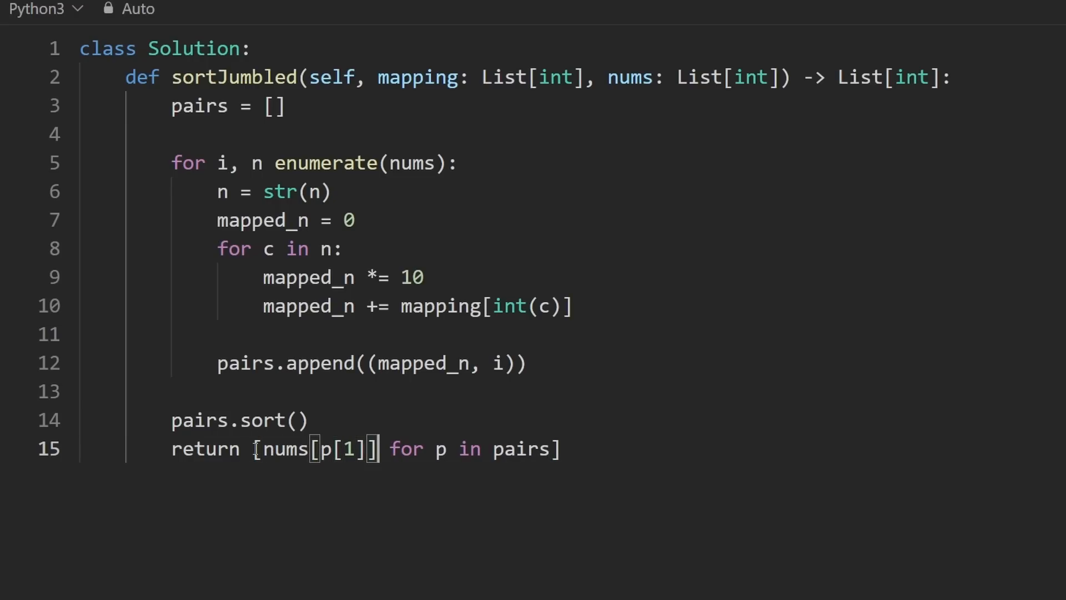
left_click(567, 448)
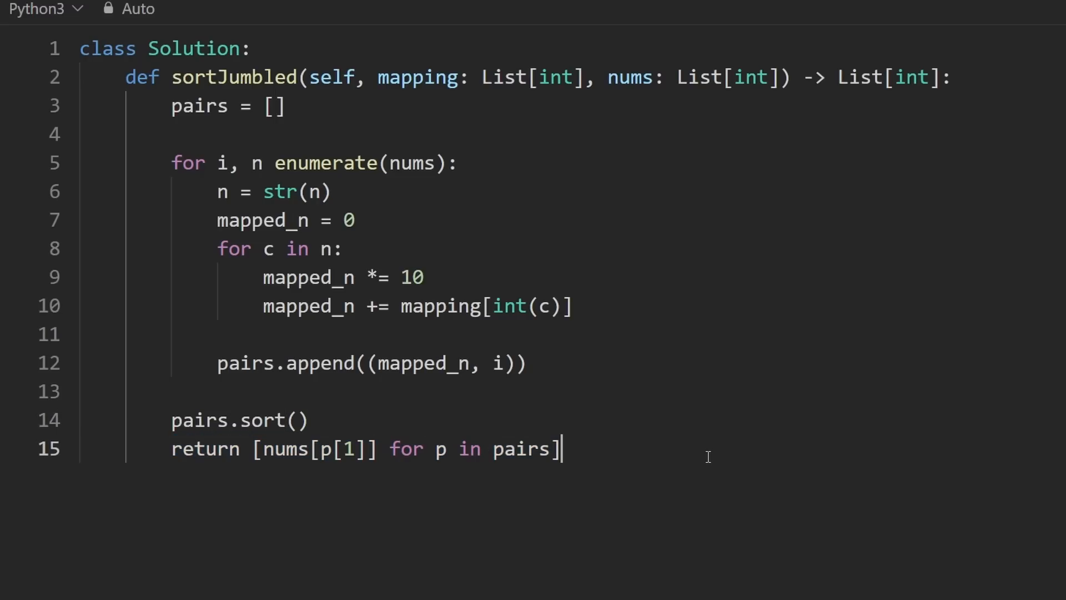
key("Return")
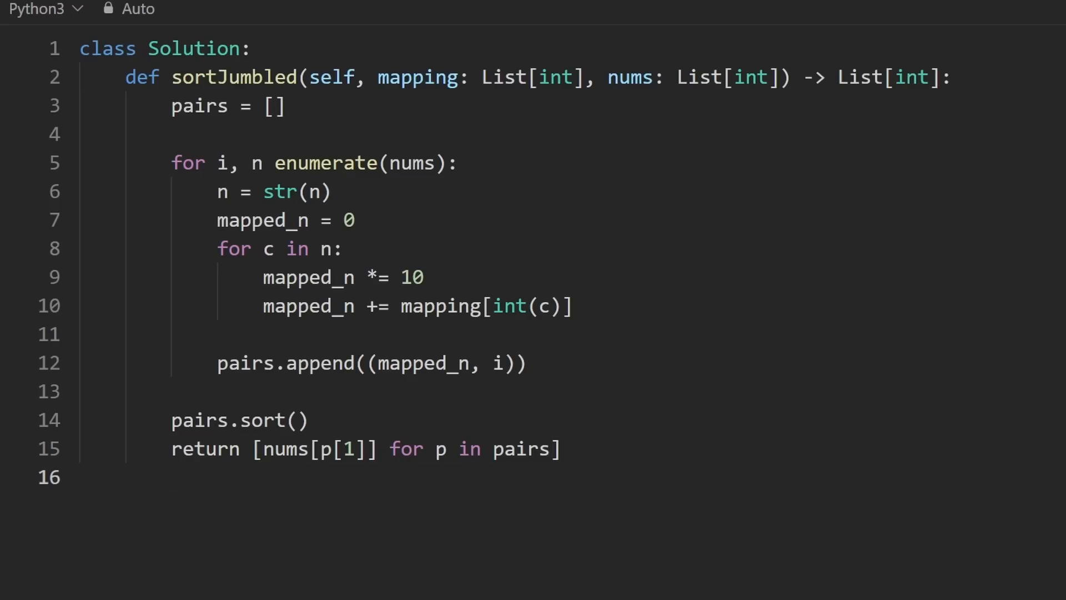
Submit for an Accepted 981 ms result beating 74.46%, then return to the code
left_click(344, 248)
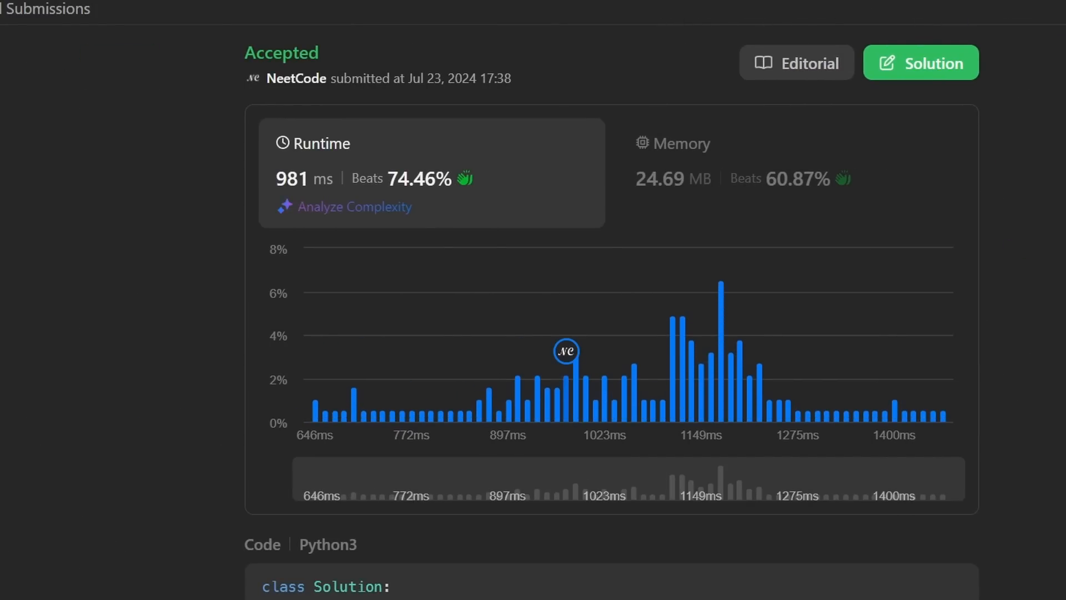
left_click(920, 63)
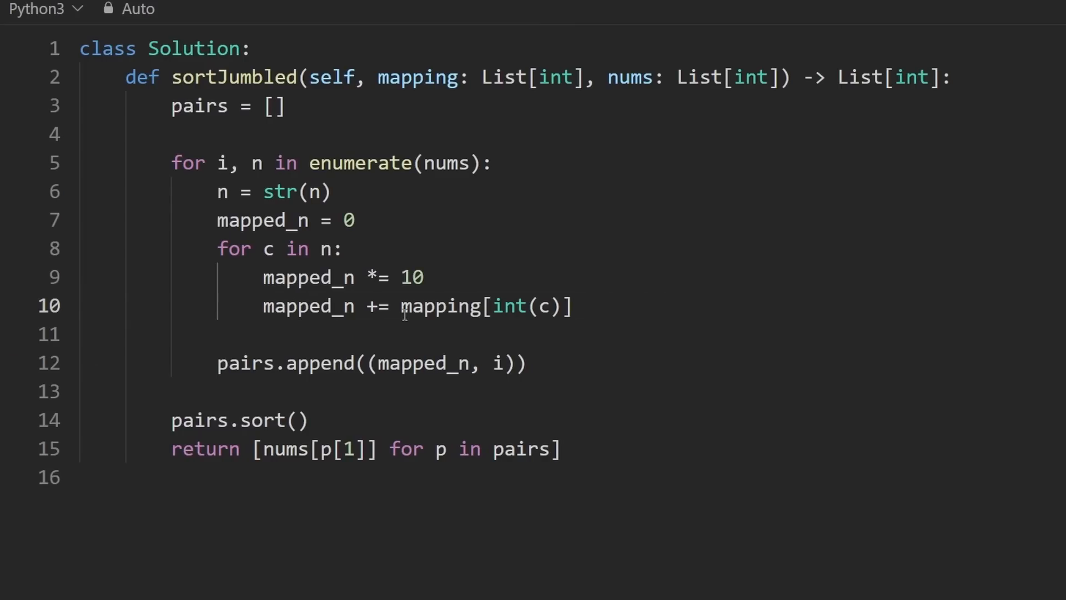
mouse_move(479, 306)
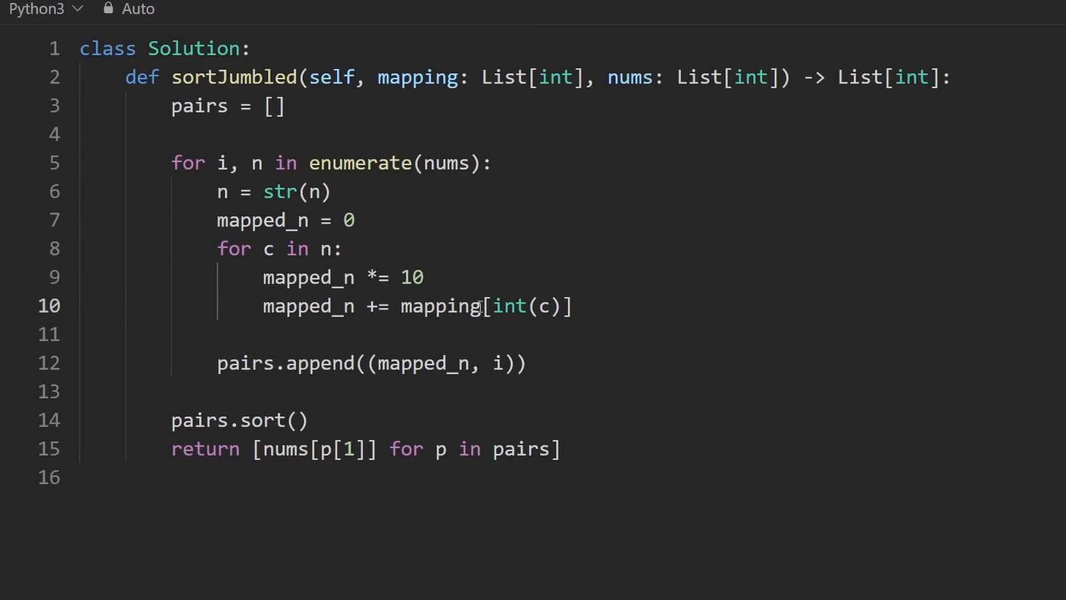
mouse_move(483, 197)
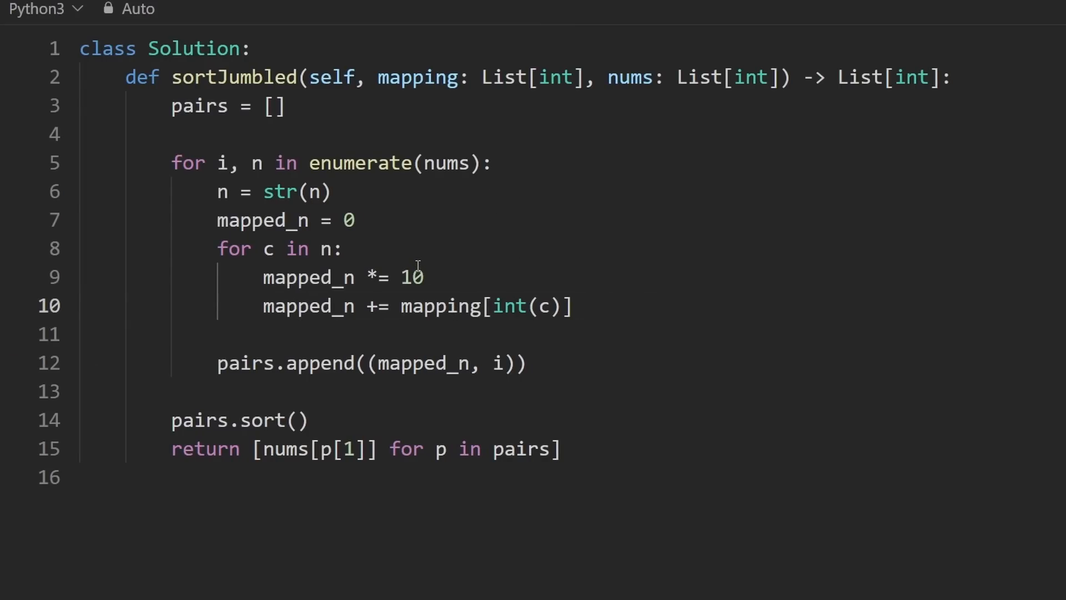
Replace the str(n) conversion line with a while loop over n
triple_click(268, 192)
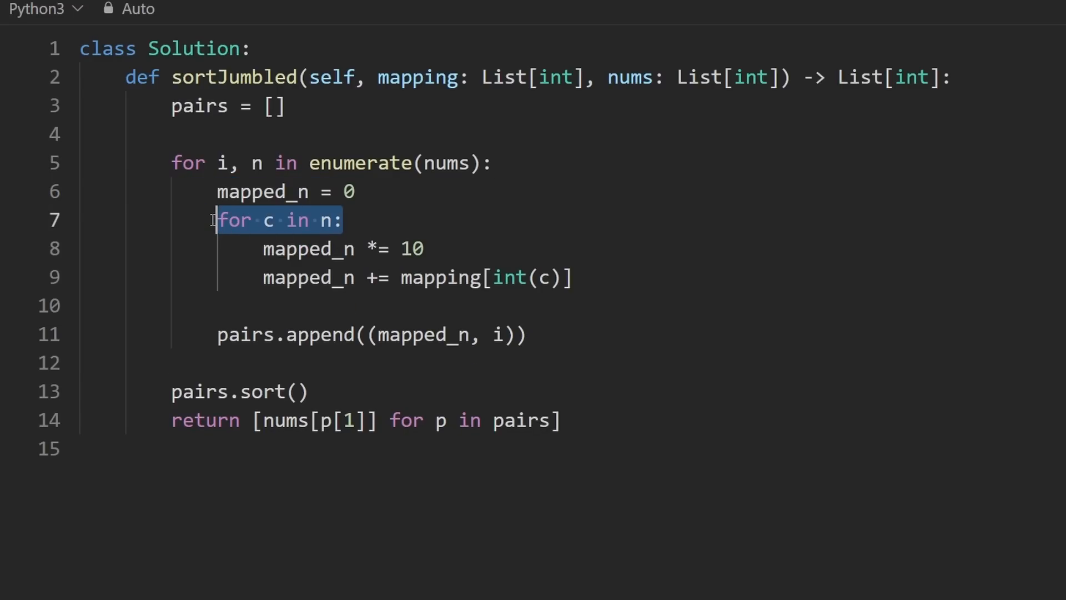
type("whi")
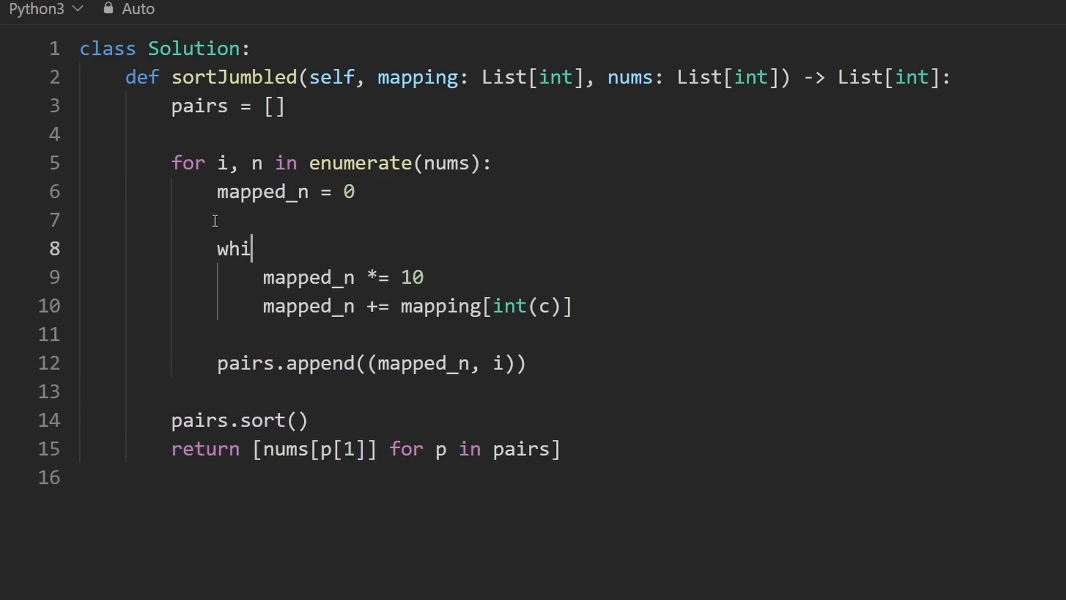
type("le n")
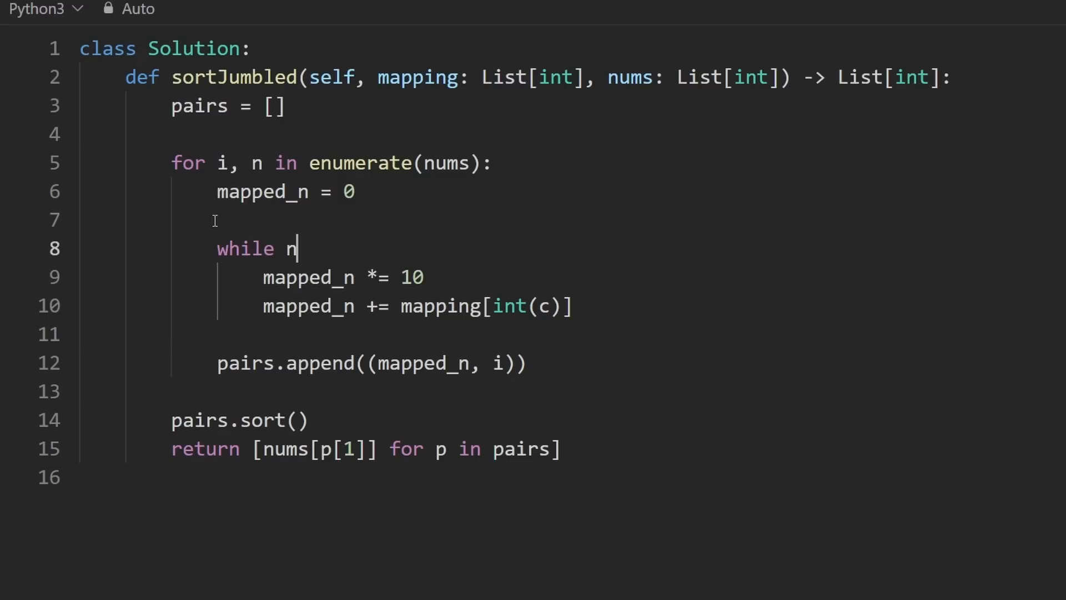
mouse_move(351, 257)
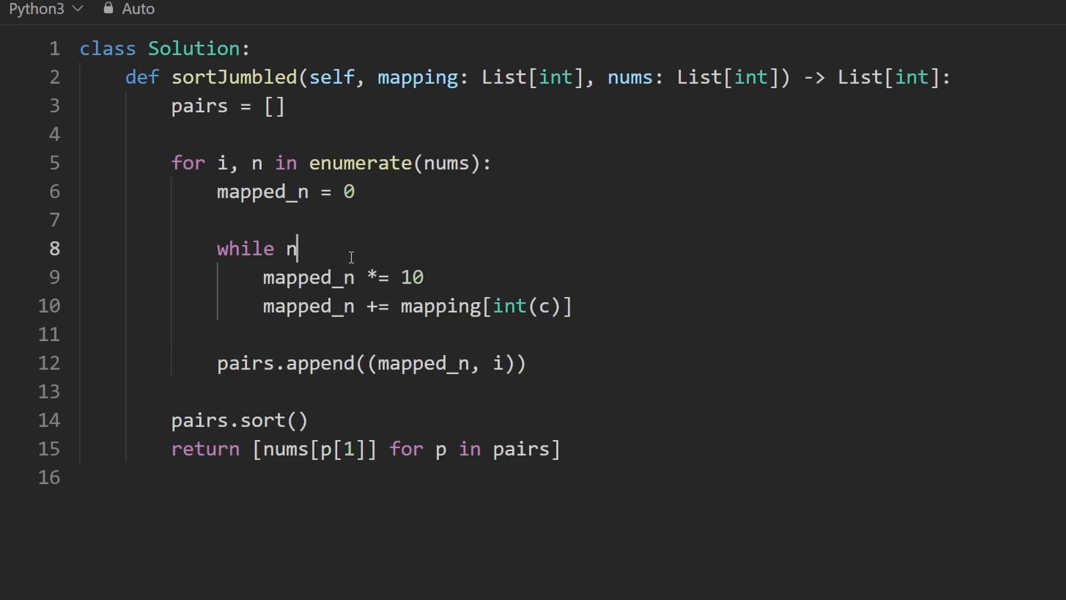
type(">")
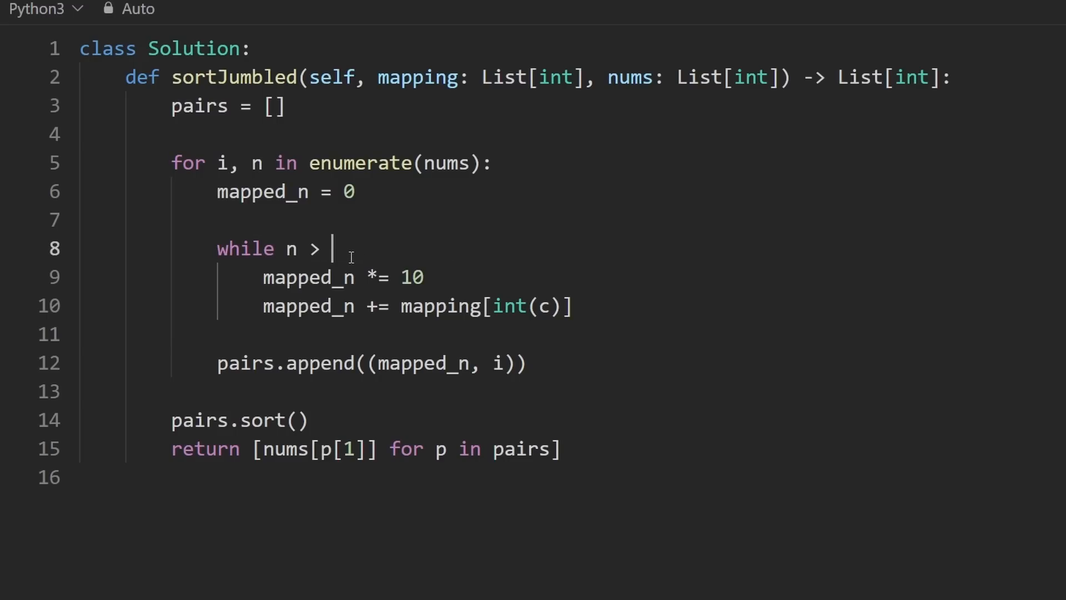
type(":")
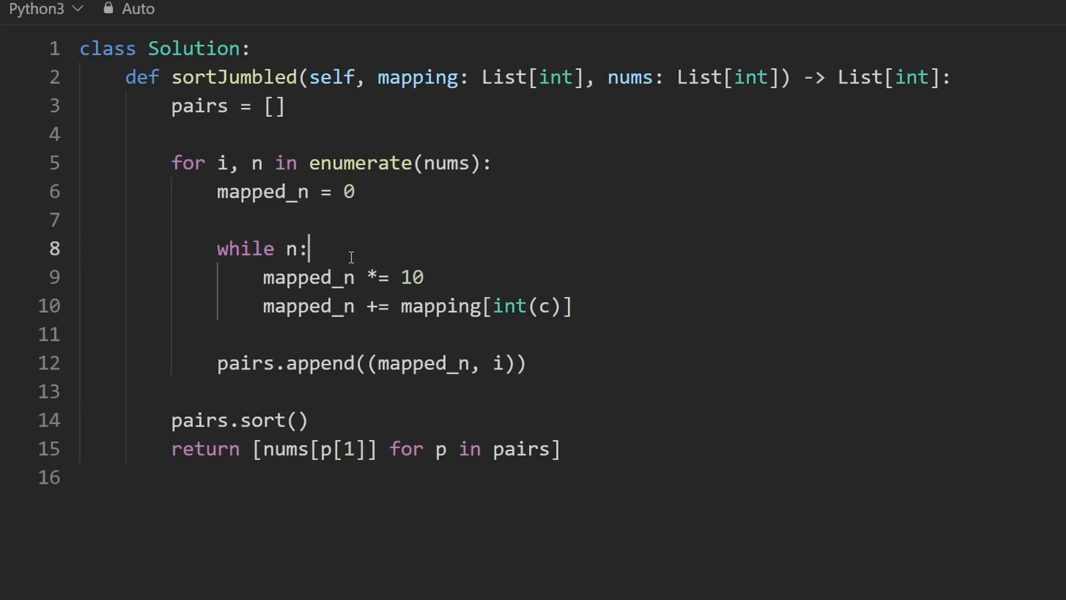
key("enter")
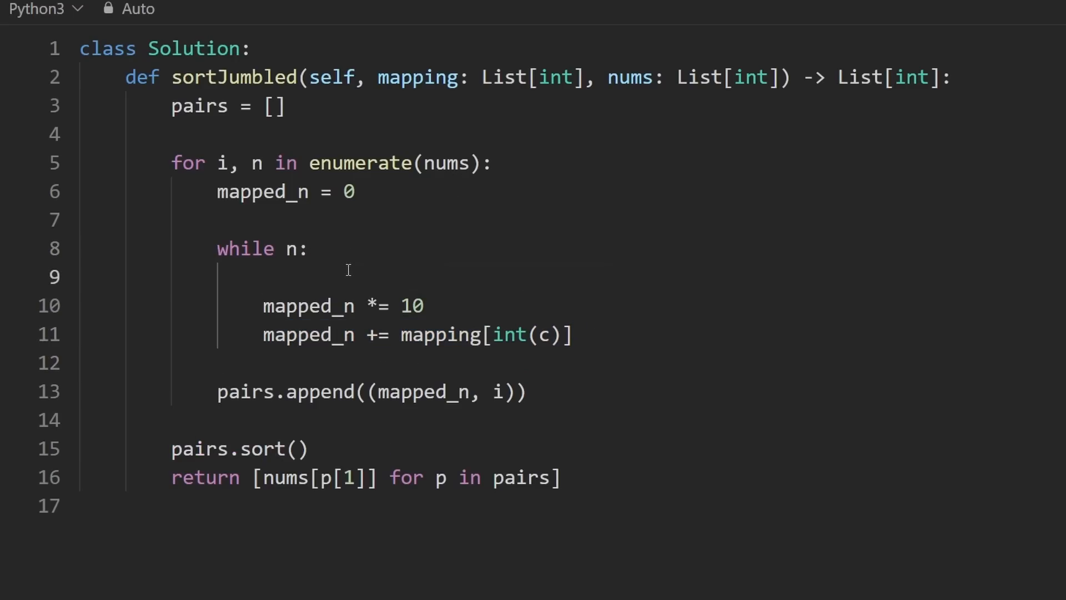
Add a # 991 comment and extract digits with digit = n % 10 and n = n // 10
double_click(287, 249)
type("$")
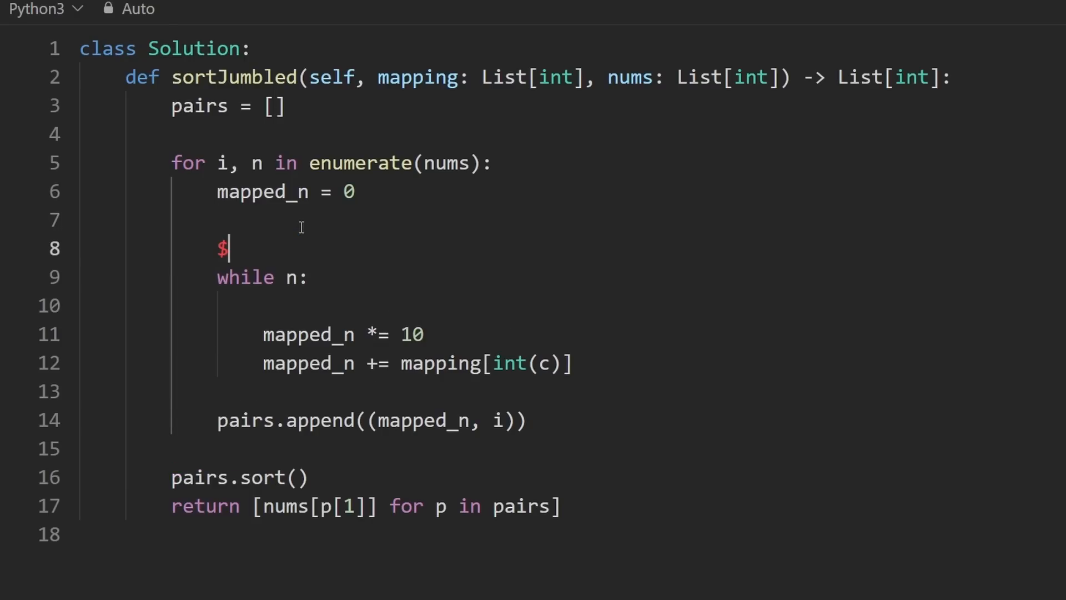
type("# 991")
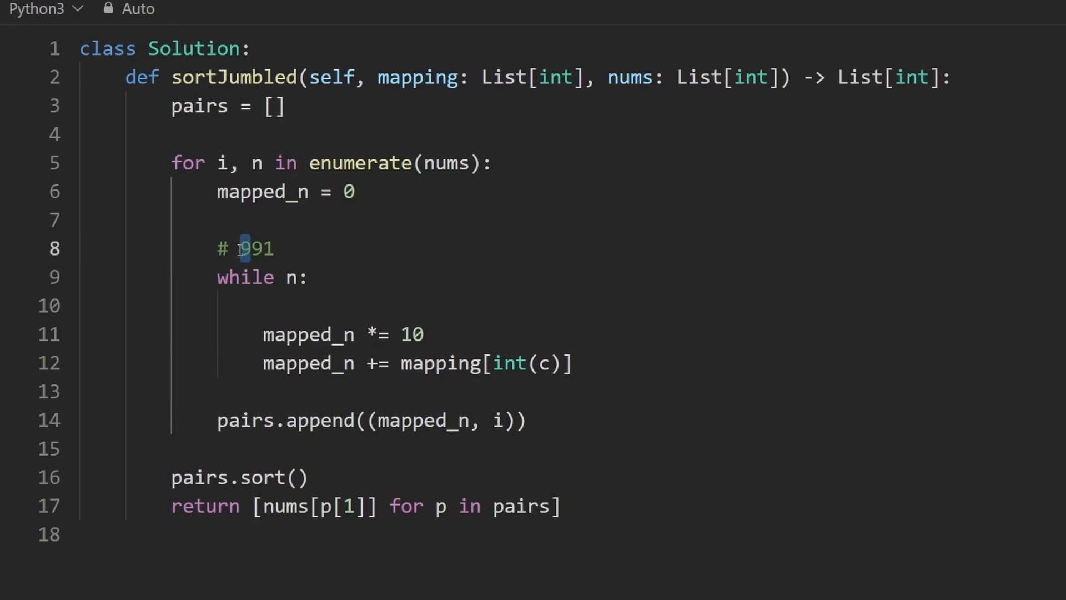
mouse_move(591, 367)
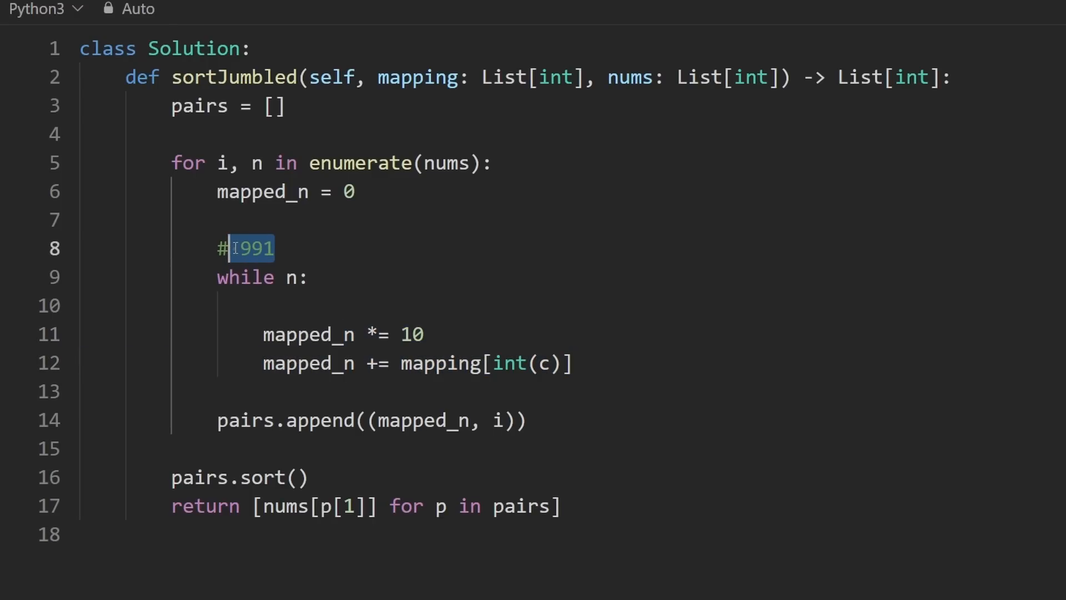
type("99")
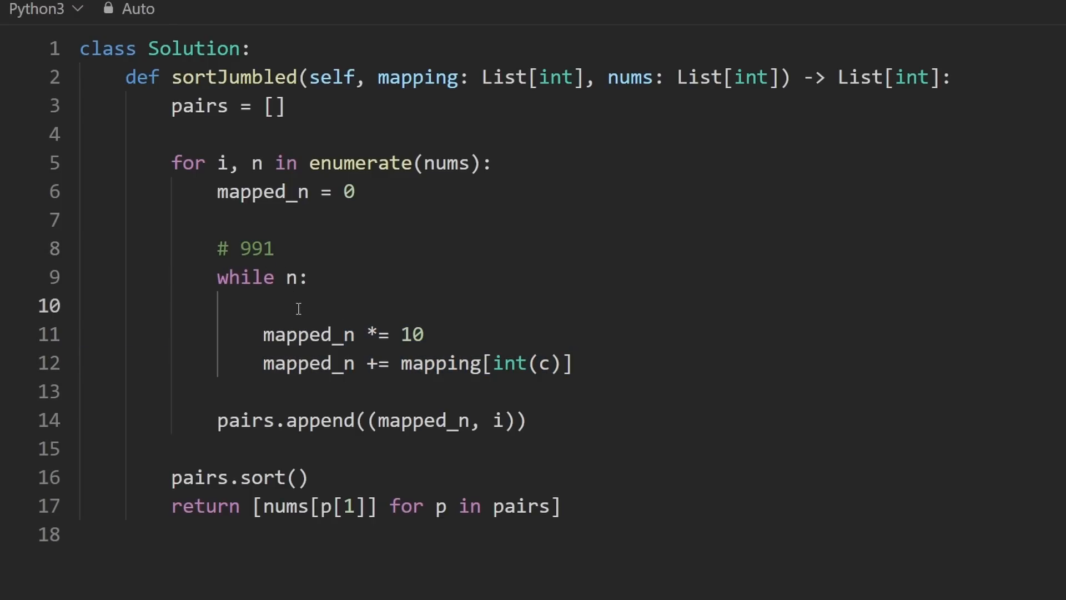
type("n % 10")
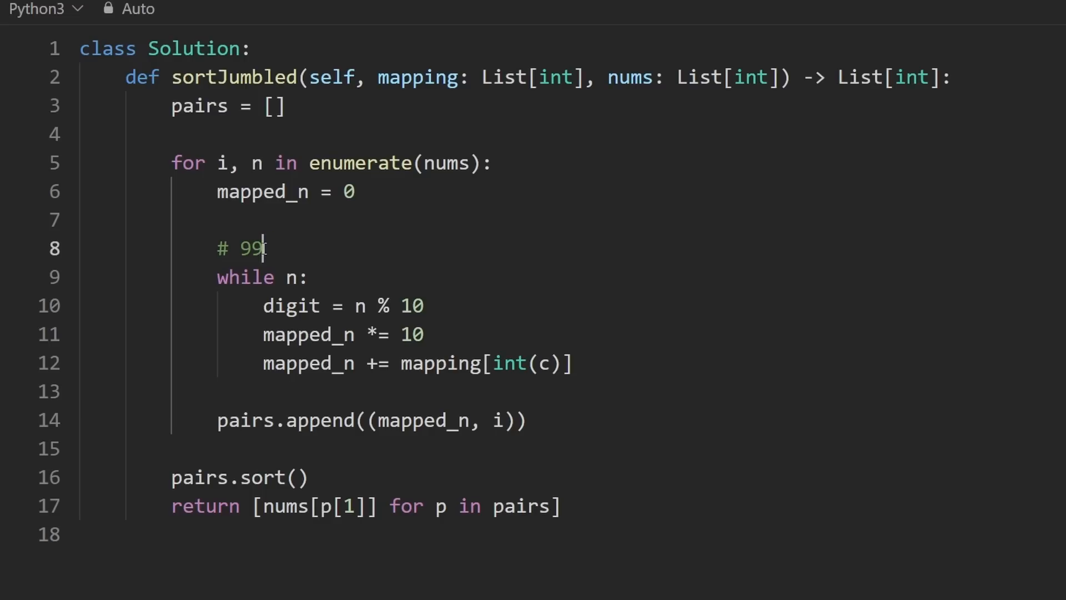
double_click(490, 363)
type("n =")
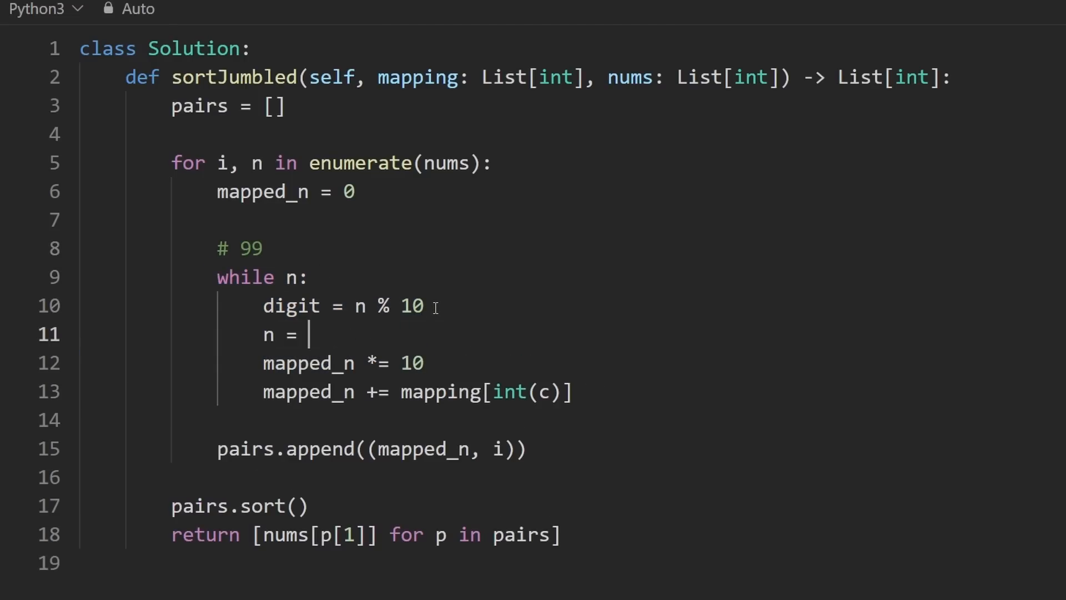
type("n // 10")
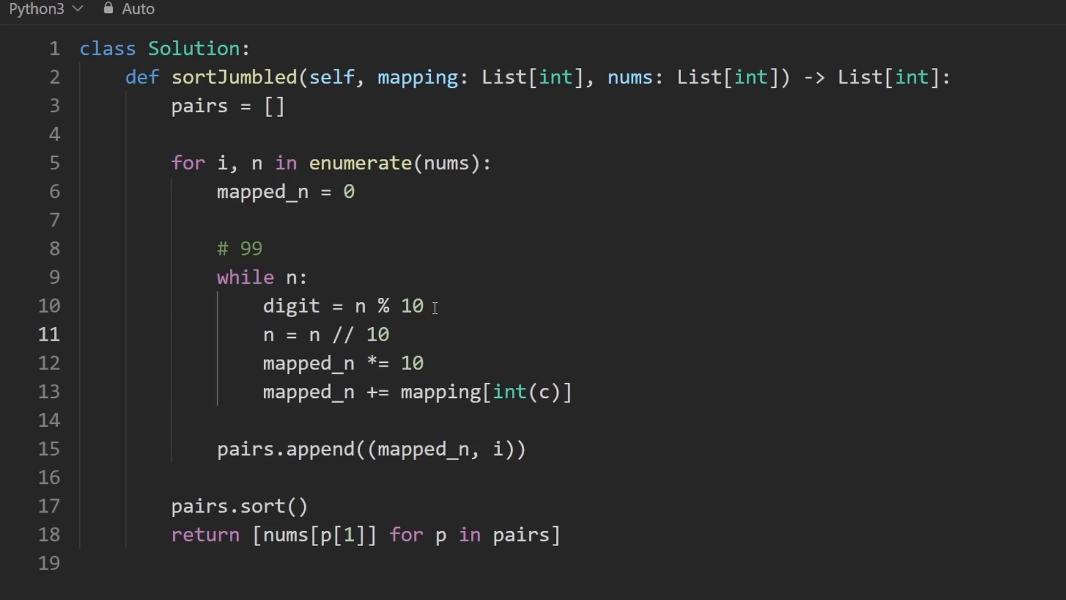
double_click(342, 334)
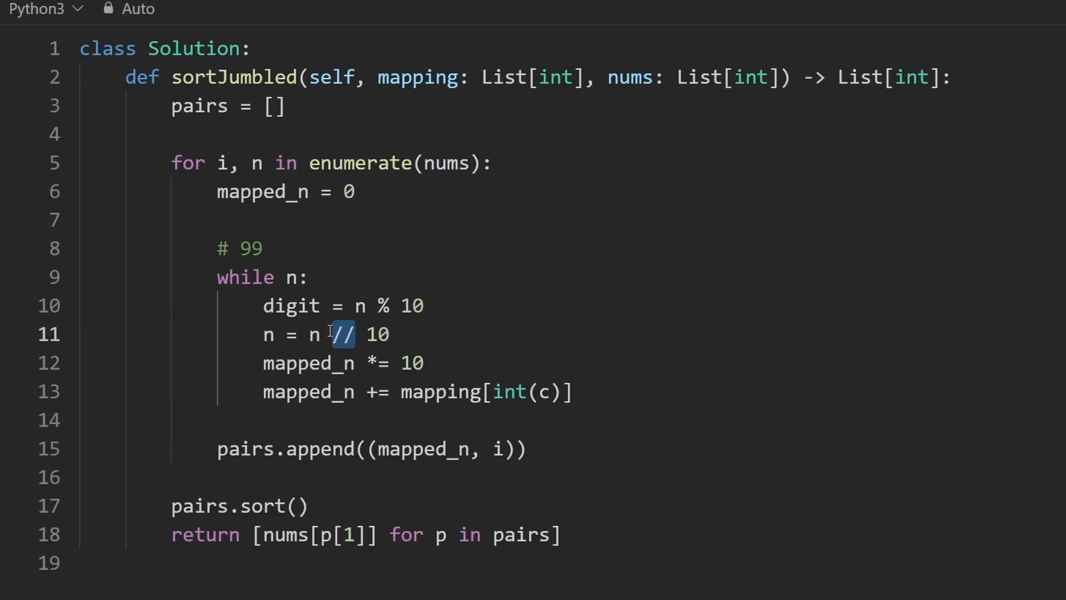
left_click(264, 248)
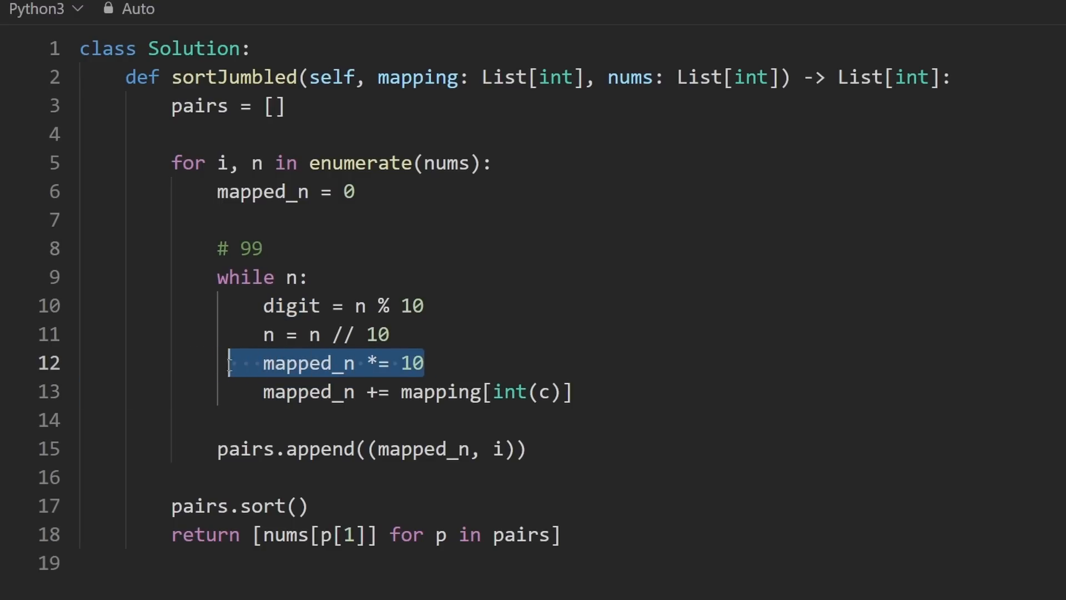
Edit the example comments below the 99 comment to read # 991 and # 669
left_click(325, 191)
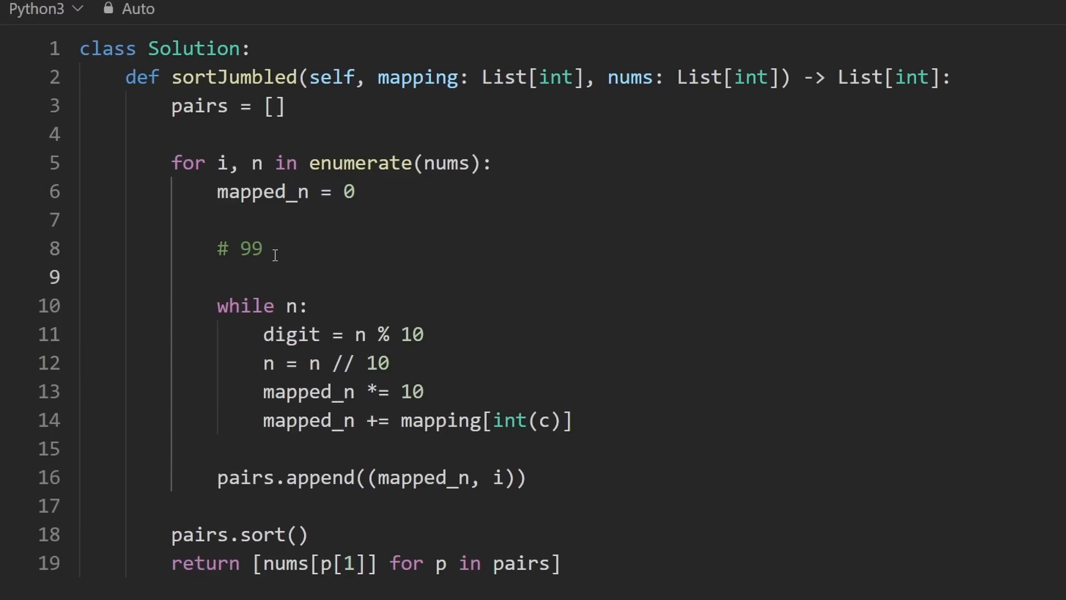
type("# 0")
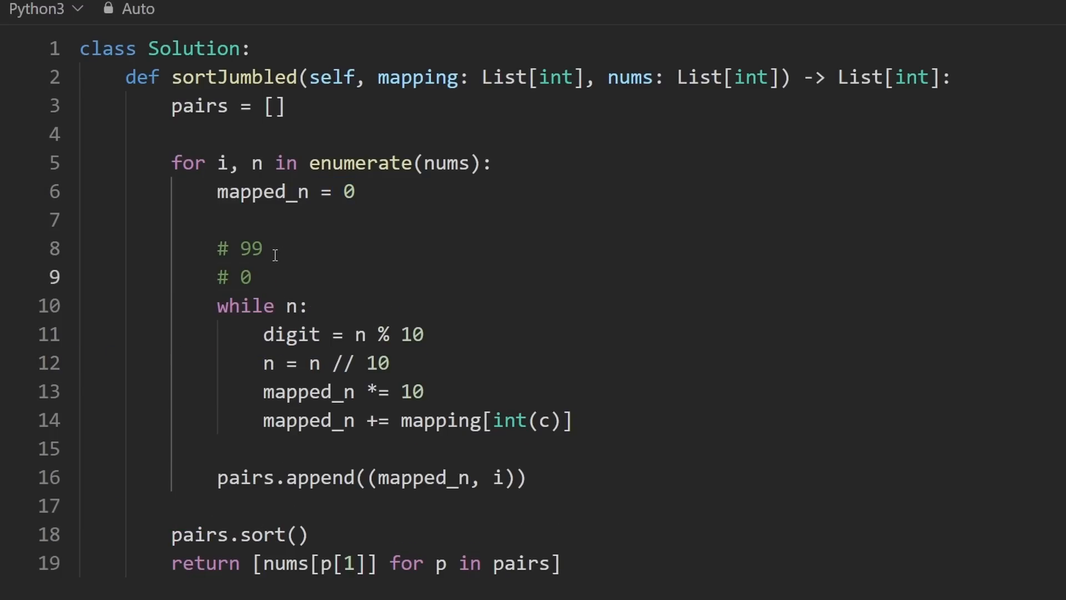
key("Backspace")
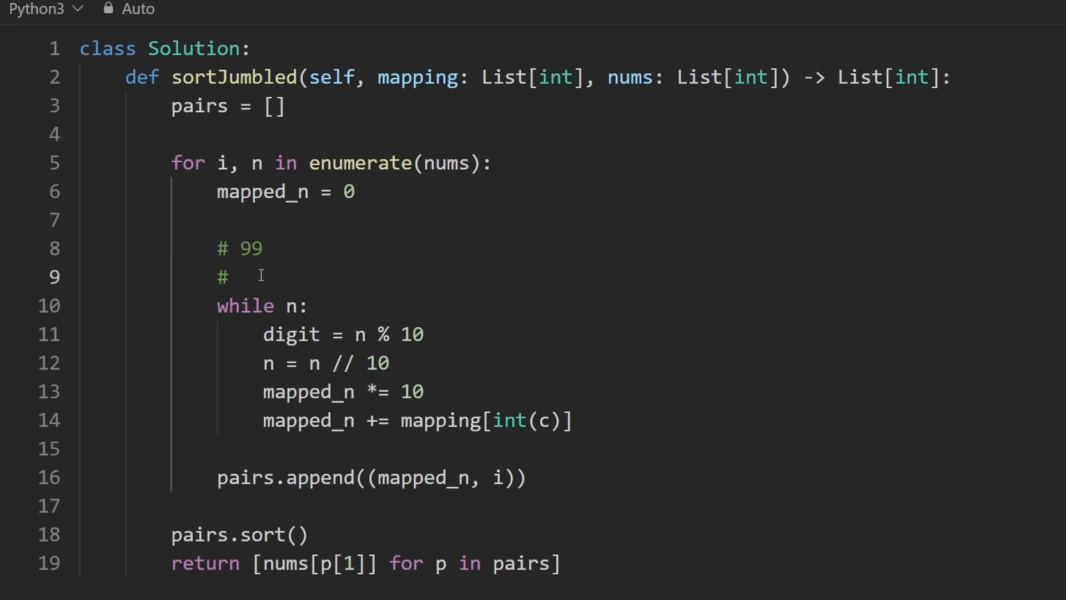
type("9")
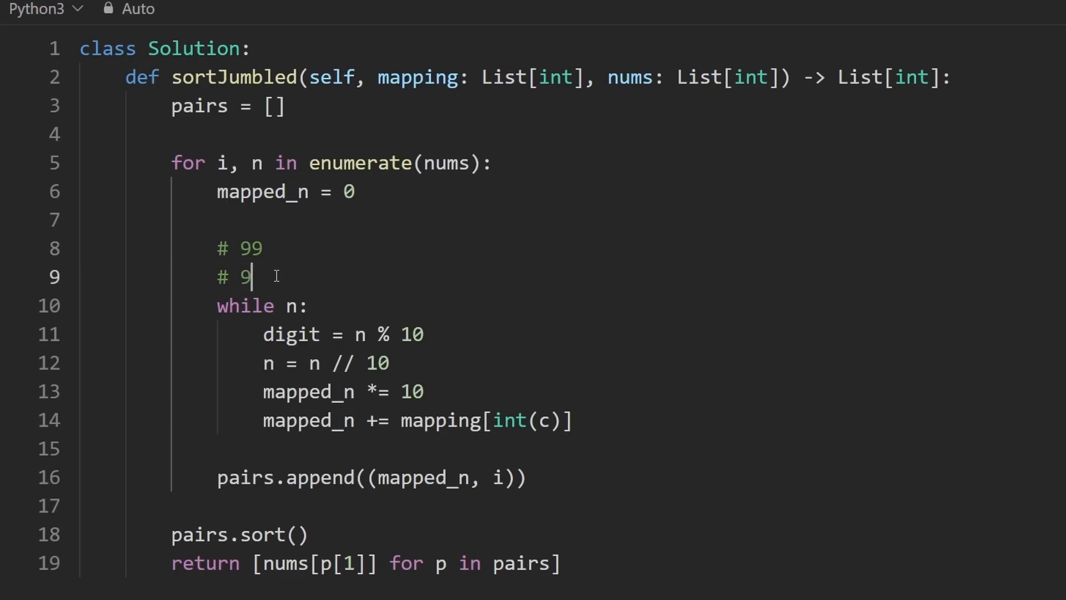
type("66")
key("Enter")
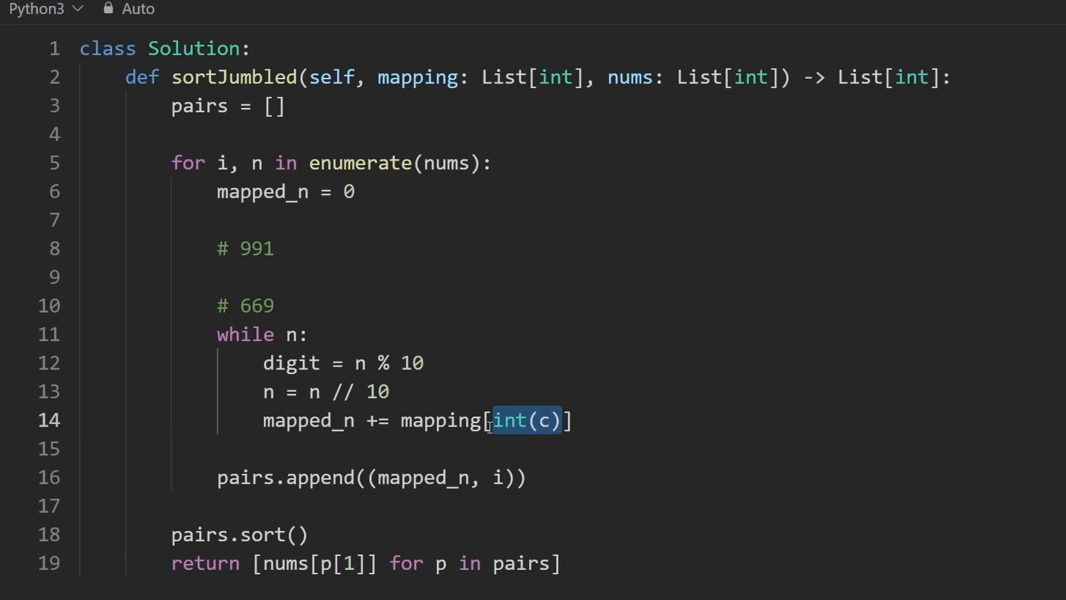
Look up mapping by digit instead of int(c), dropping the mapped_n *= 10 line
type("digit")
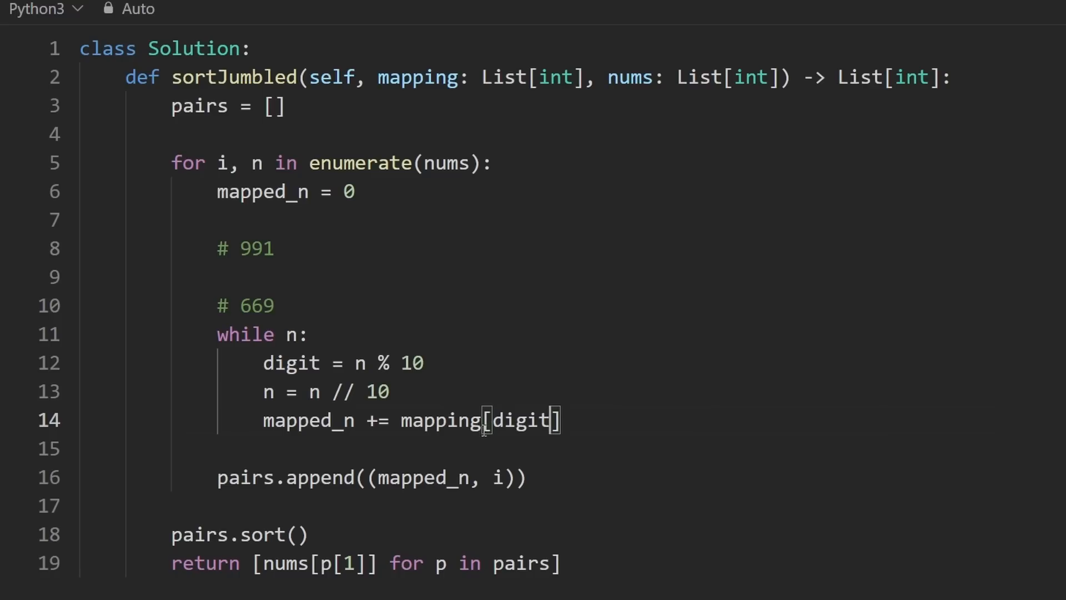
double_click(255, 305)
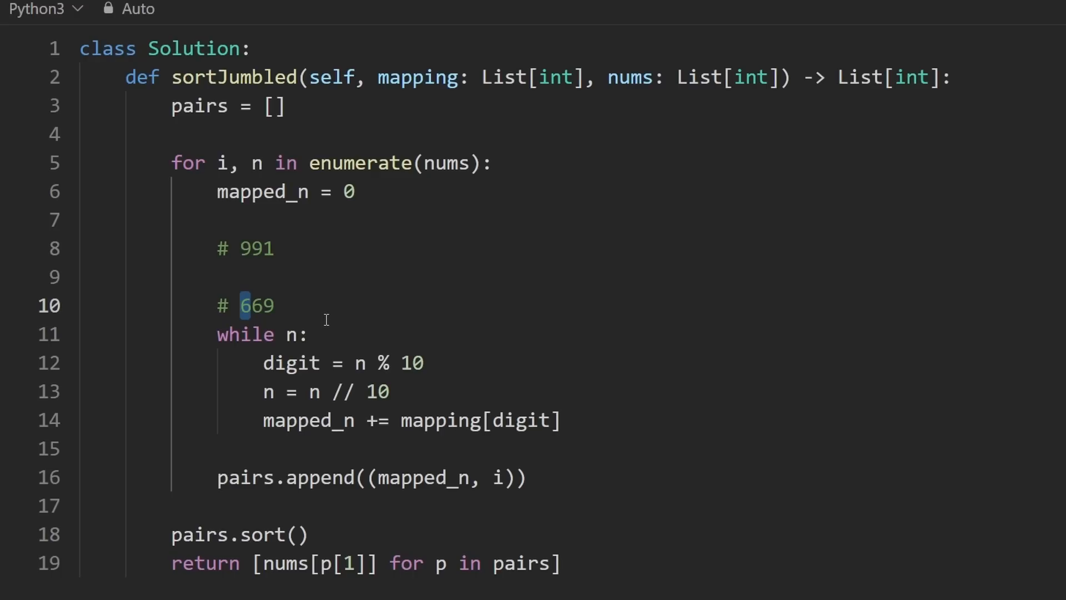
key("enter")
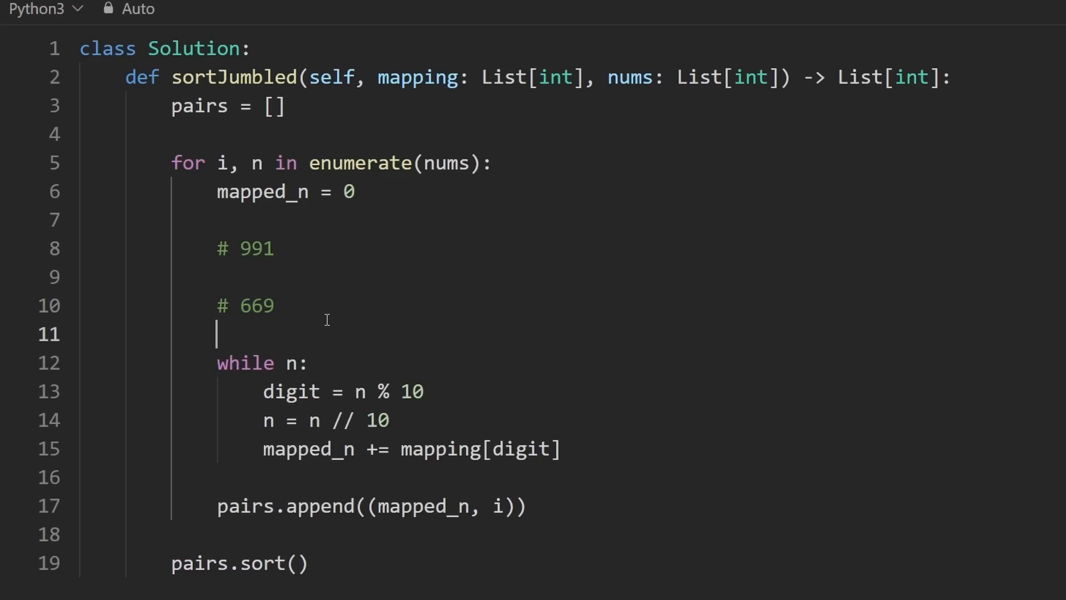
Start base = 1, add base * mapping[digit] each pass, and multiply base by 10
type("base = 1")
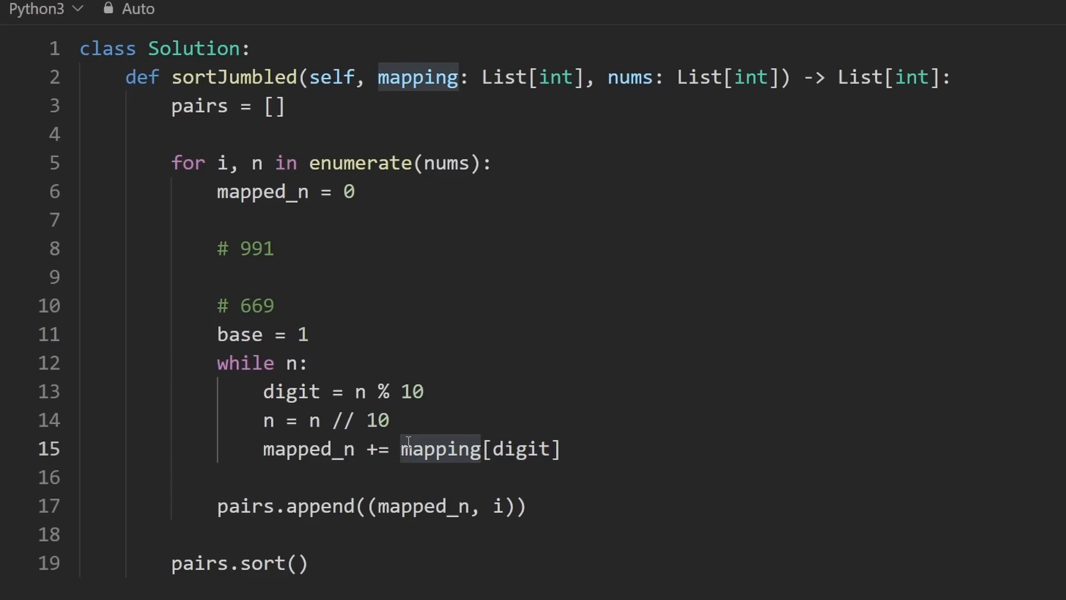
type("base *")
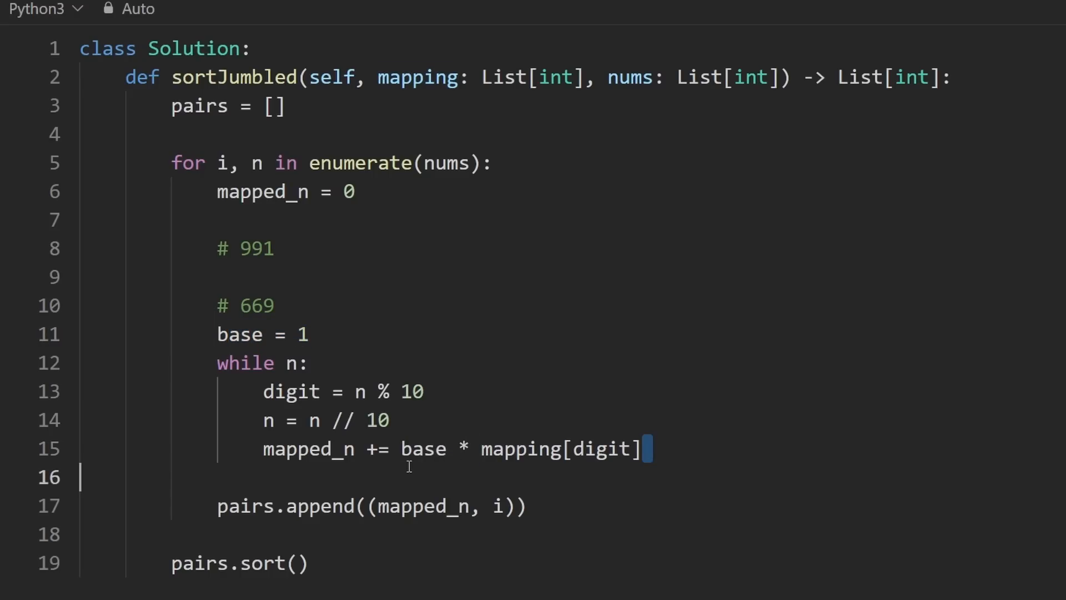
type("bas")
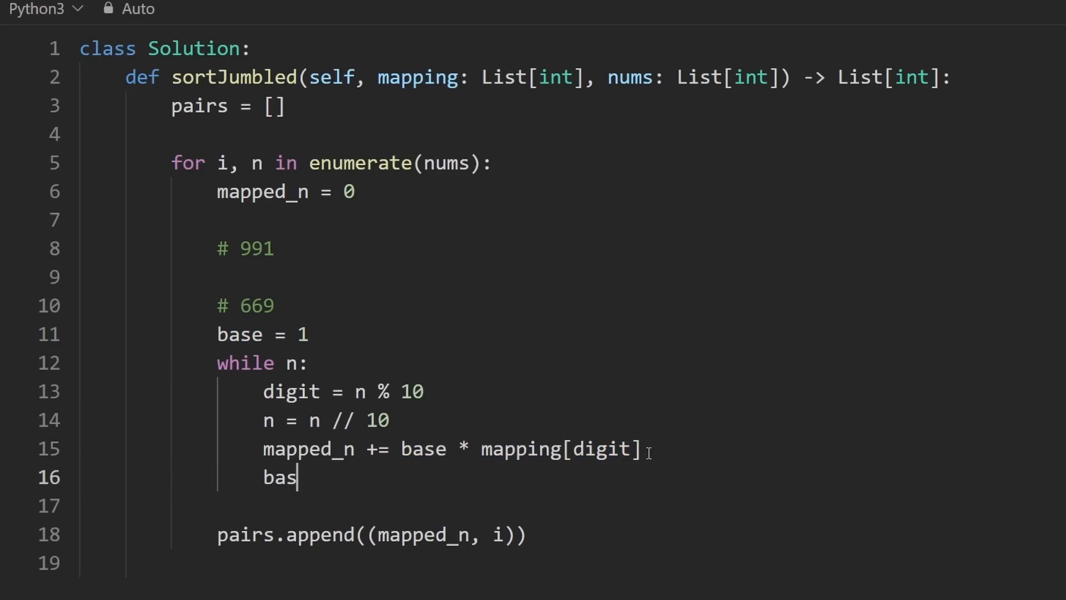
type("e *= 10")
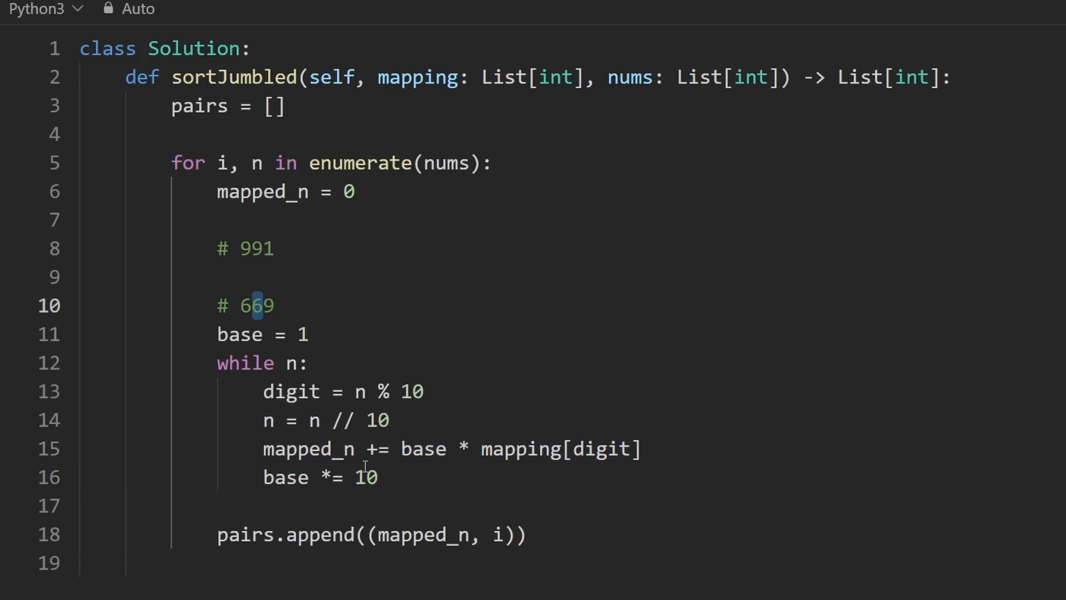
triple_click(320, 476)
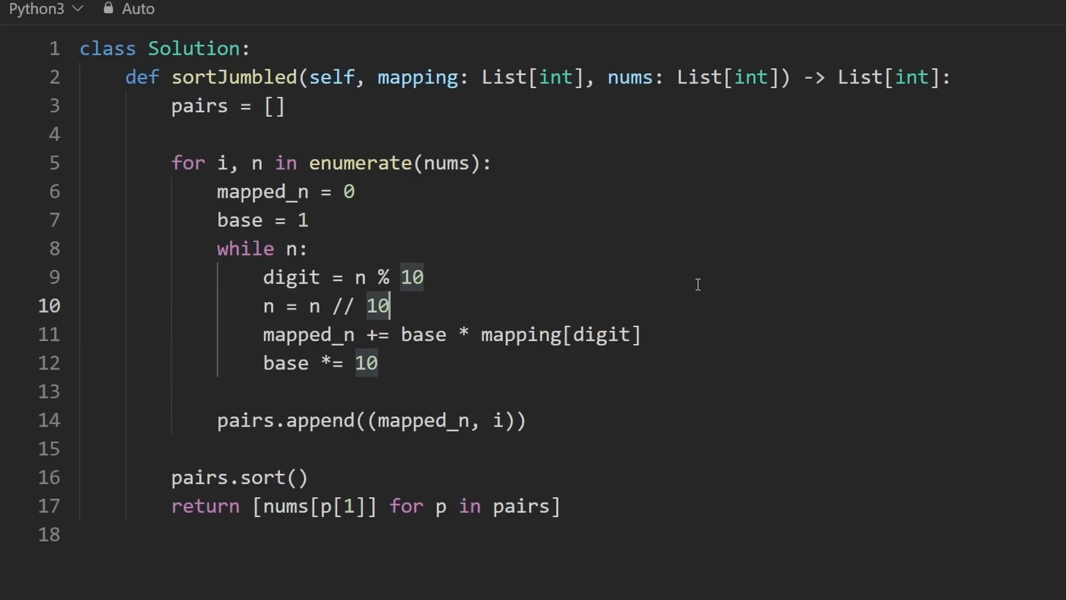
mouse_move(574, 496)
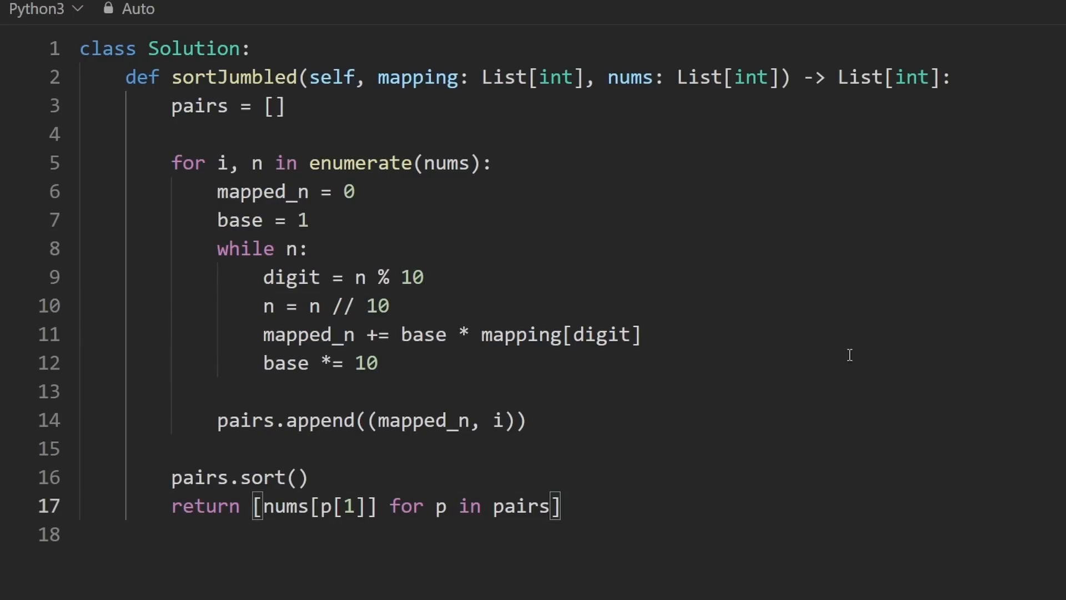
mouse_move(759, 272)
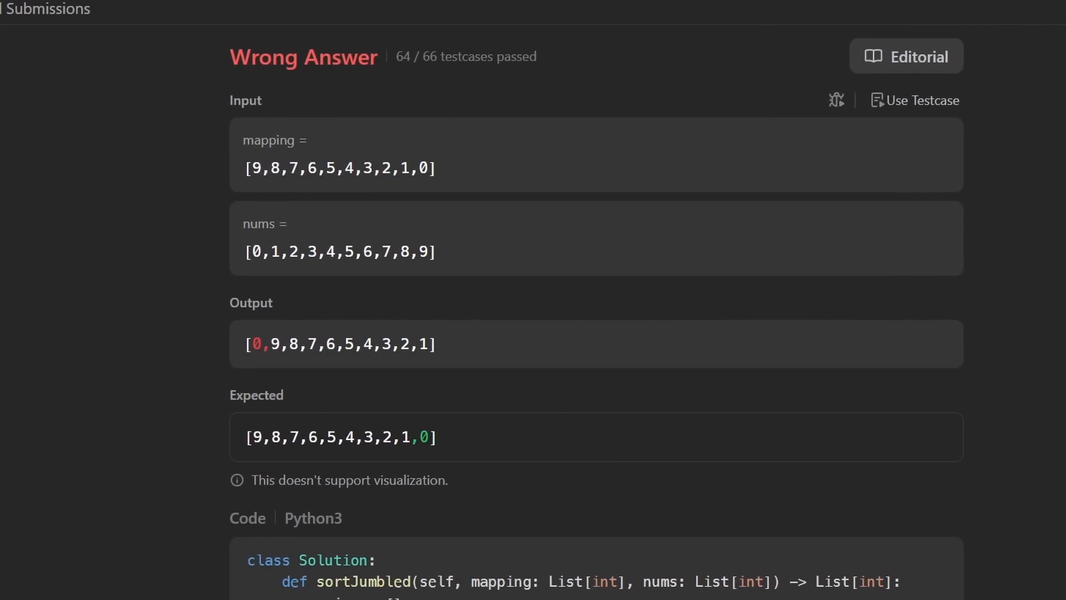
mouse_move(428, 254)
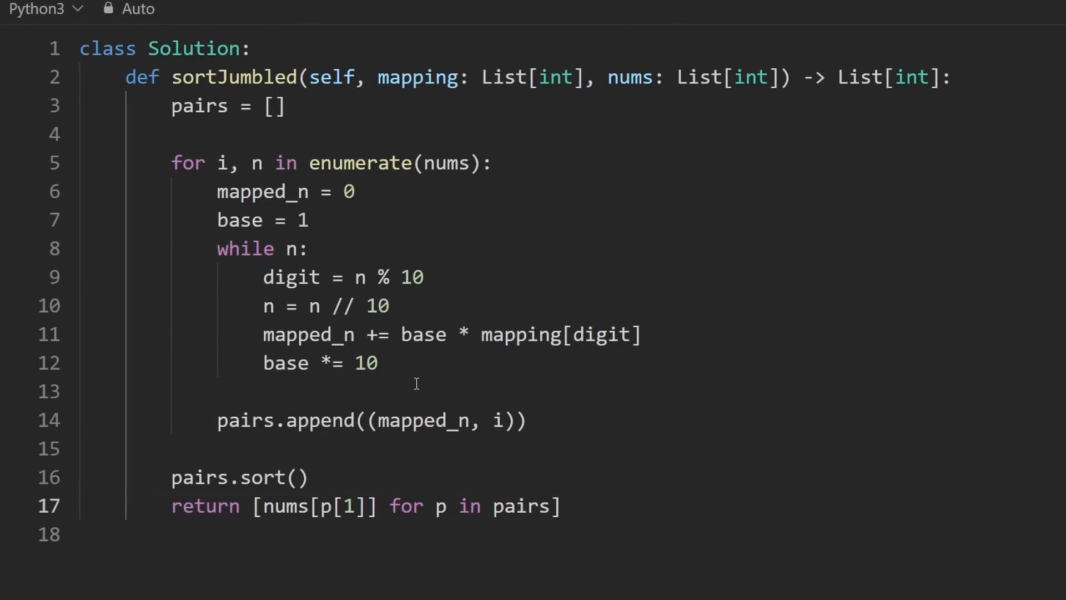
Change the loop condition to while n > 0
left_click(299, 248)
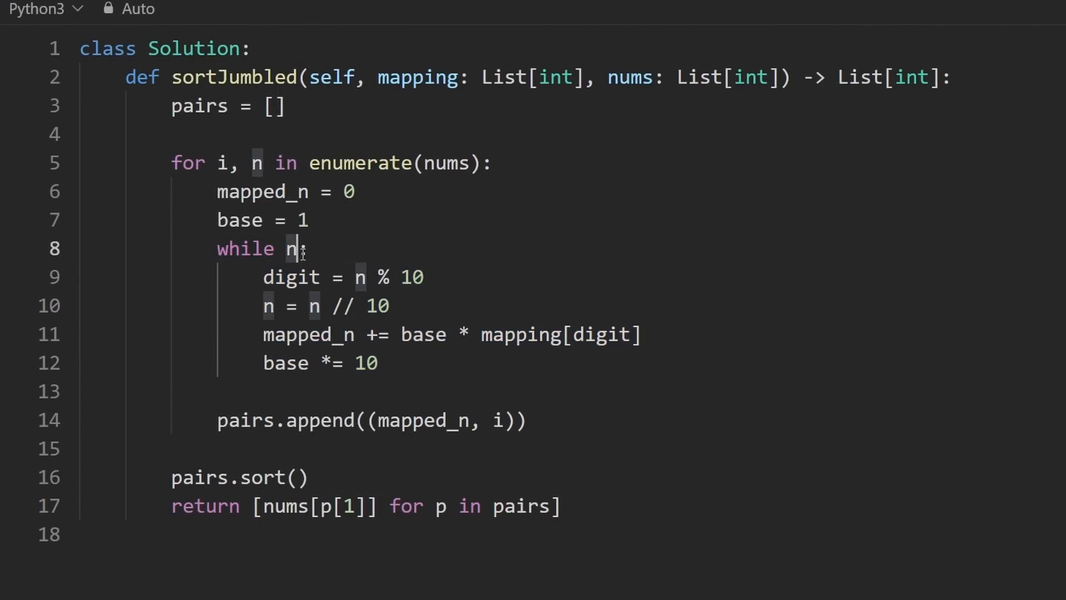
type("> 0")
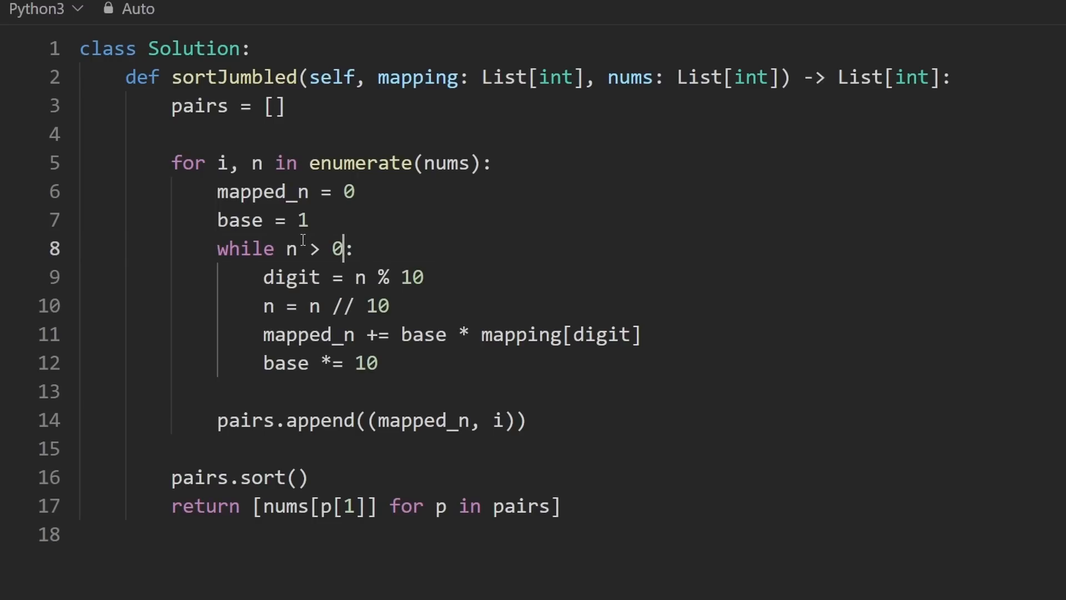
double_click(256, 162)
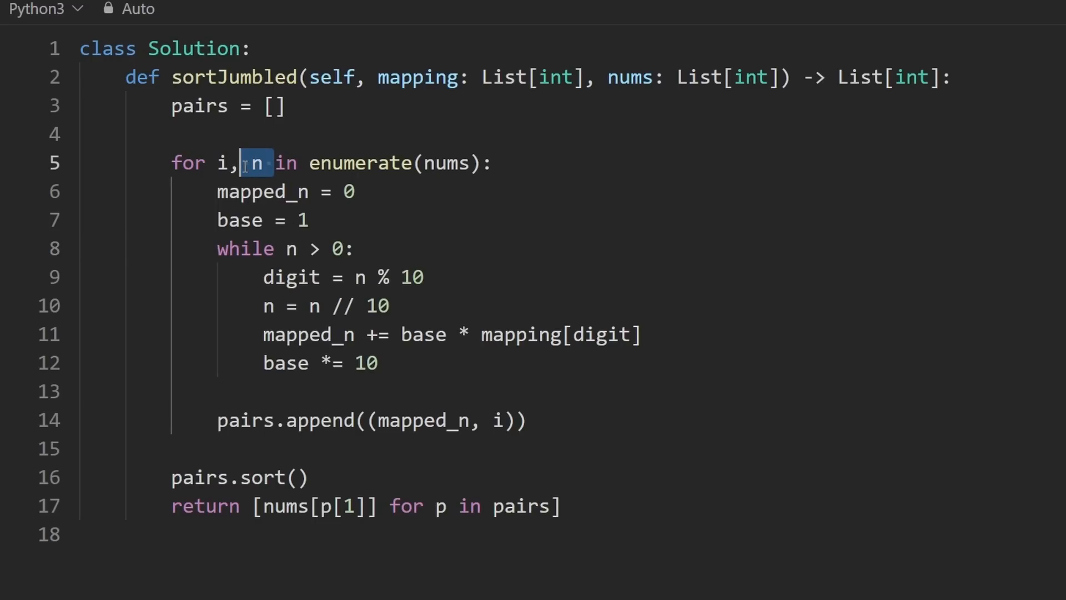
Add an if n == 0 branch setting mapped_n = mapping[n] before the while loop
key("Enter")
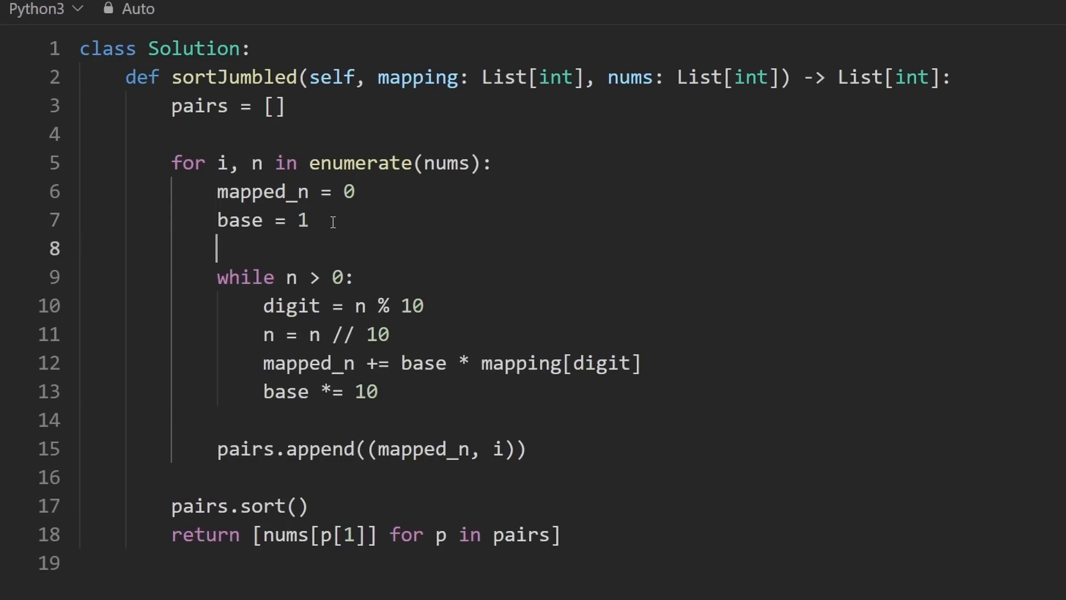
type("if n == 0:")
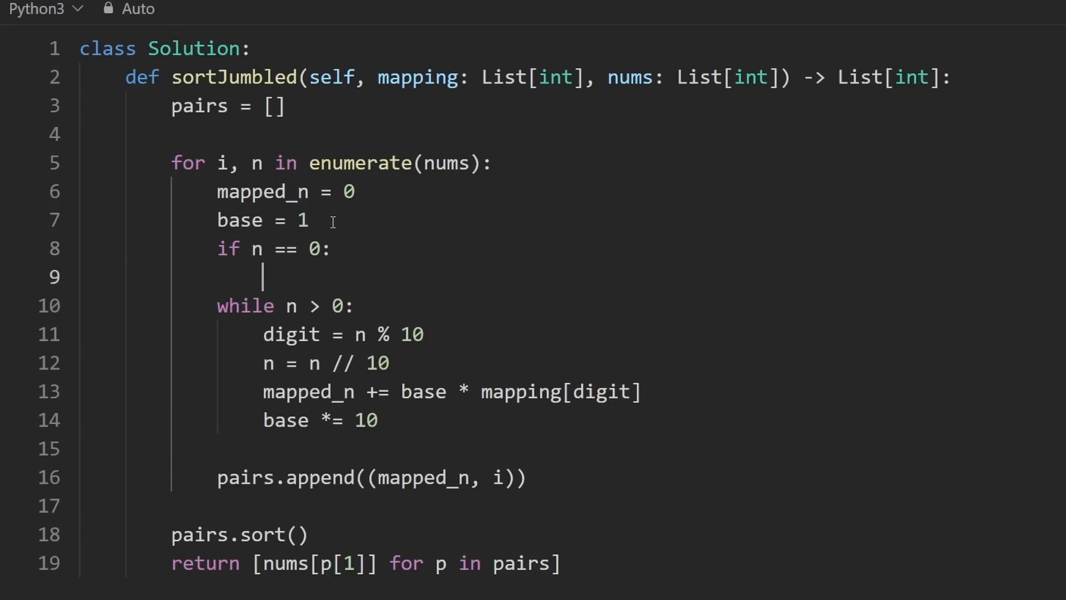
type("mapped_n =")
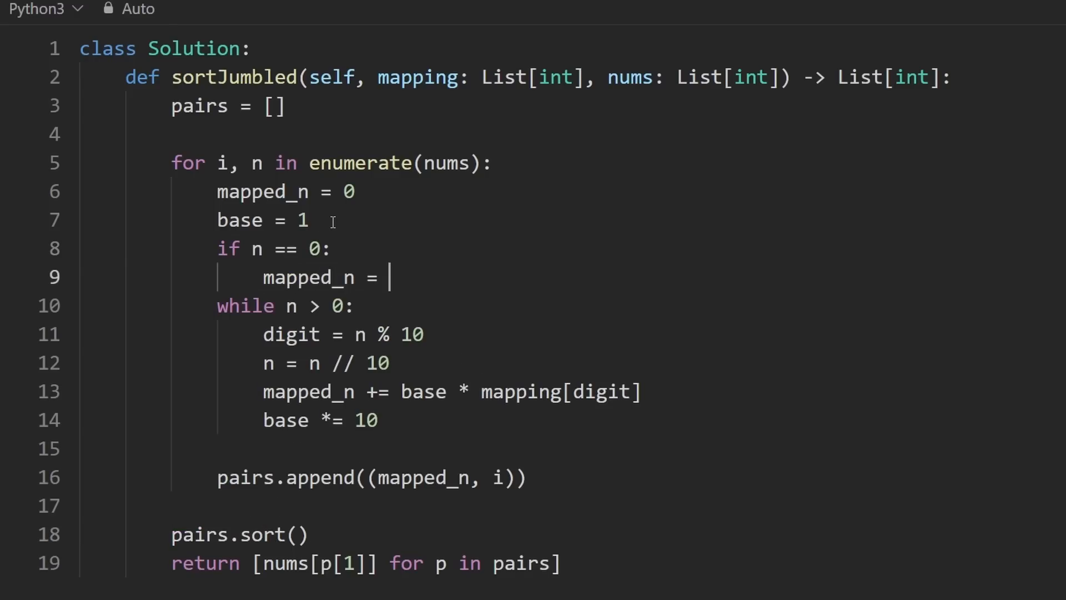
type("mapping[n]")
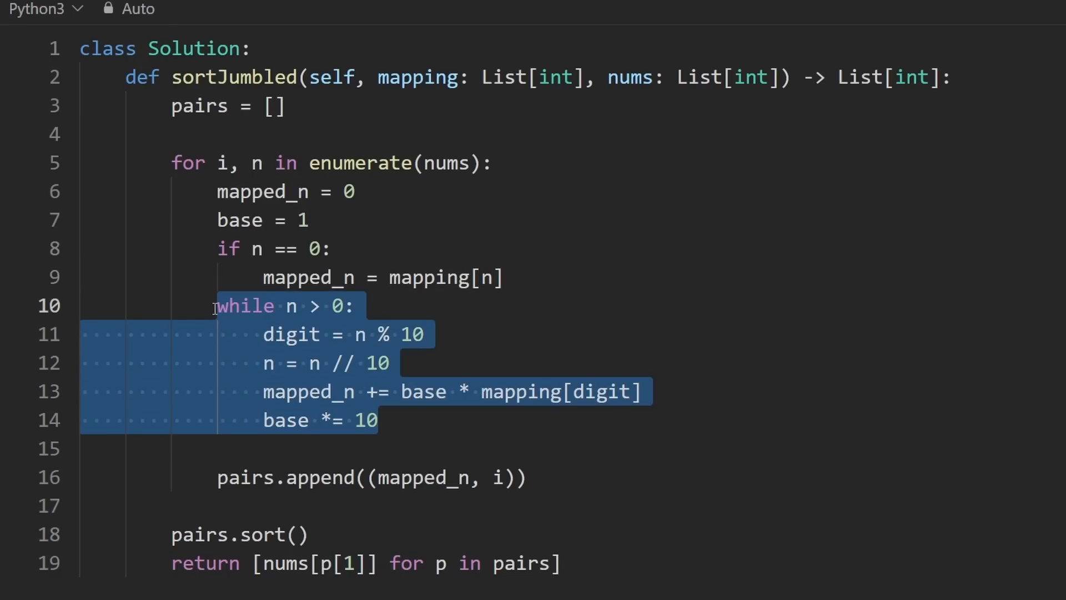
left_click(313, 306)
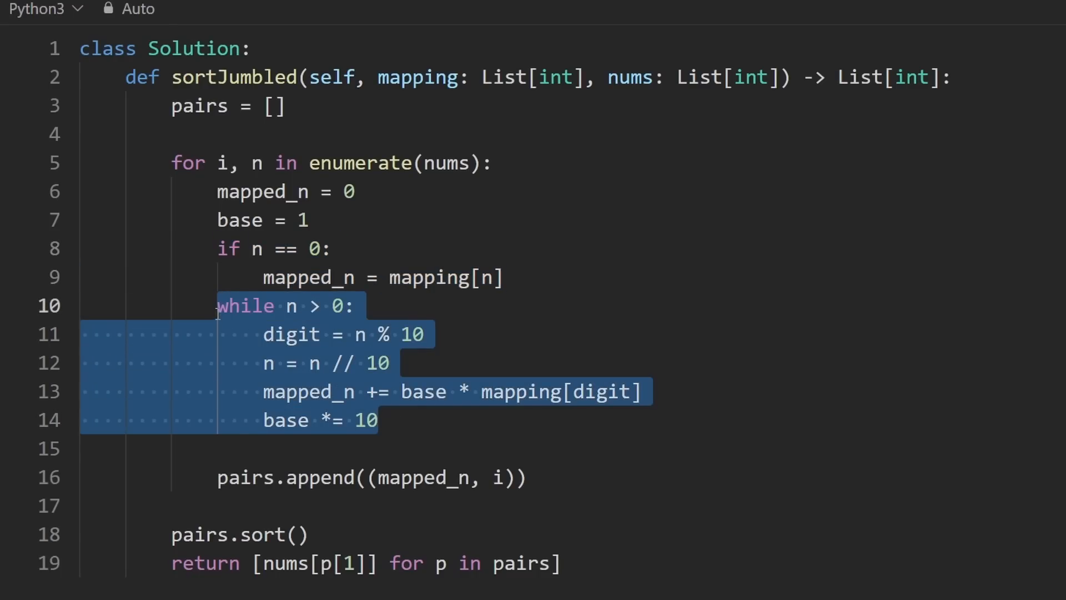
left_click(313, 248)
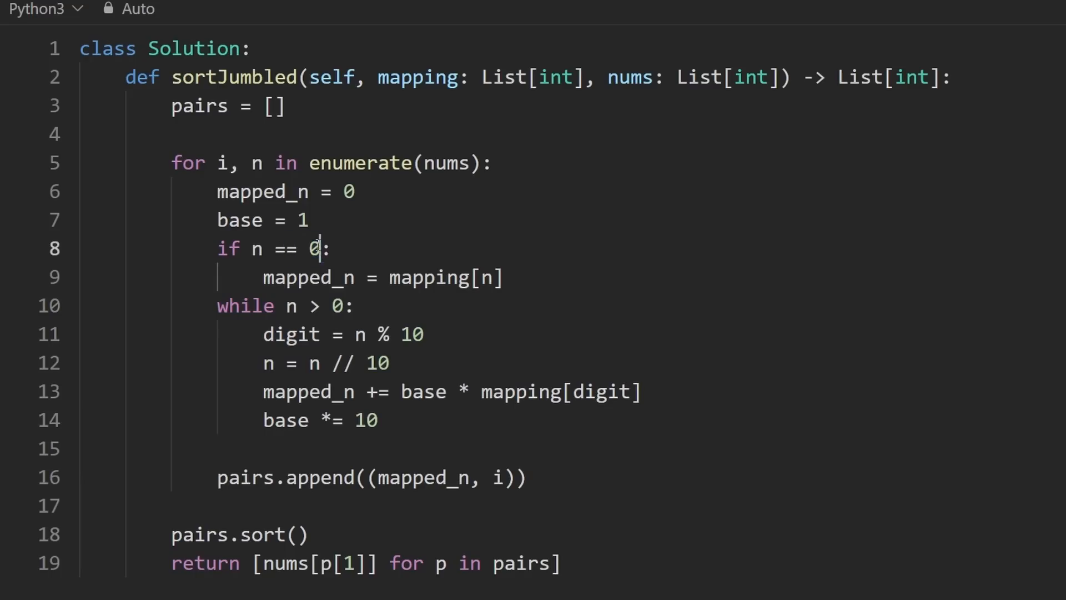
double_click(254, 249)
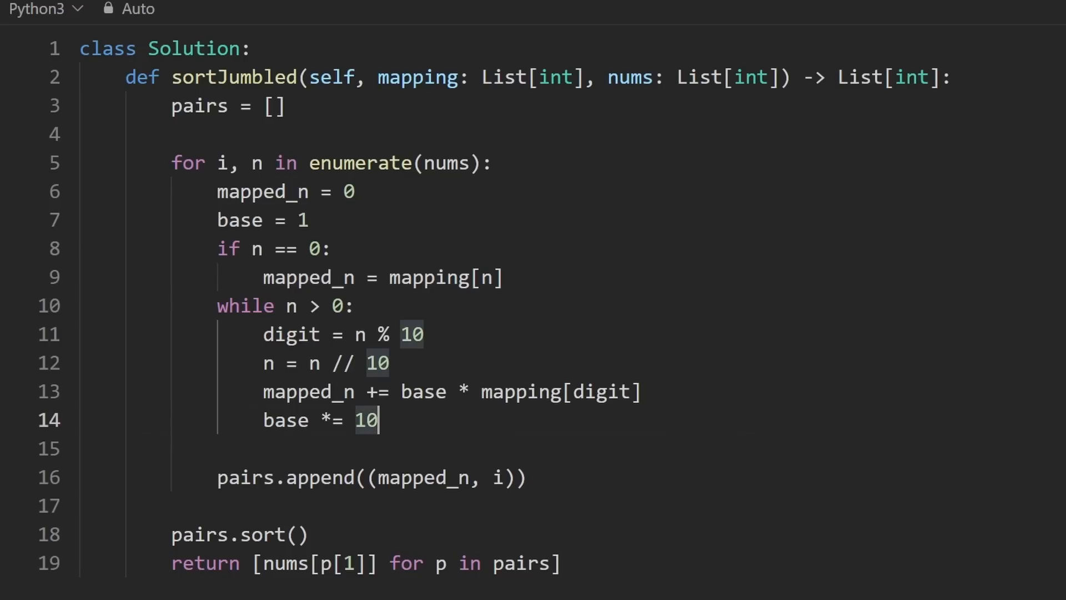
mouse_move(1041, 229)
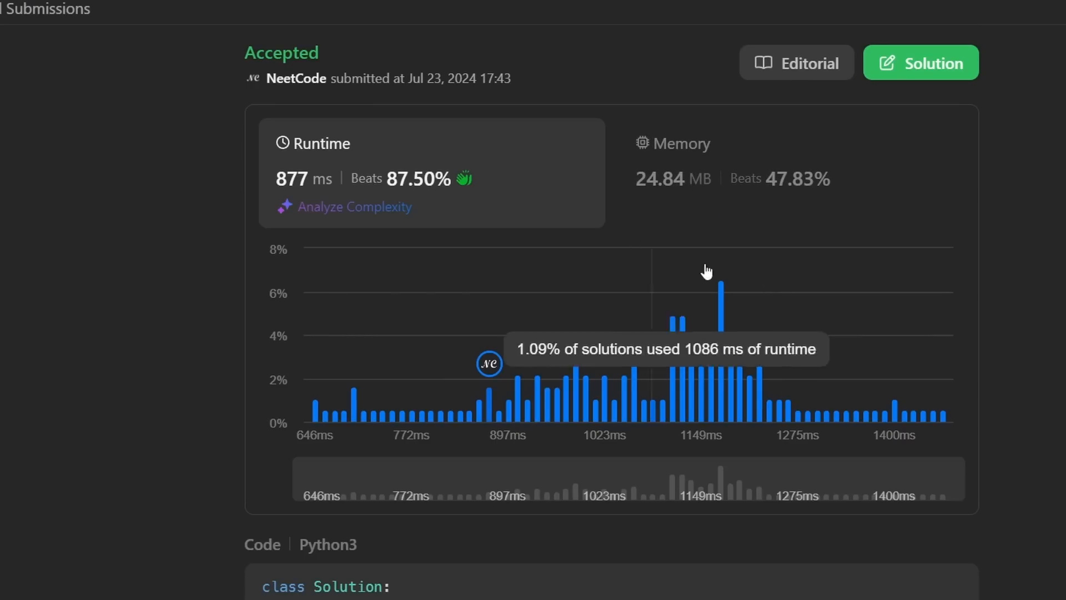
Scroll past the Accepted results panel back to the solution code
scroll("down", 3)
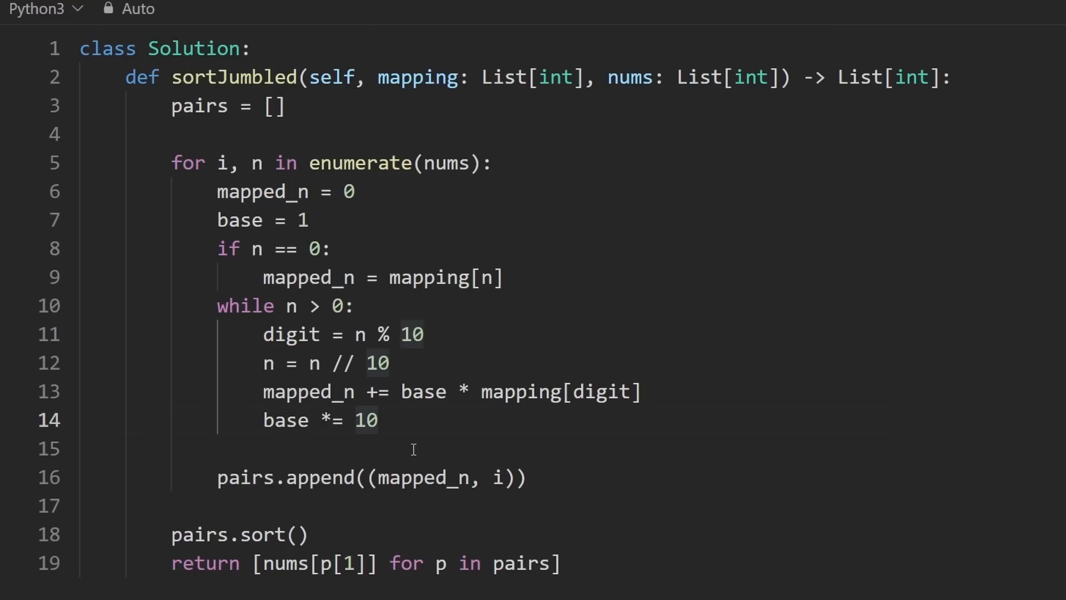
mouse_move(799, 298)
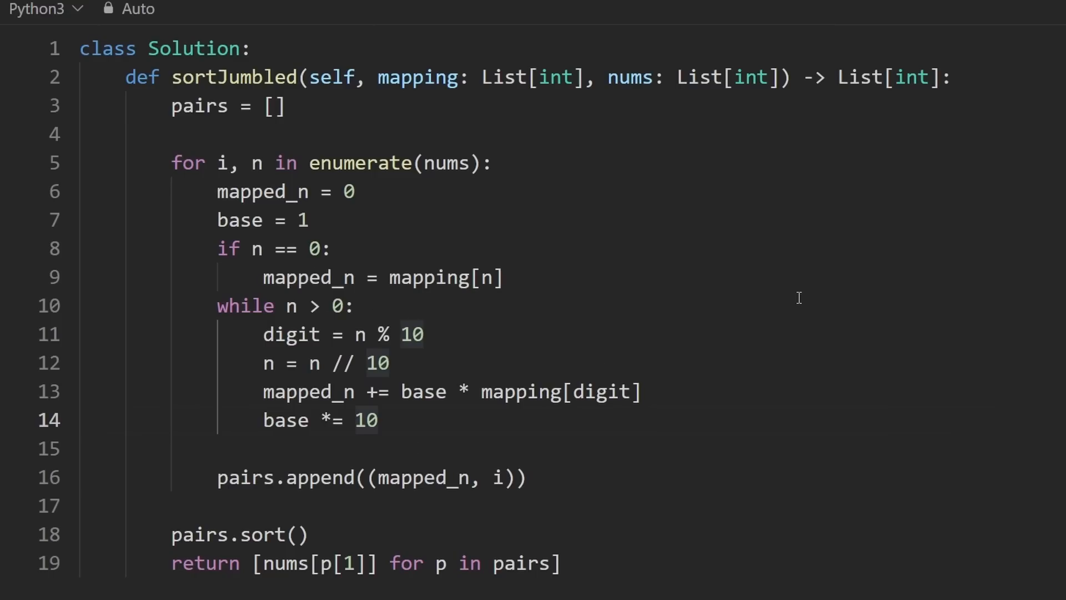